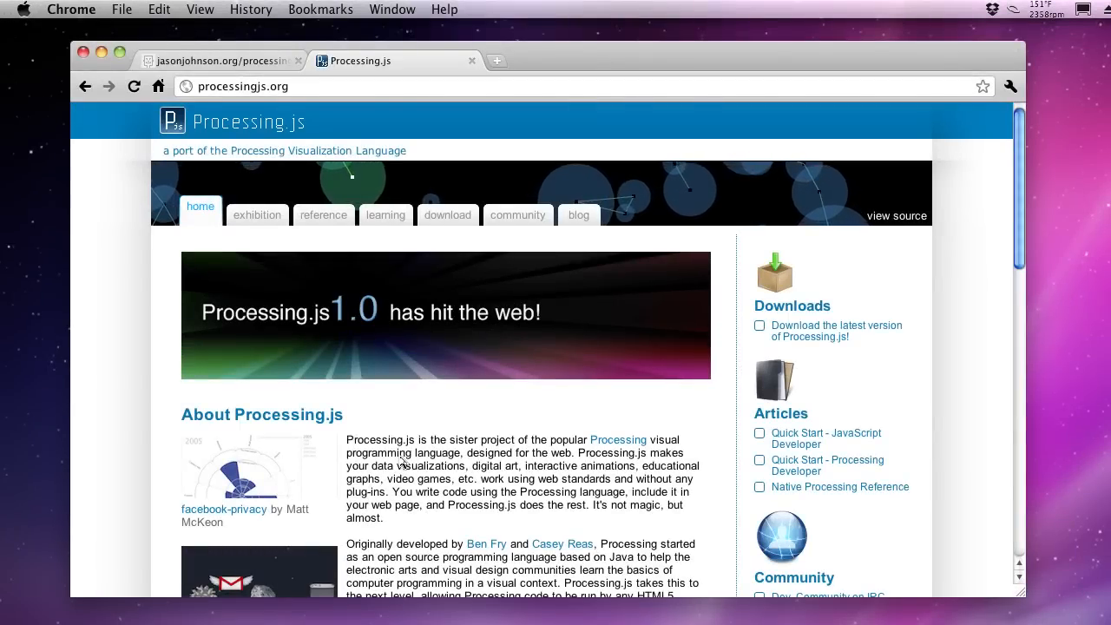
pyautogui.moveTo(531, 437)
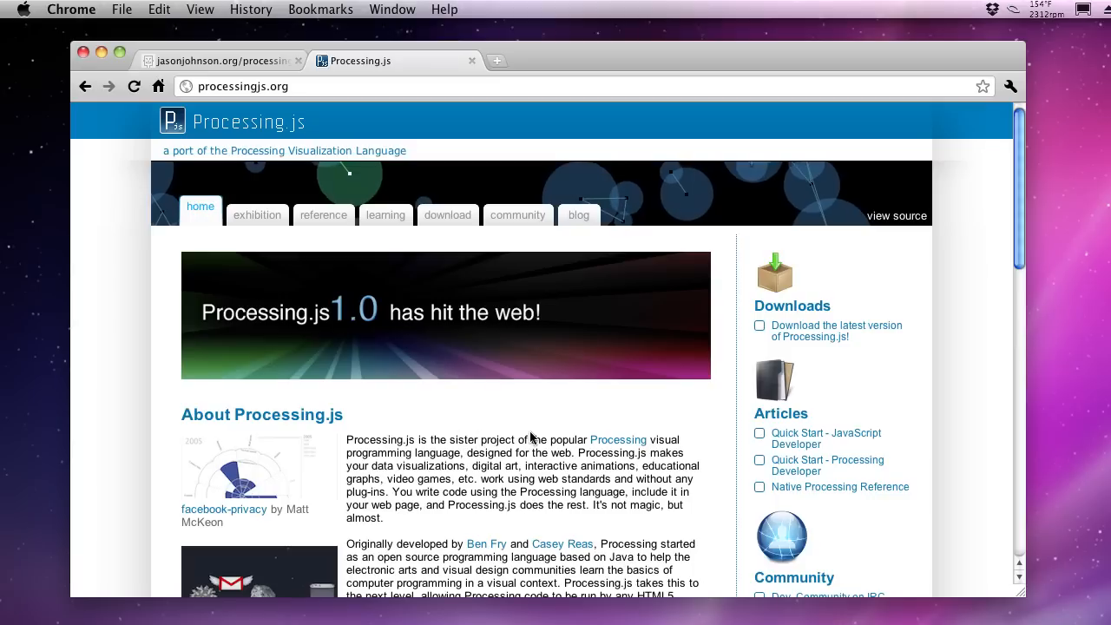
pyautogui.moveTo(658, 416)
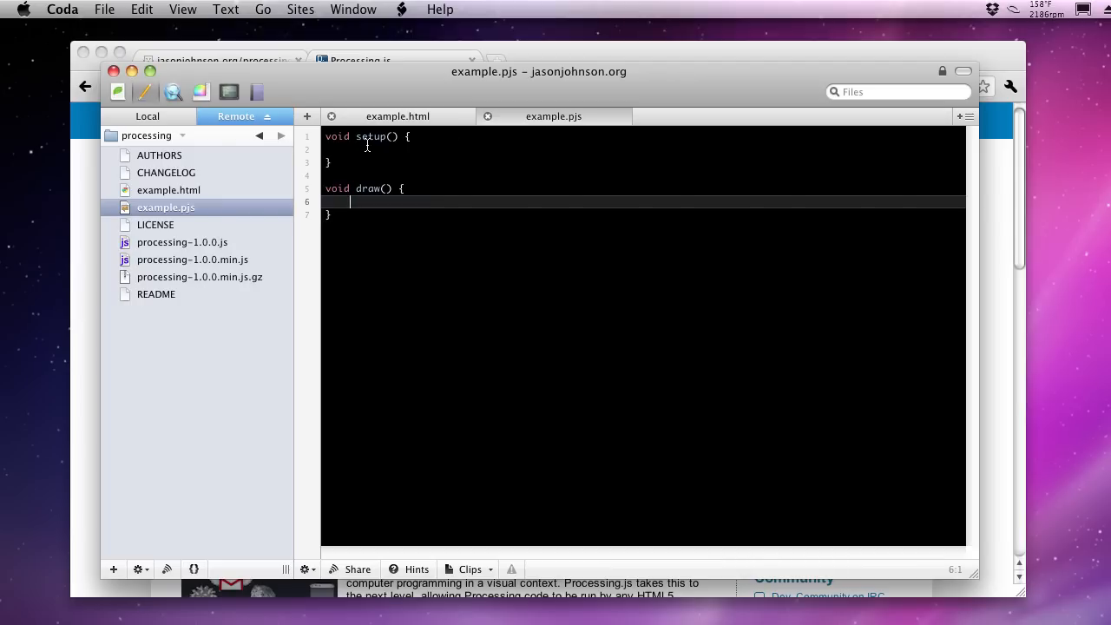
pyautogui.moveTo(427, 195)
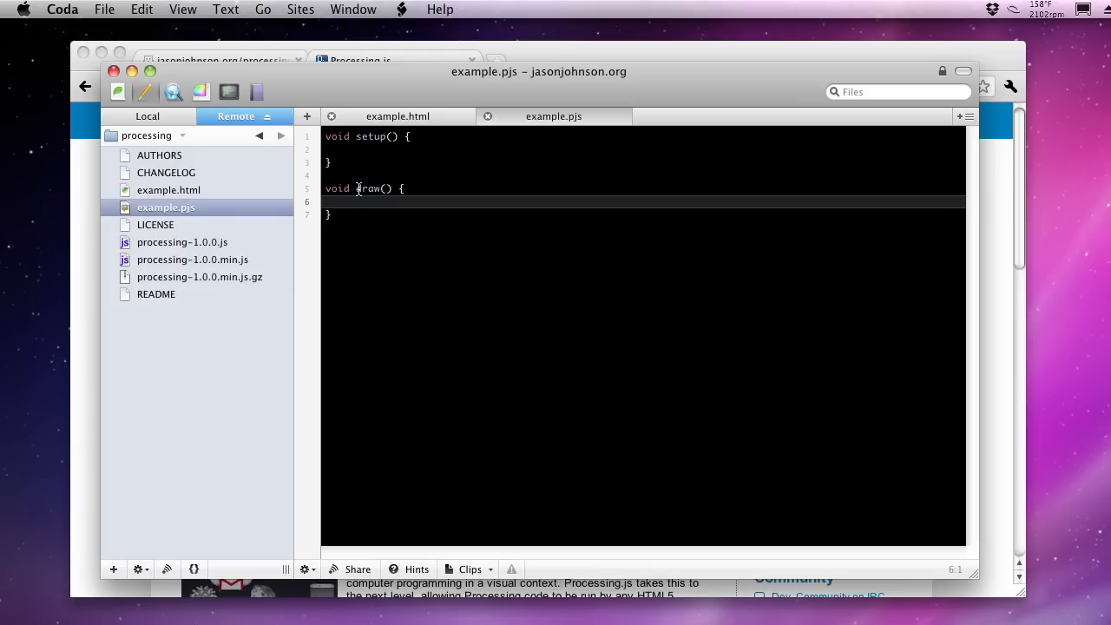
pyautogui.moveTo(365, 194)
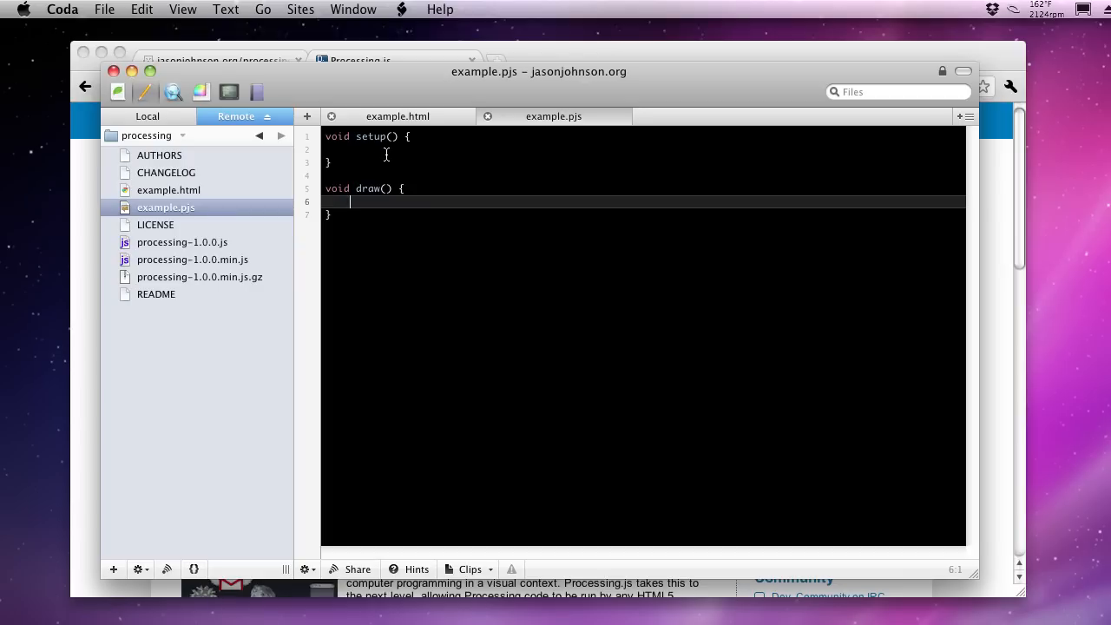
# View example.html with its canvas border style, processing-1.0.0.min.js script and example.pjs canvas
pyautogui.click(396, 115)
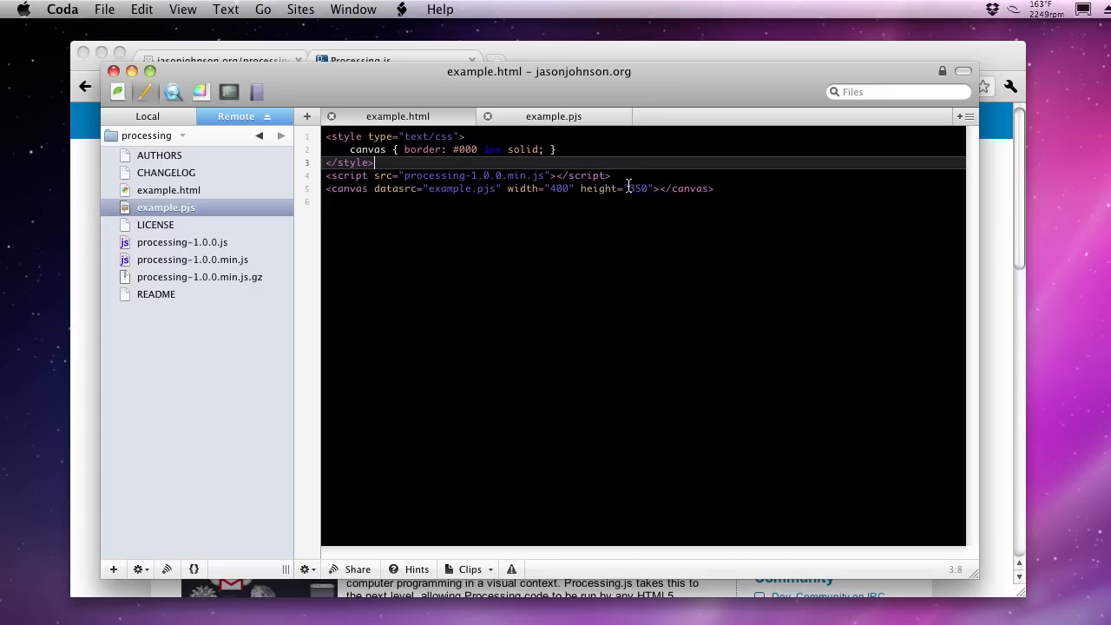
pyautogui.moveTo(552, 114)
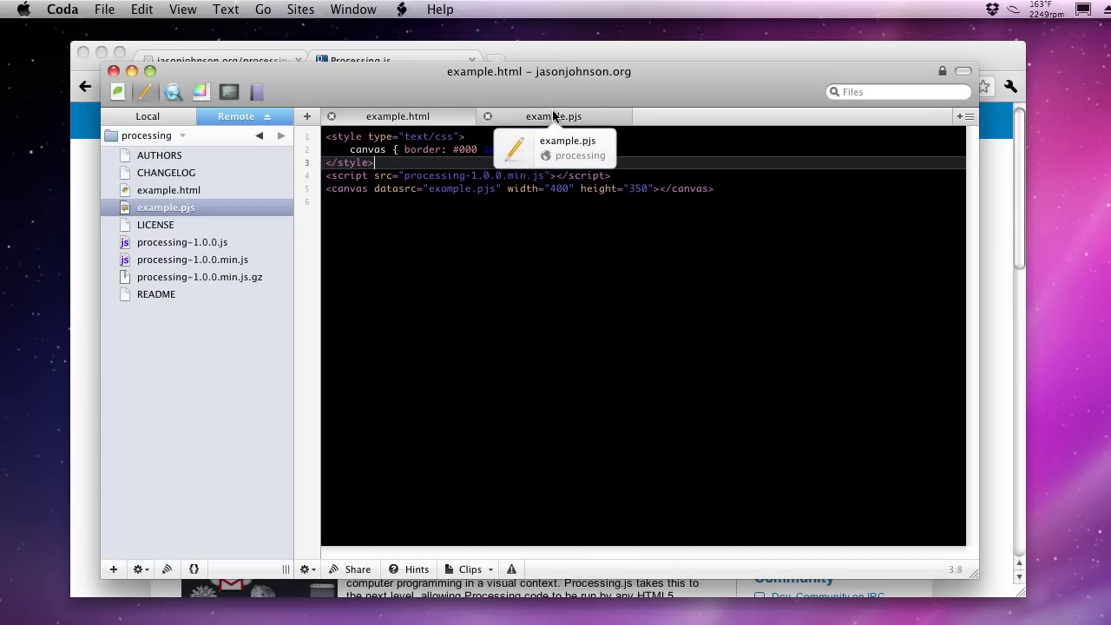
# Add a size(); call inside setup() in example.pjs, then return to example.html
pyautogui.click(552, 114)
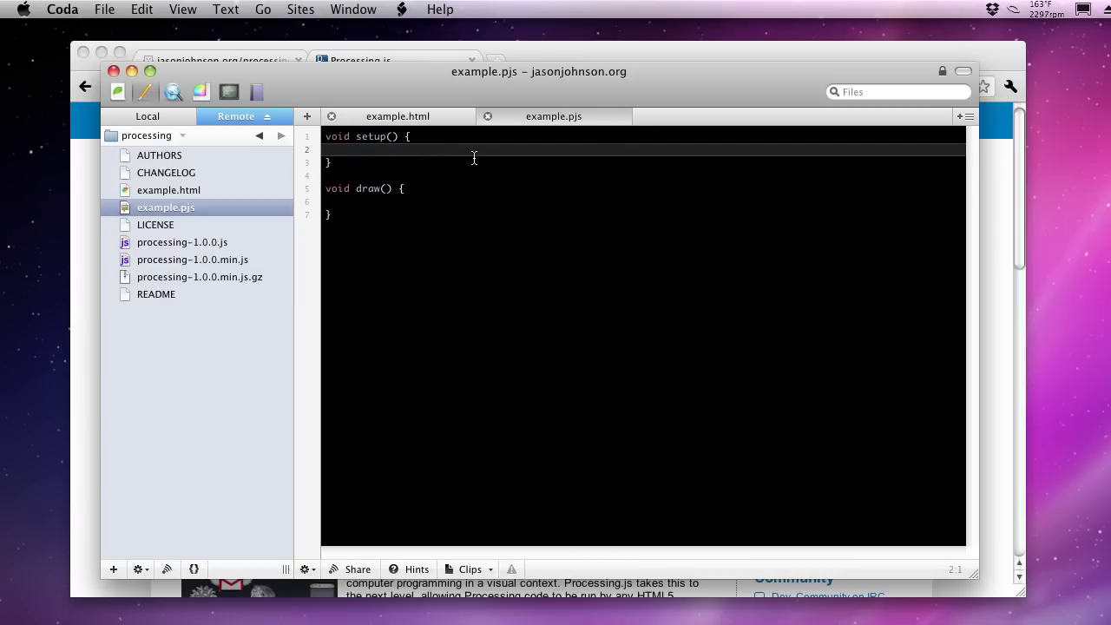
pyautogui.write('size();')
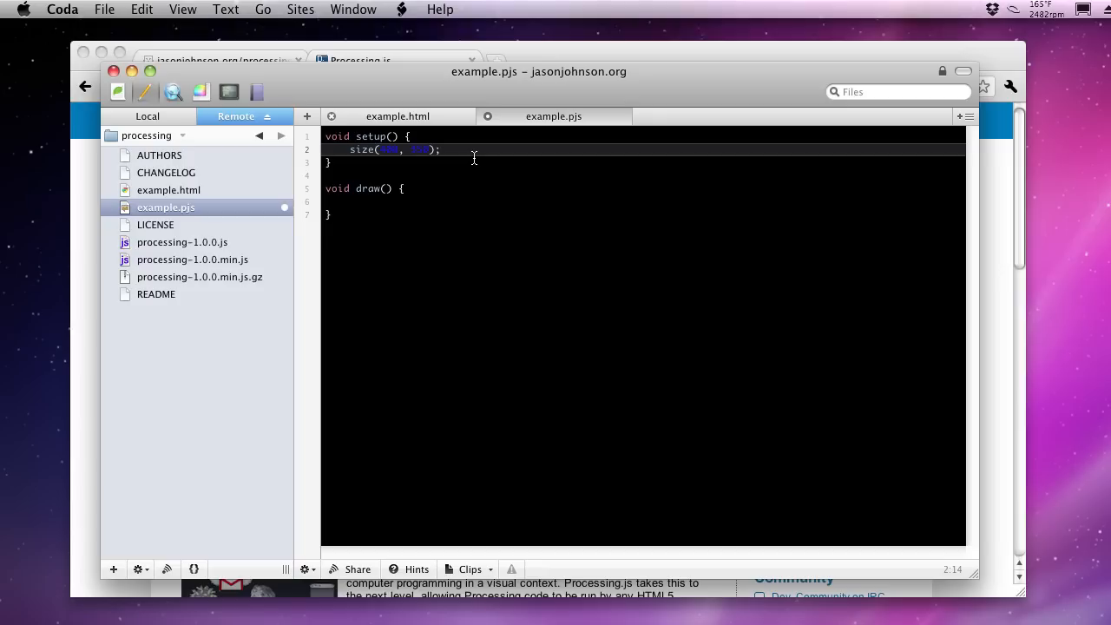
pyautogui.moveTo(398, 115)
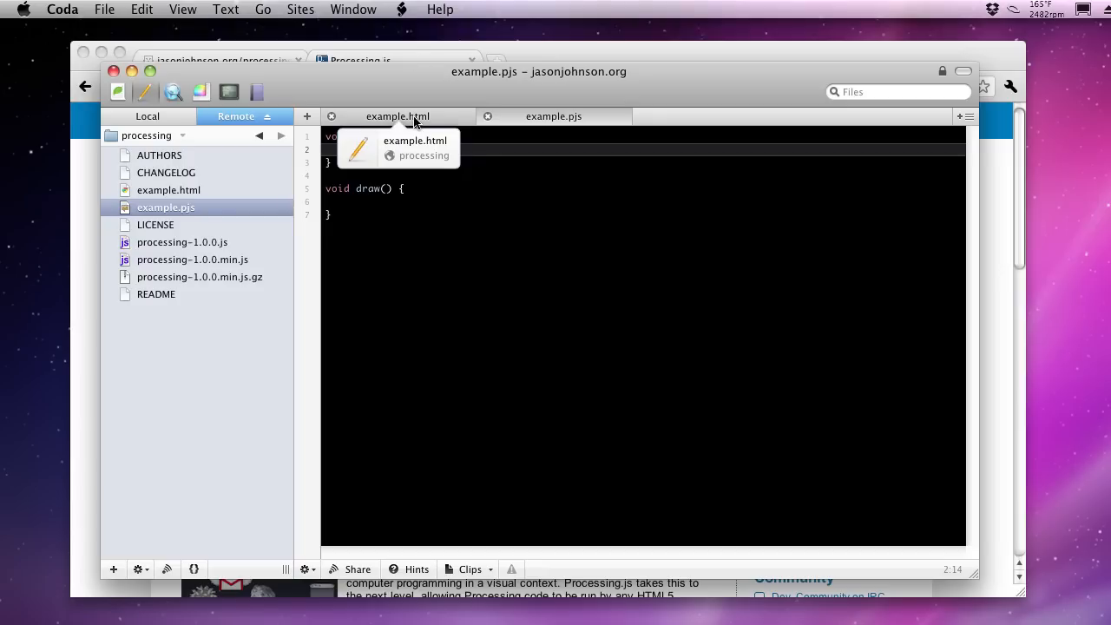
pyautogui.click(398, 114)
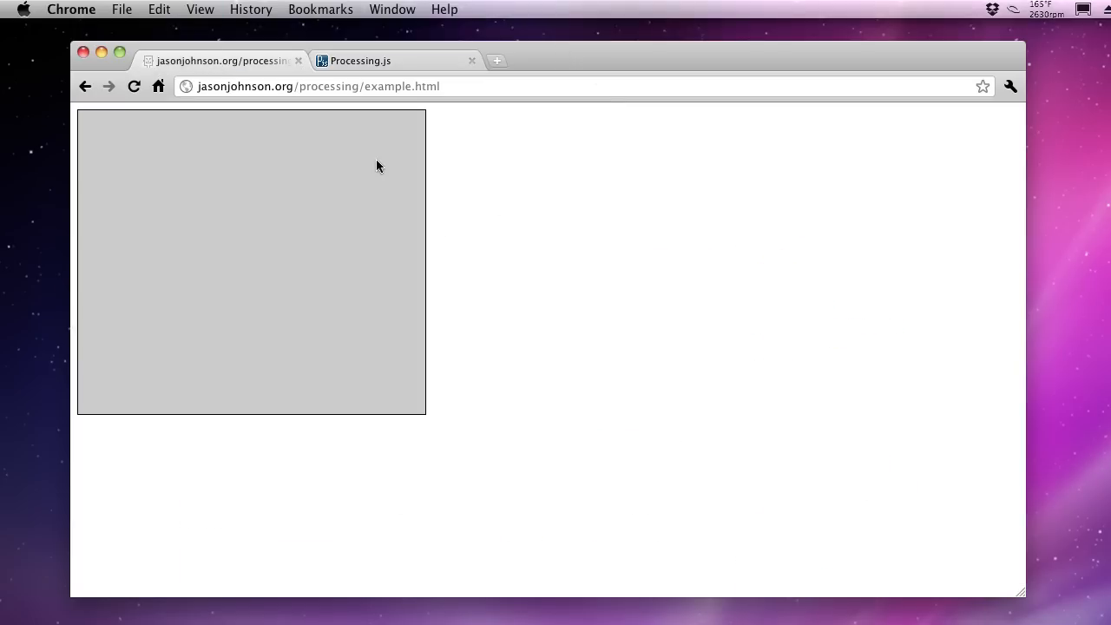
pyautogui.moveTo(207, 195)
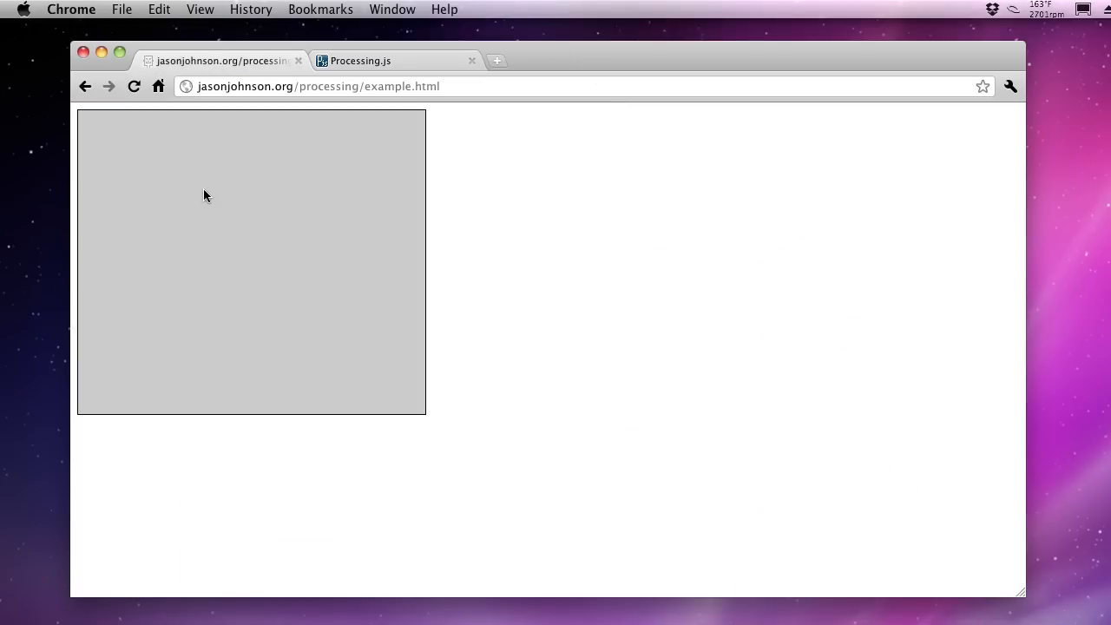
pyautogui.moveTo(219, 278)
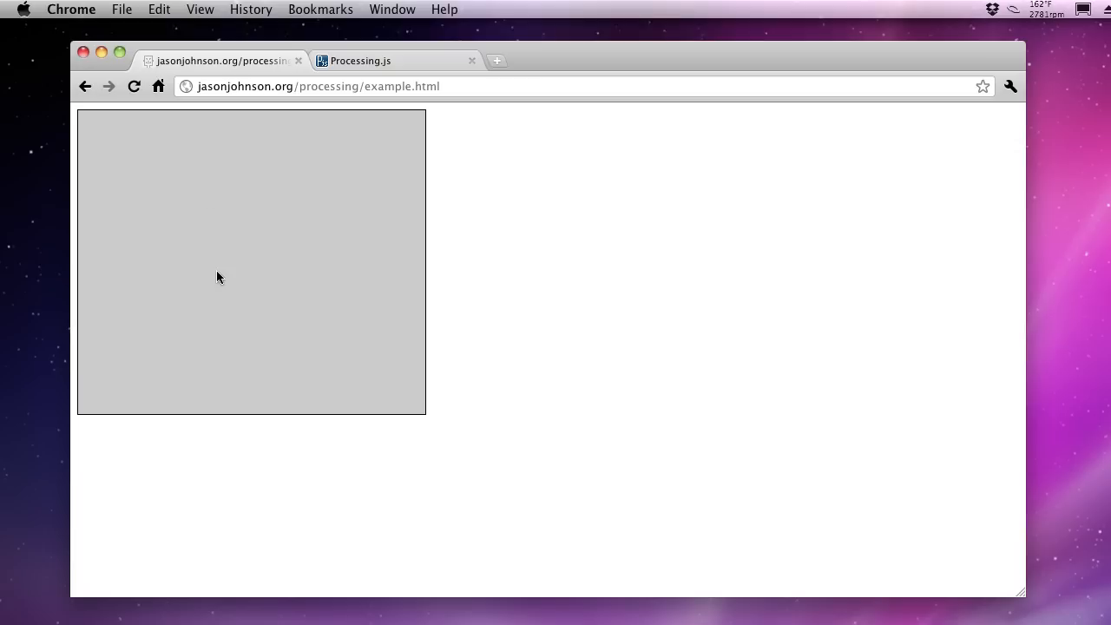
# Glance at the Processing.js site, return to the example page, then bring Coda forward
pyautogui.click(356, 61)
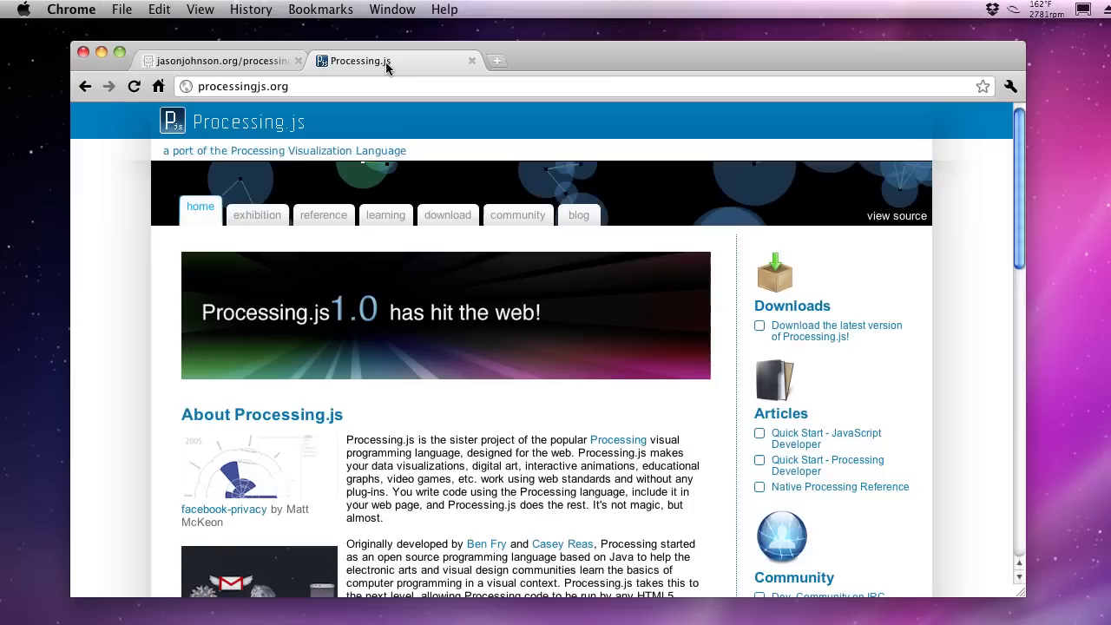
pyautogui.click(222, 60)
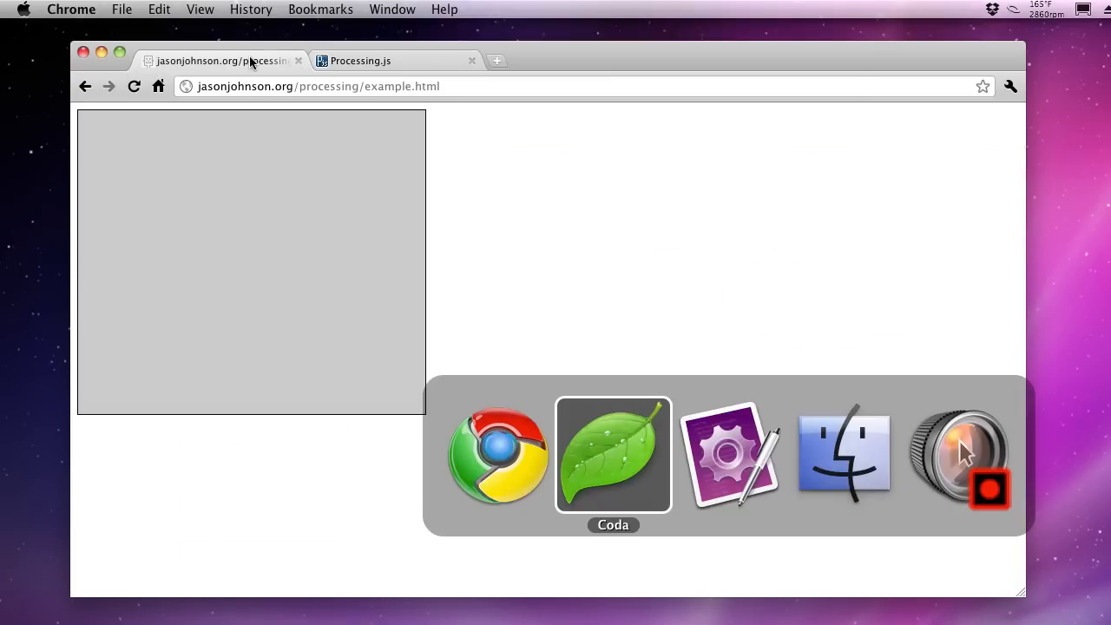
pyautogui.click(612, 455)
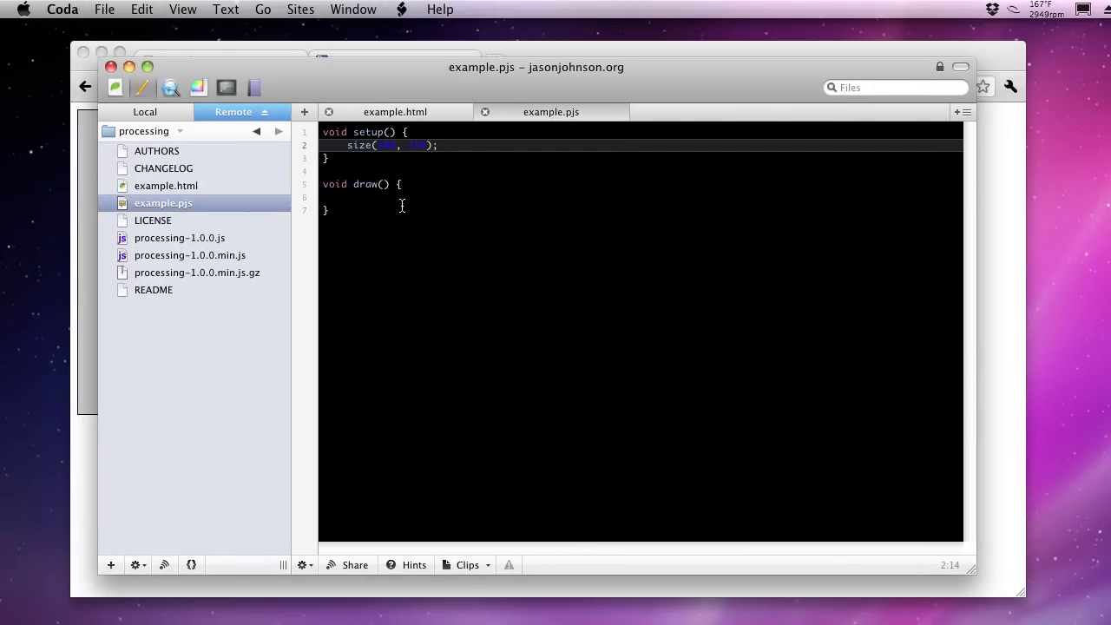
# Add background(#ffffff); inside draw() in example.pjs to clear the canvas white
pyautogui.click(371, 198)
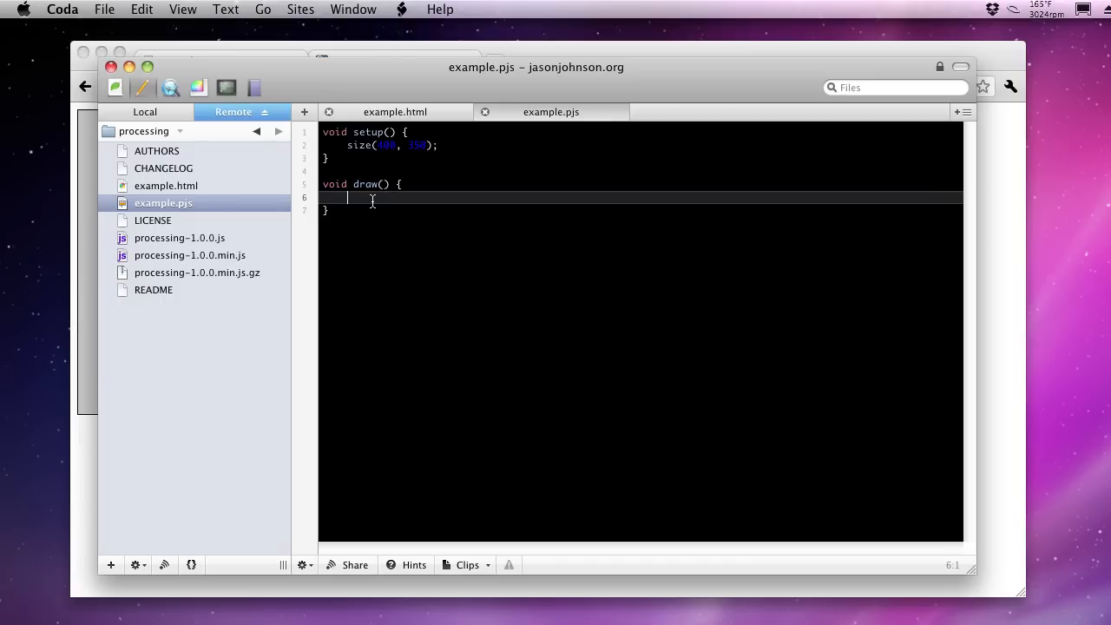
pyautogui.moveTo(355, 202)
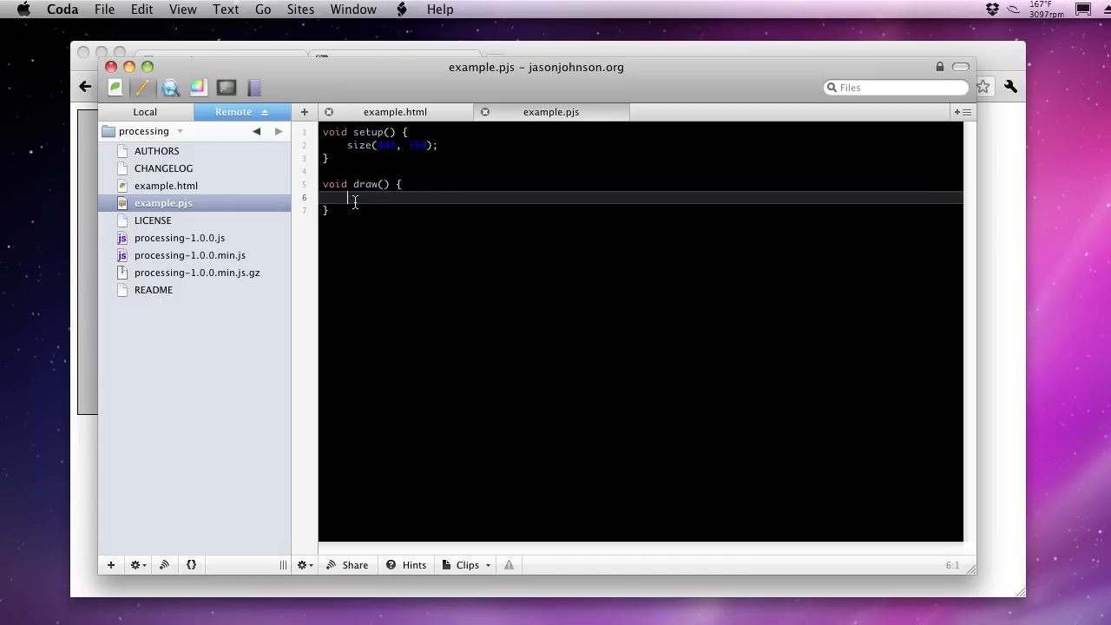
pyautogui.write('back')
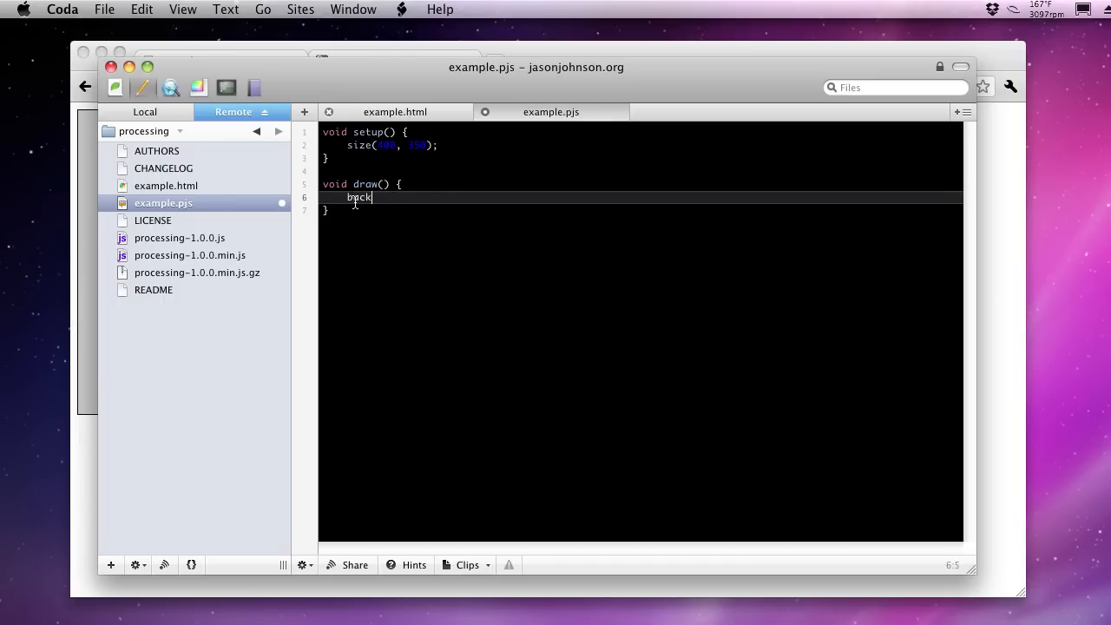
pyautogui.write('groun')
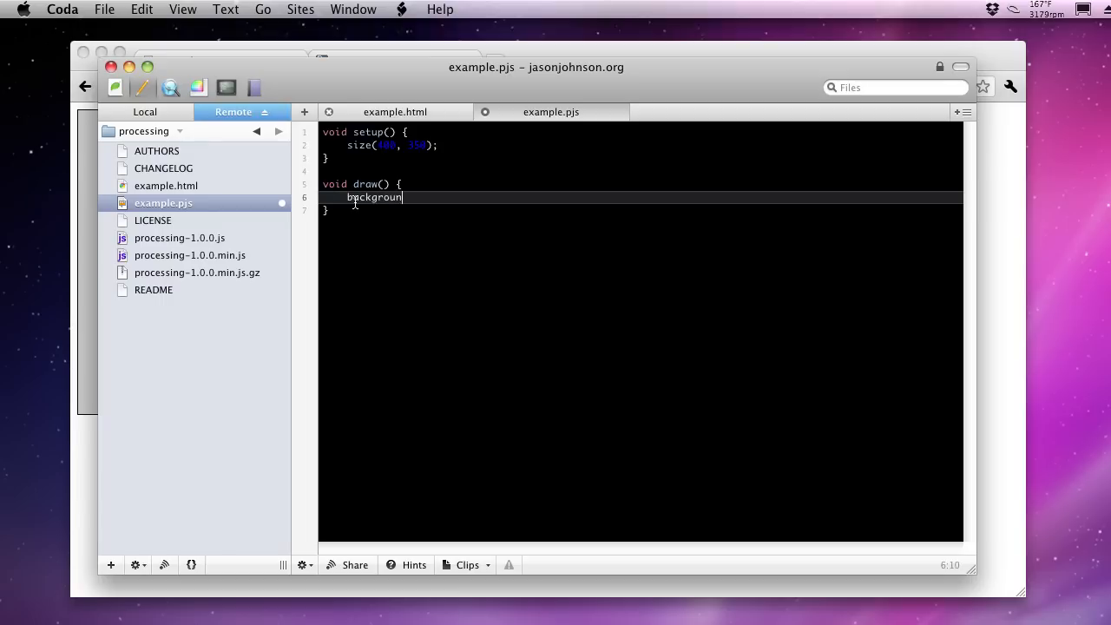
pyautogui.write('d();')
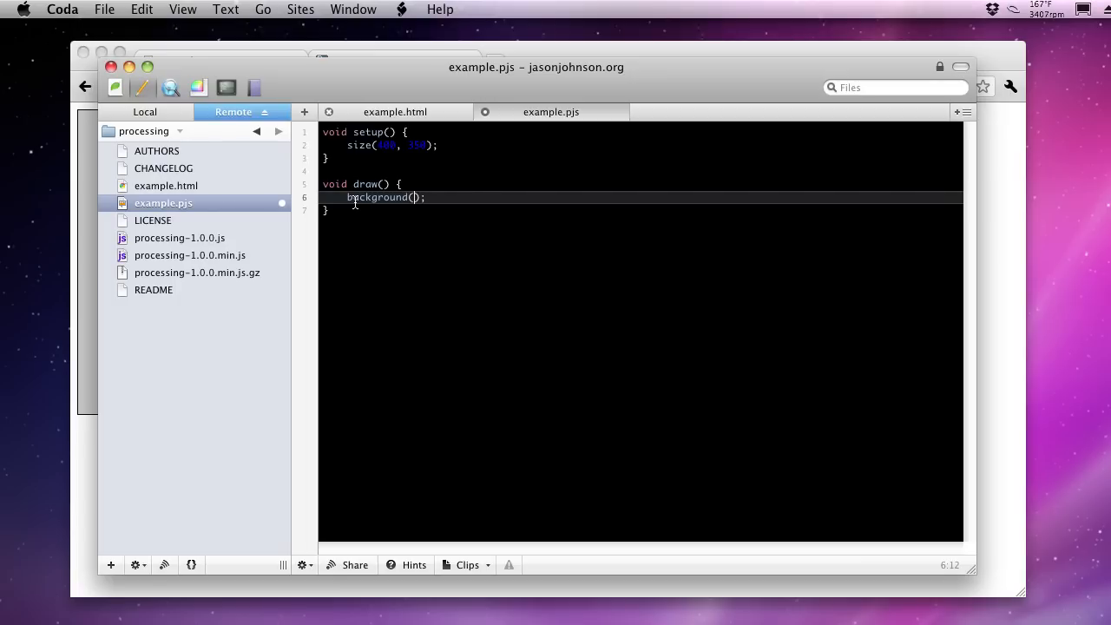
pyautogui.write('#')
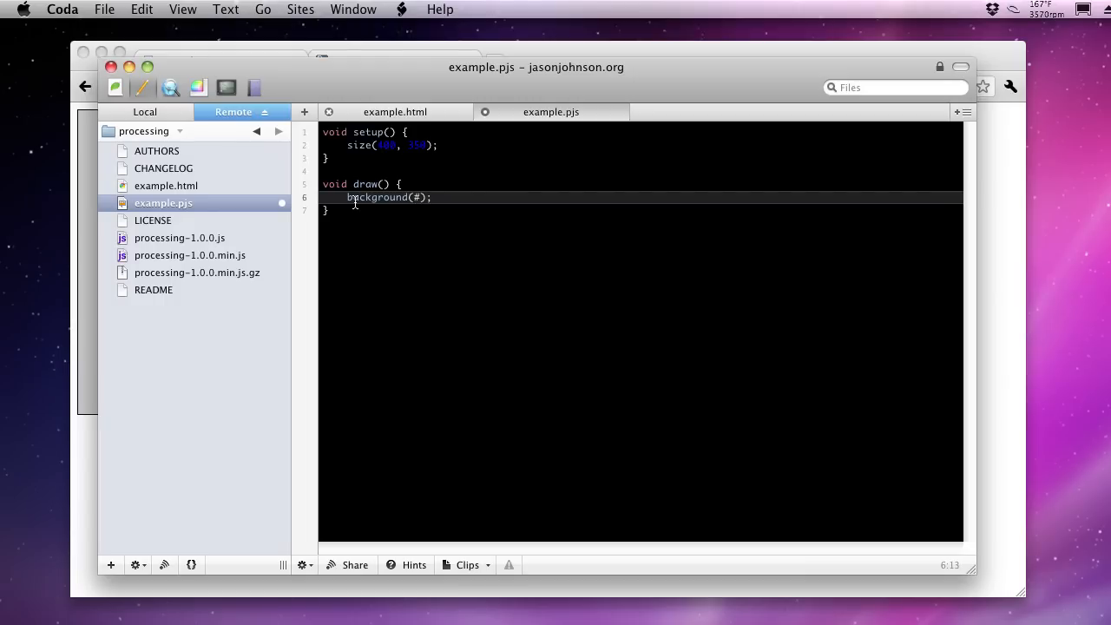
pyautogui.write('ffff')
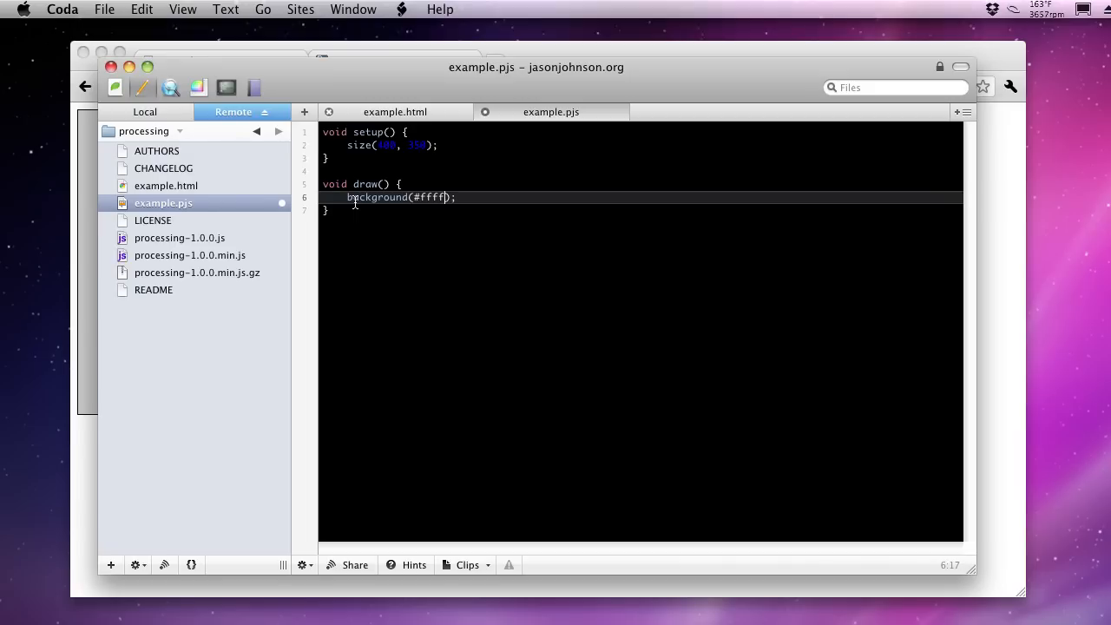
pyautogui.click(613, 455)
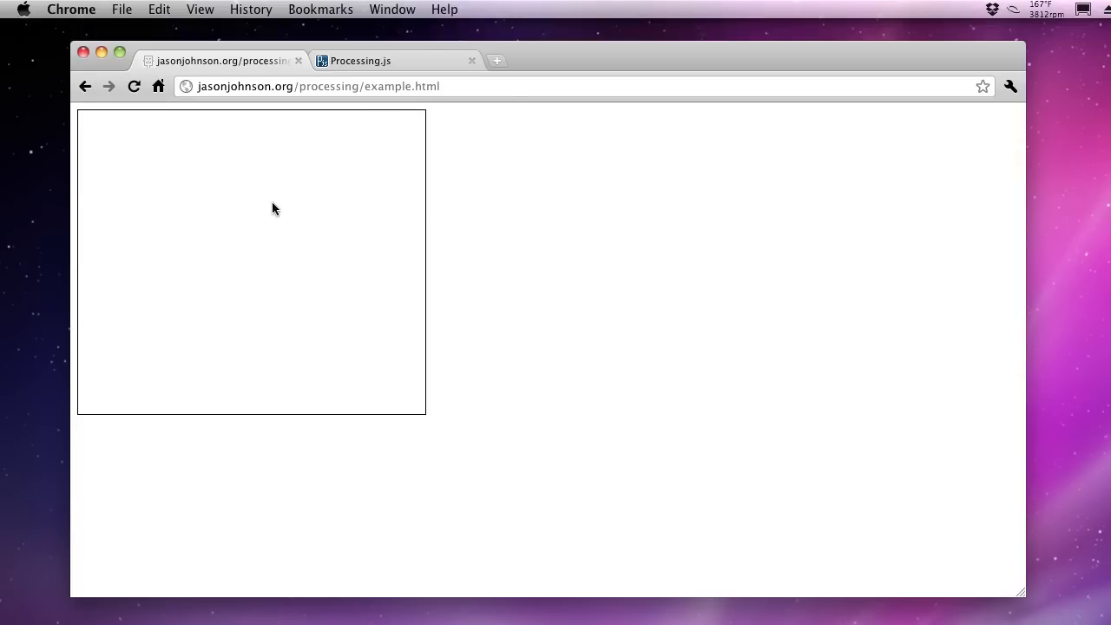
pyautogui.moveTo(255, 221)
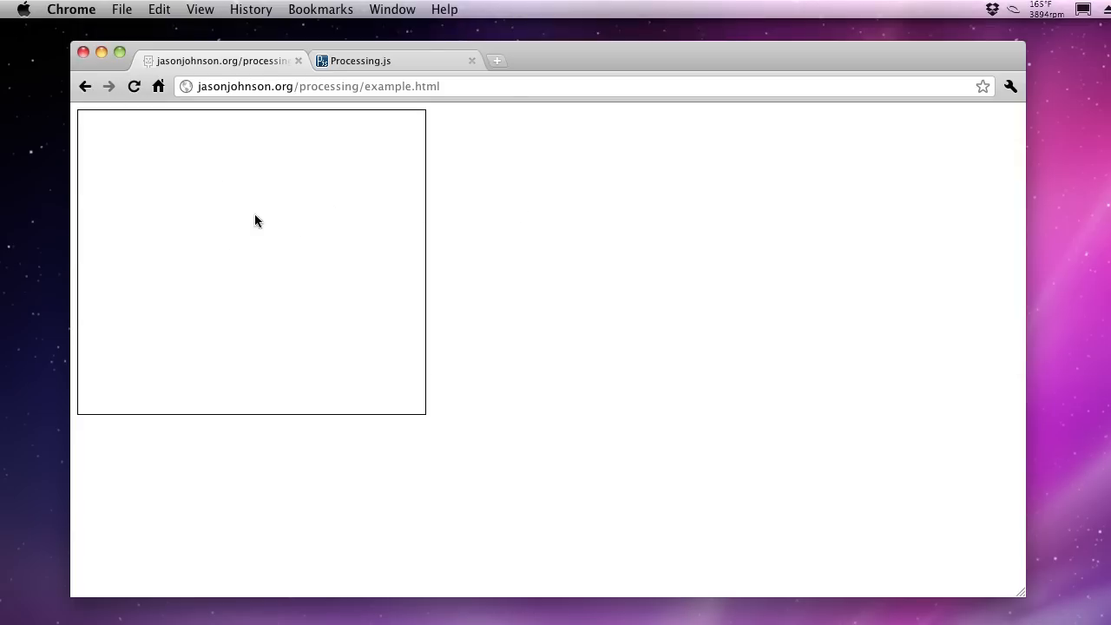
pyautogui.moveTo(257, 240)
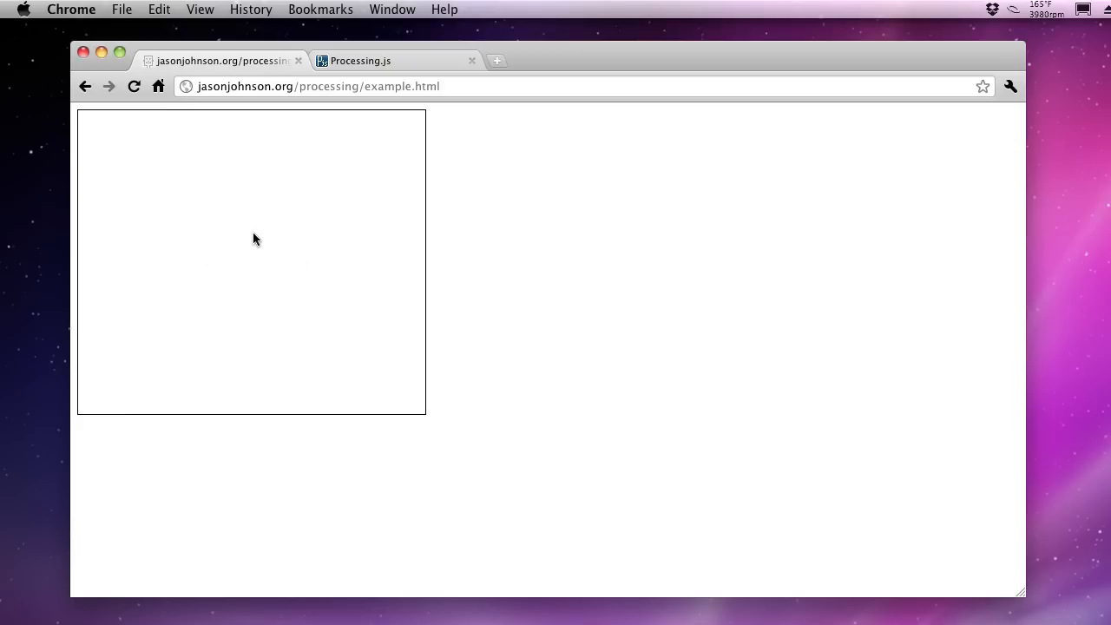
pyautogui.moveTo(153, 166)
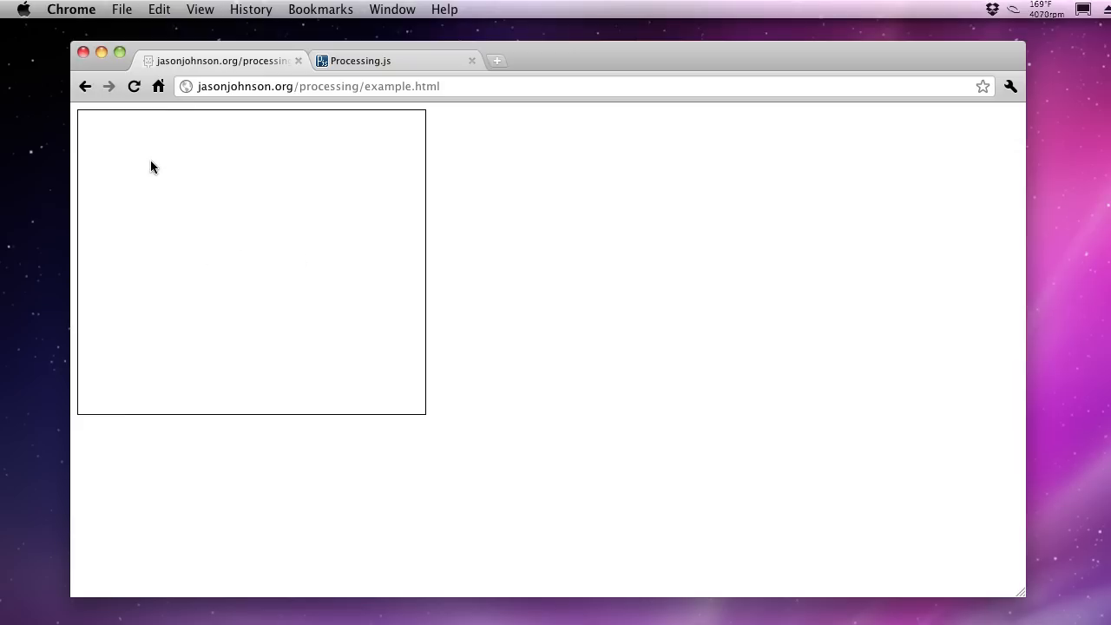
pyautogui.moveTo(219, 187)
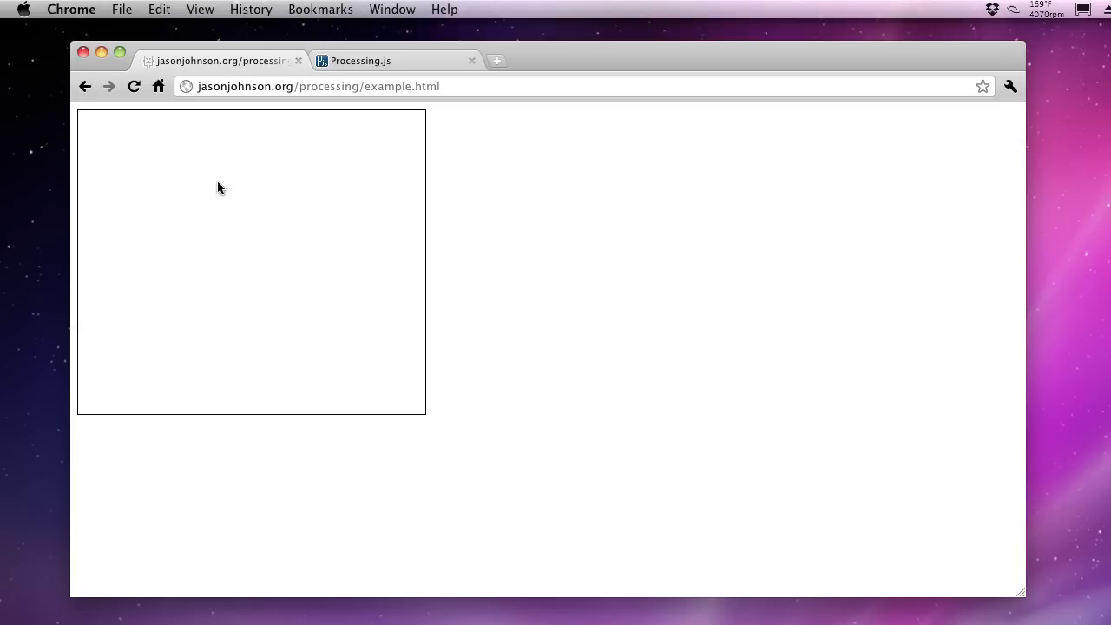
pyautogui.moveTo(170, 198)
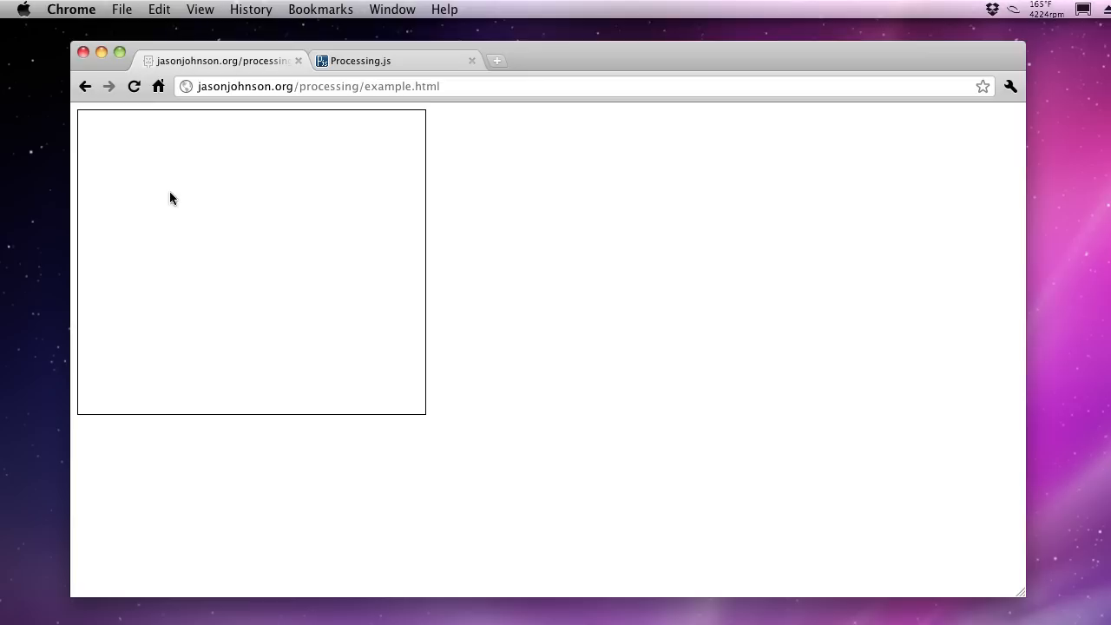
pyautogui.moveTo(963, 452)
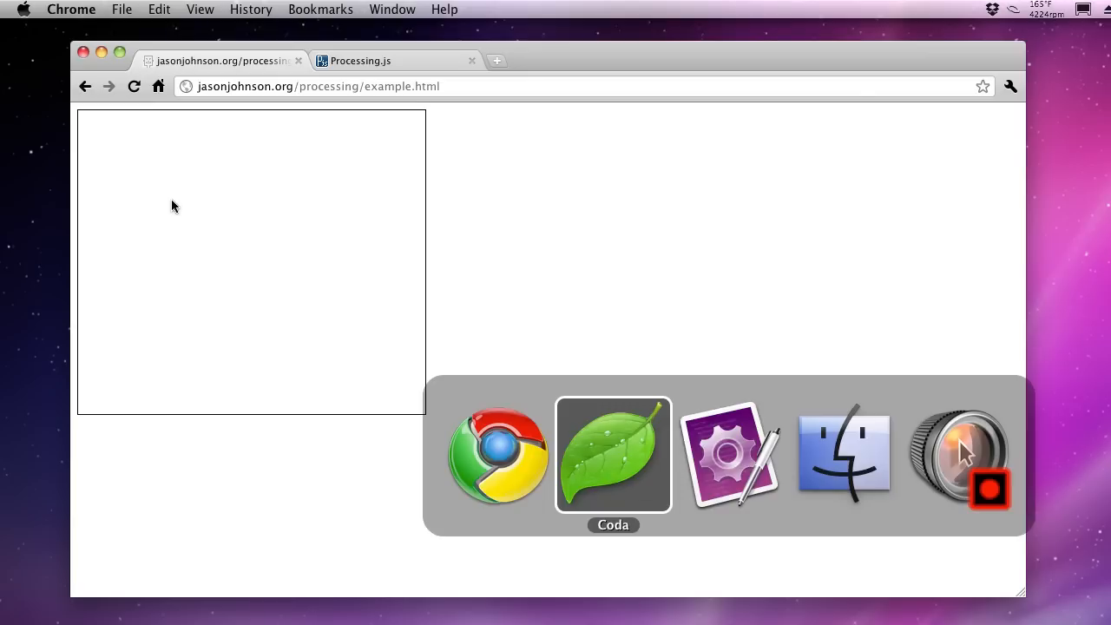
# Bring Coda forward to continue editing draw() in example.pjs
pyautogui.click(613, 453)
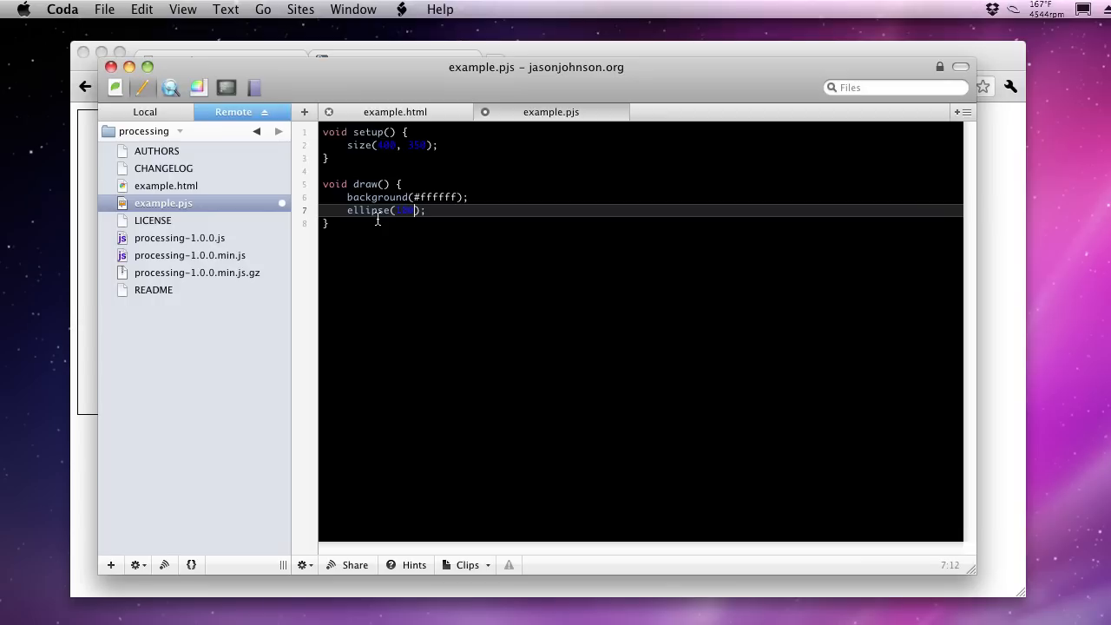
# Complete the ellipse() call in draw() with the ', 100, 0' arguments
pyautogui.write(', 100, 0')
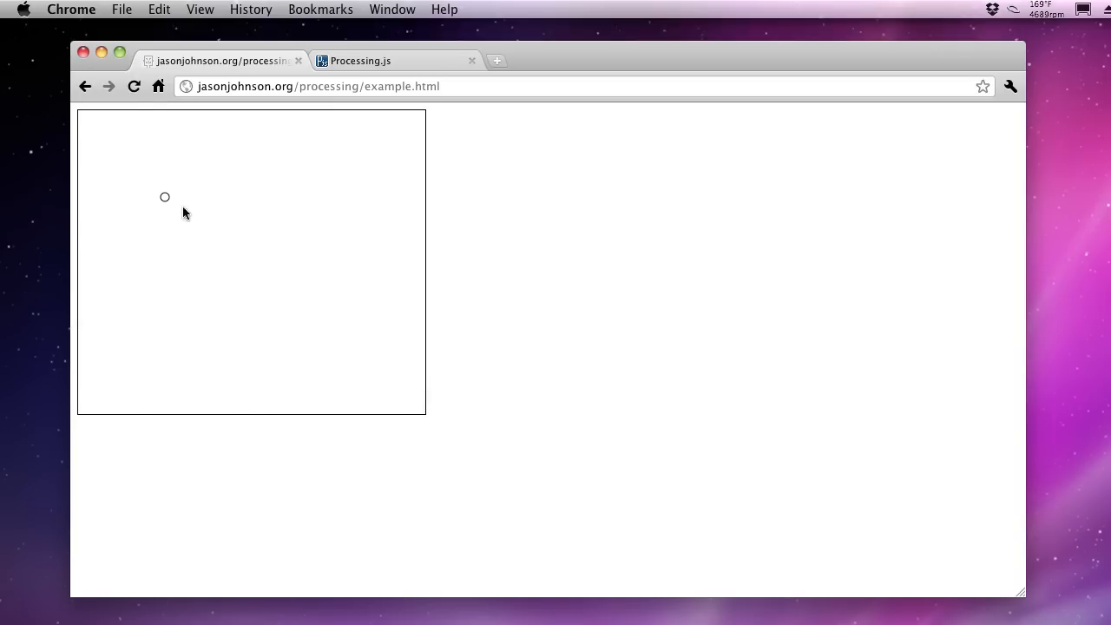
pyautogui.moveTo(171, 201)
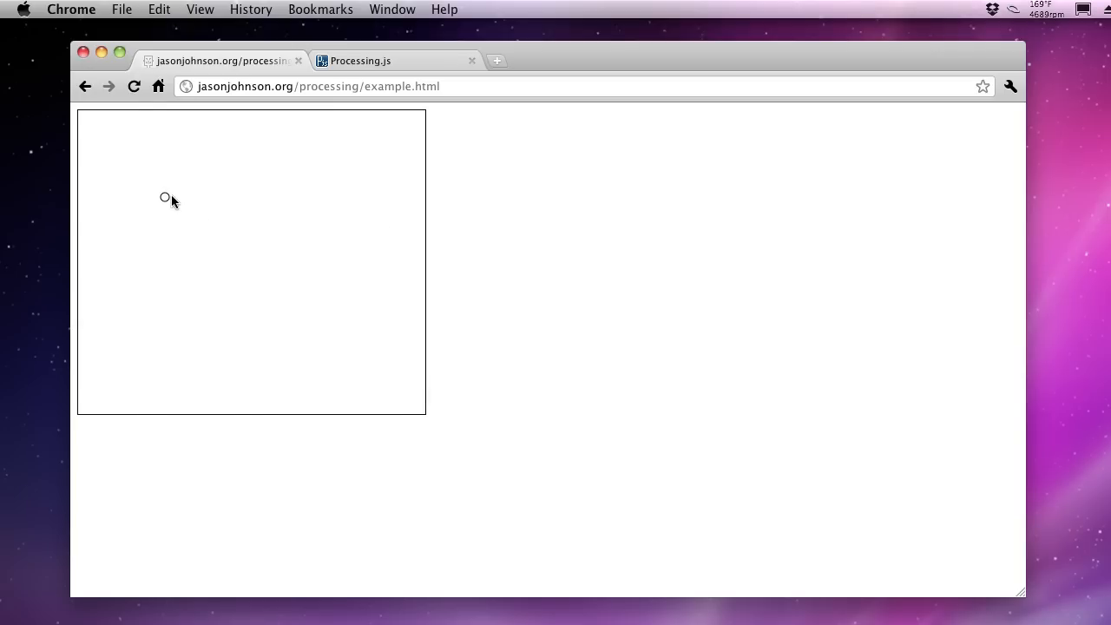
pyautogui.moveTo(174, 205)
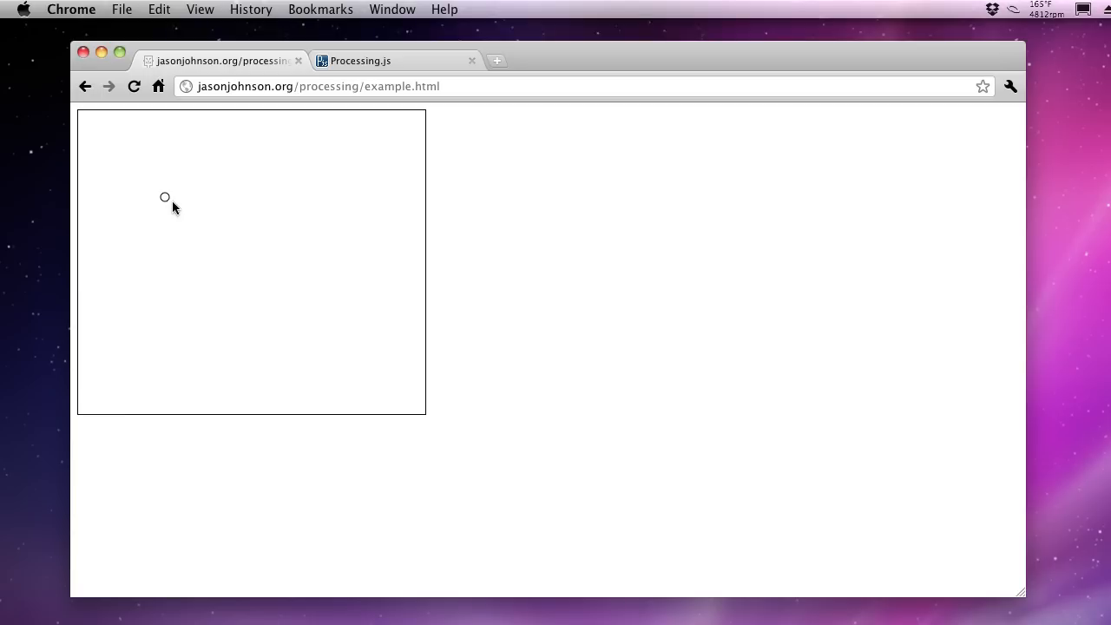
pyautogui.moveTo(167, 206)
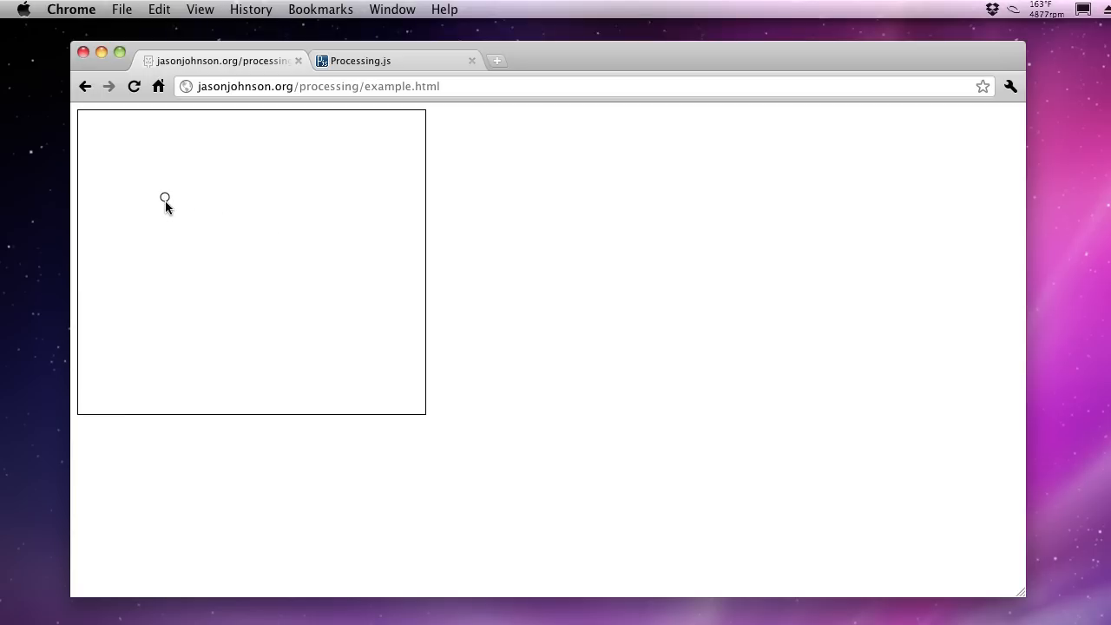
pyautogui.moveTo(170, 205)
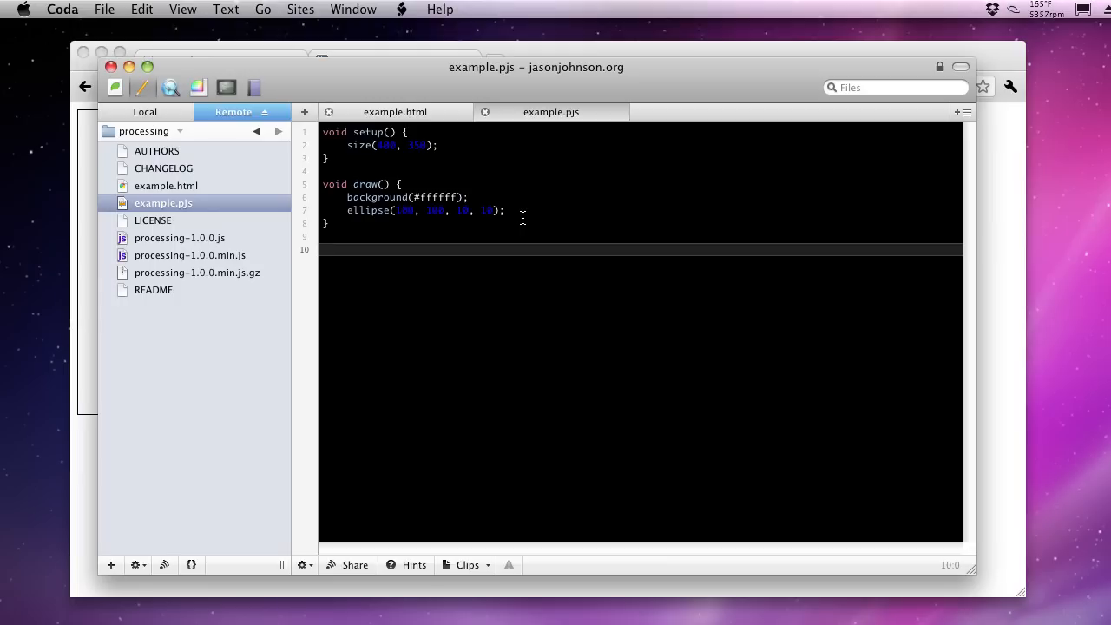
# Declare class Particle { } below draw() with a float x, y; position field line
pyautogui.write('class Parti')
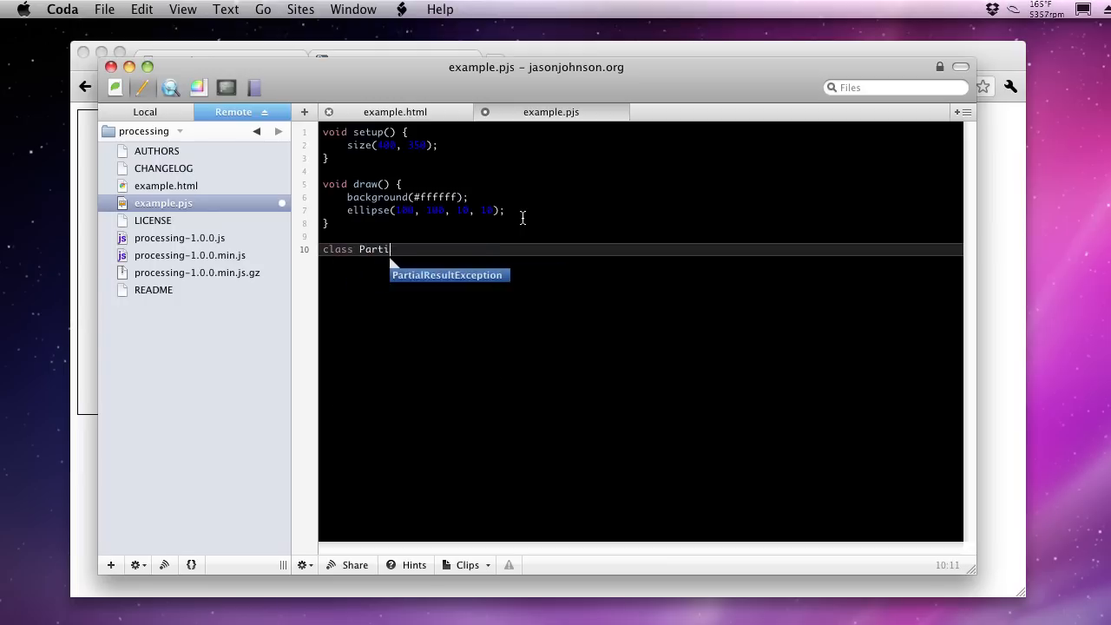
pyautogui.write('cle {')
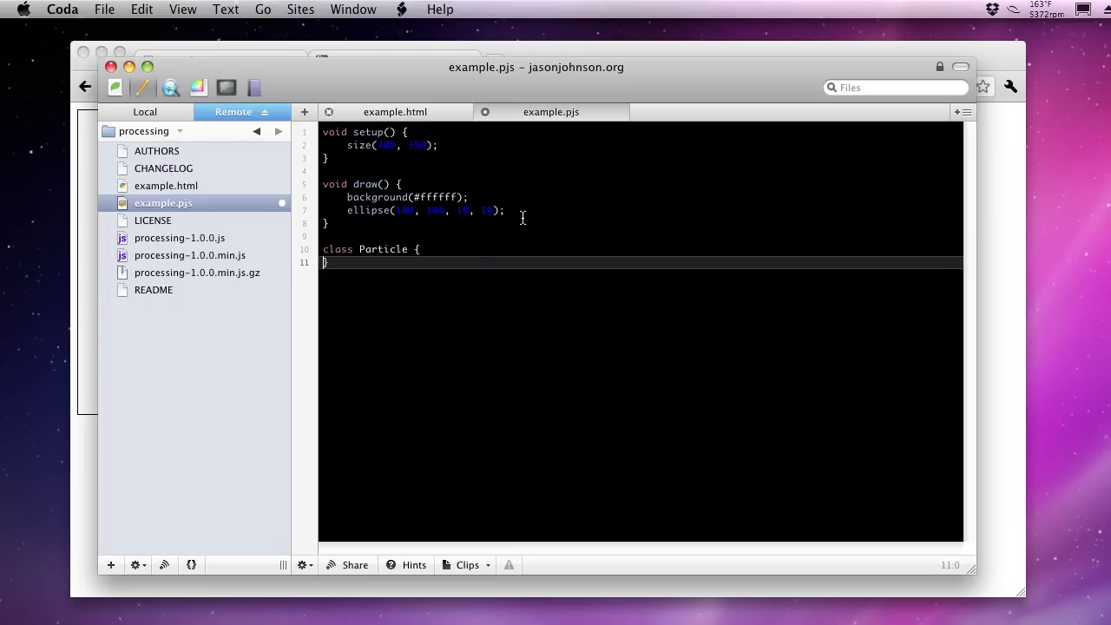
pyautogui.press('Return')
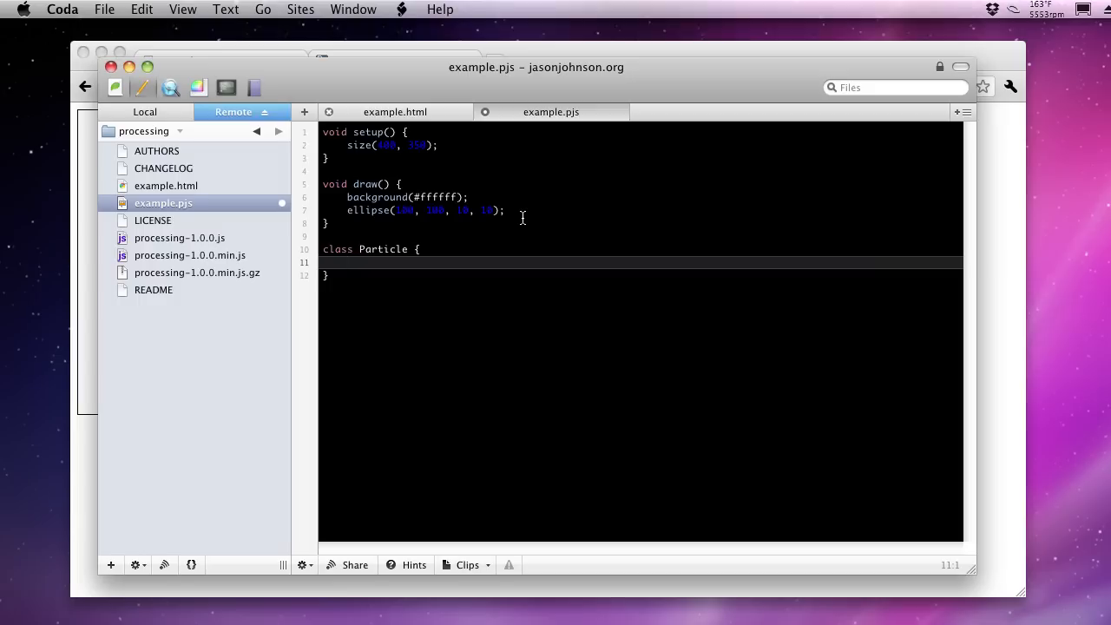
pyautogui.click(348, 262)
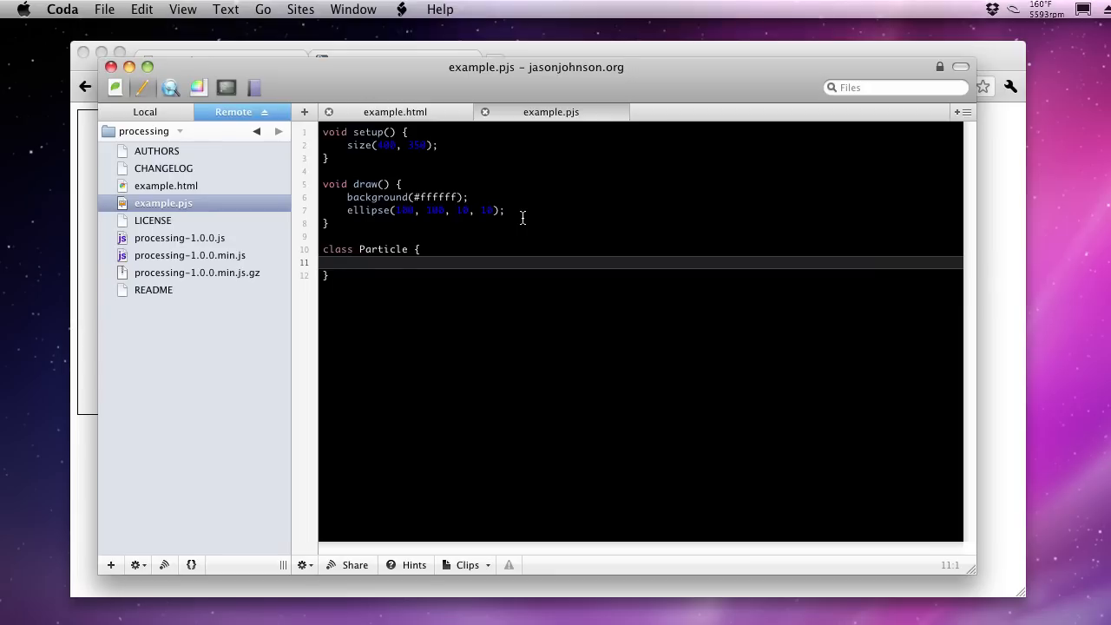
pyautogui.write('float x, y;')
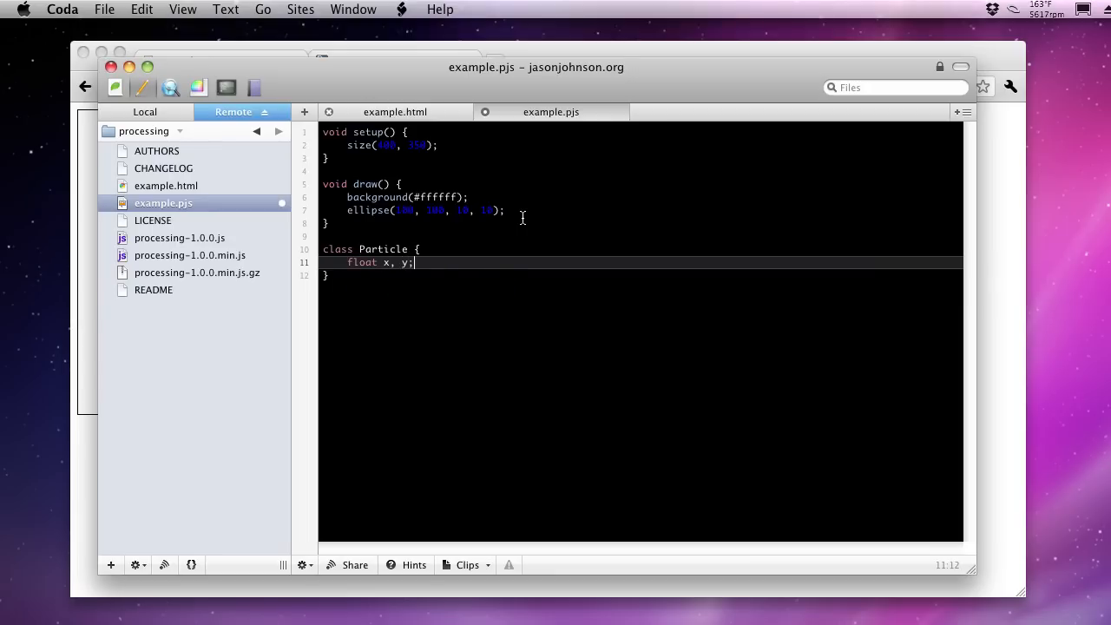
pyautogui.press('Return')
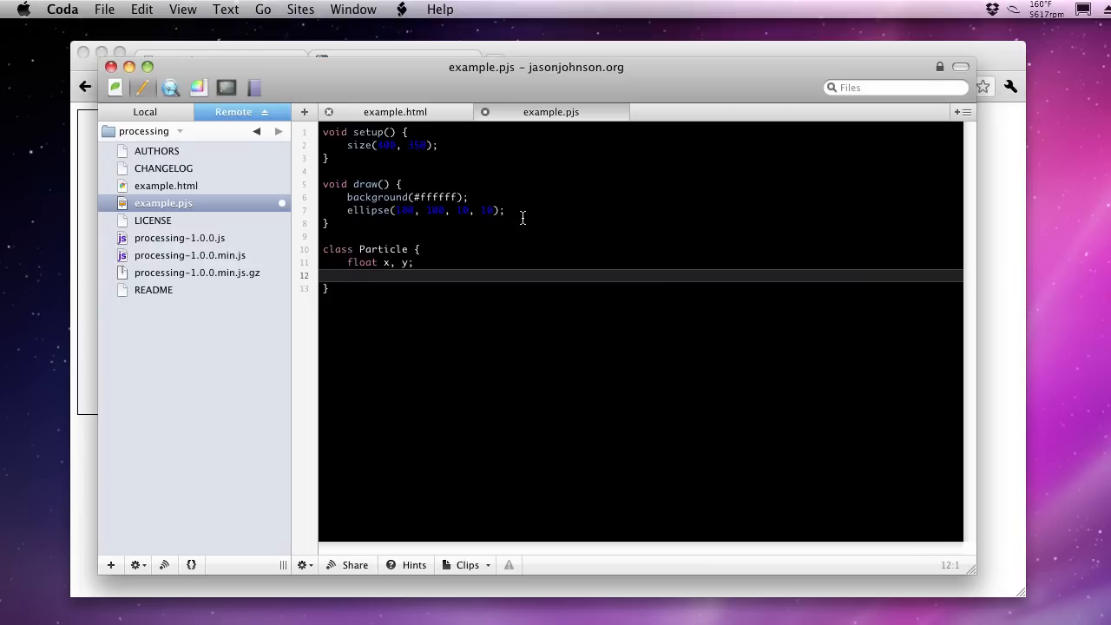
# Add float xV, yV; and float gravity, life; field lines, leaving room for a constructor
pyautogui.write('float xV')
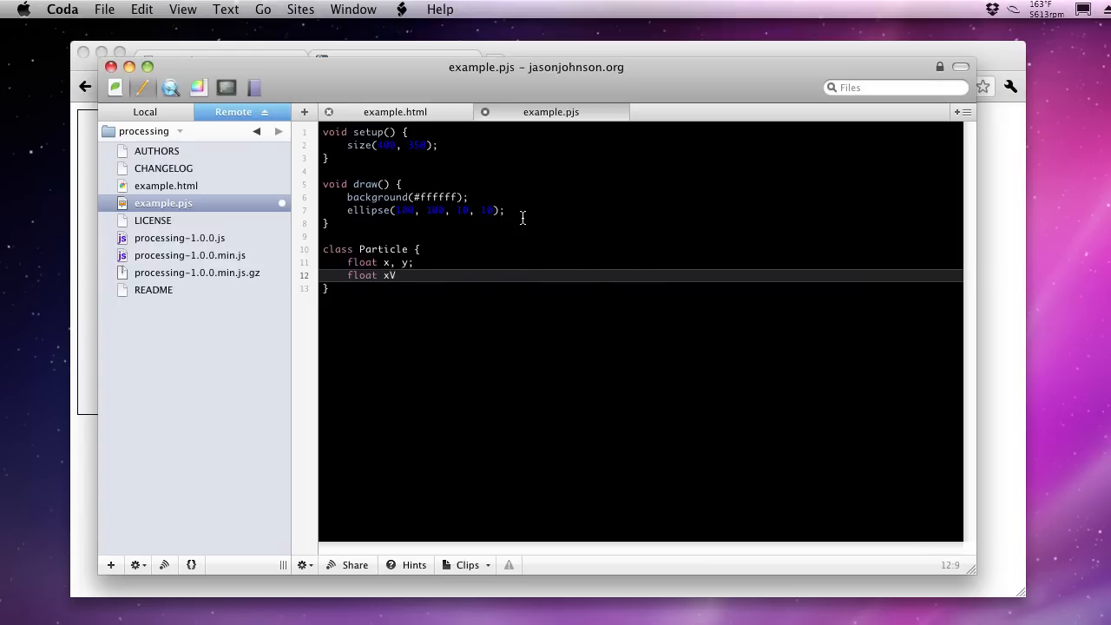
pyautogui.write(', yV')
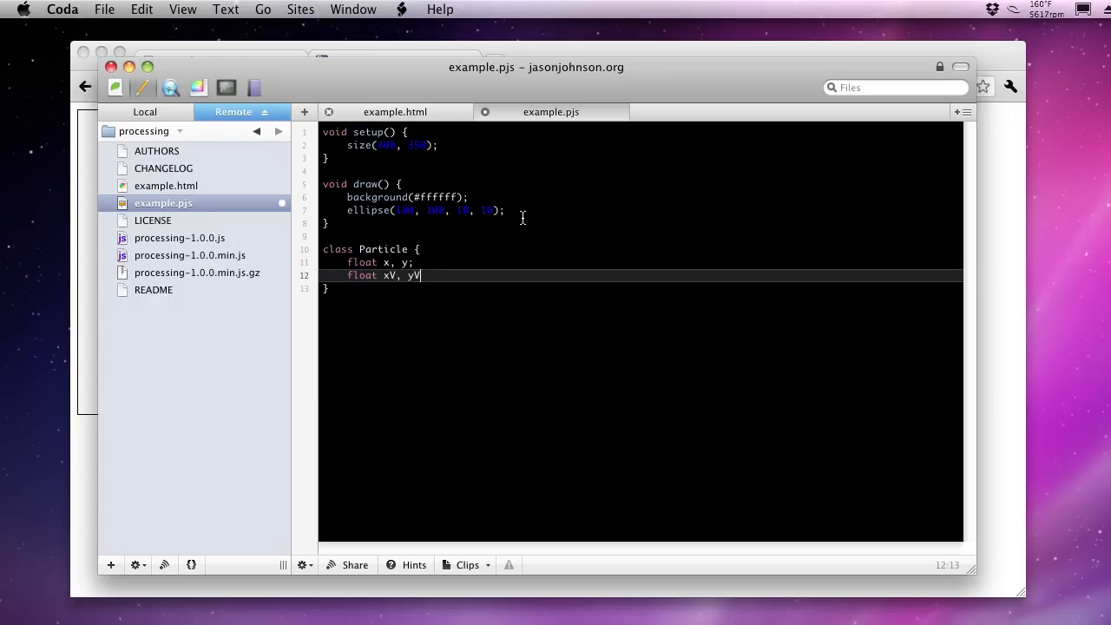
pyautogui.write(';')
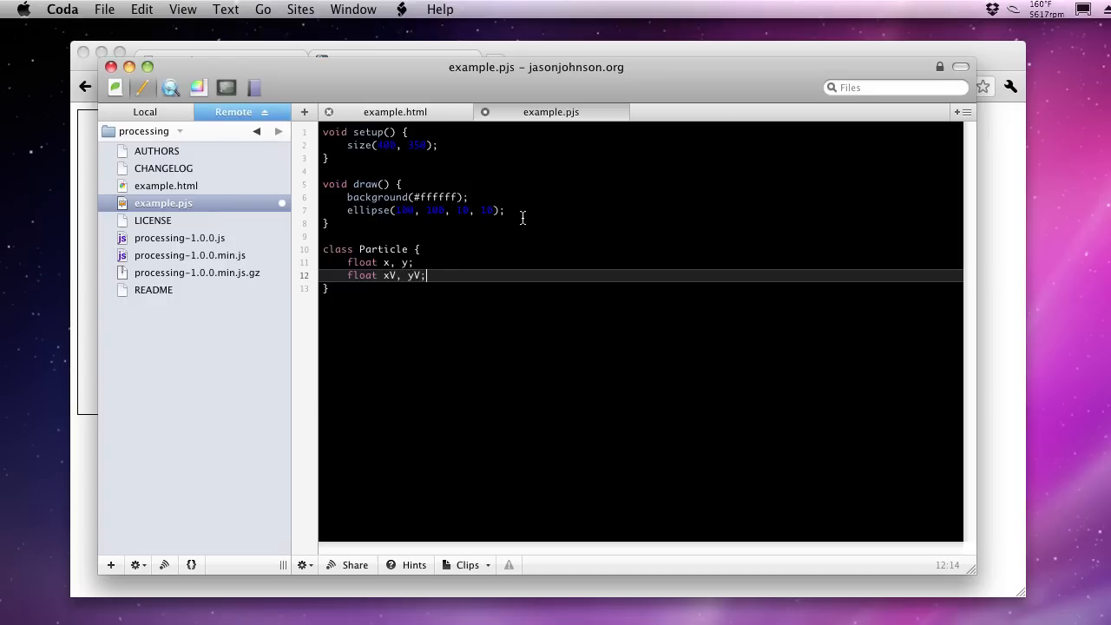
pyautogui.press('Return')
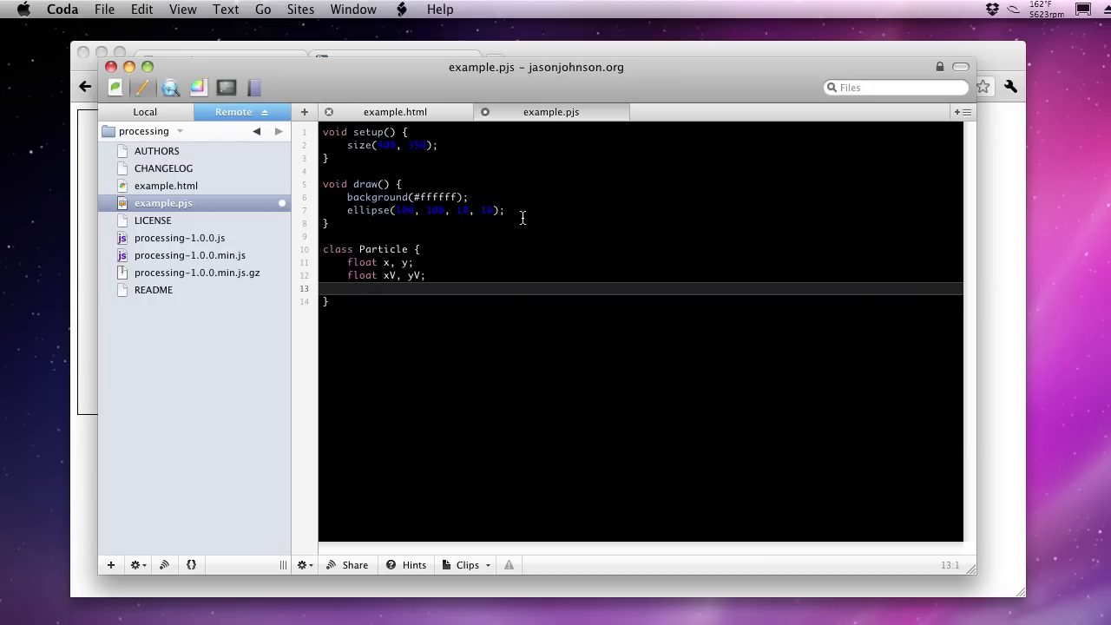
pyautogui.click(347, 288)
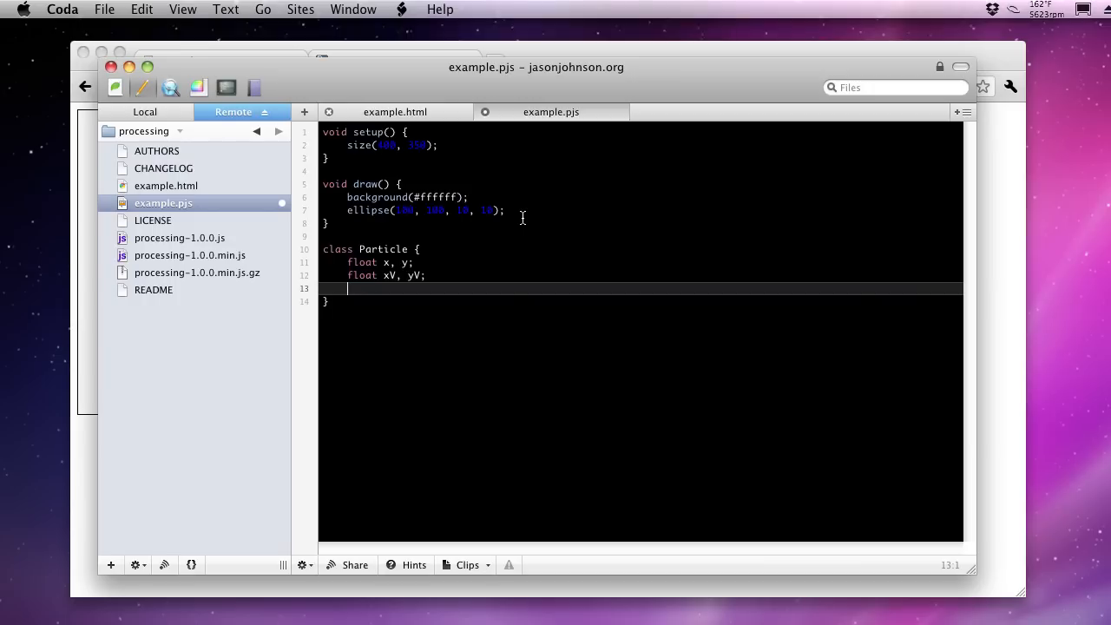
pyautogui.write('float gravity;')
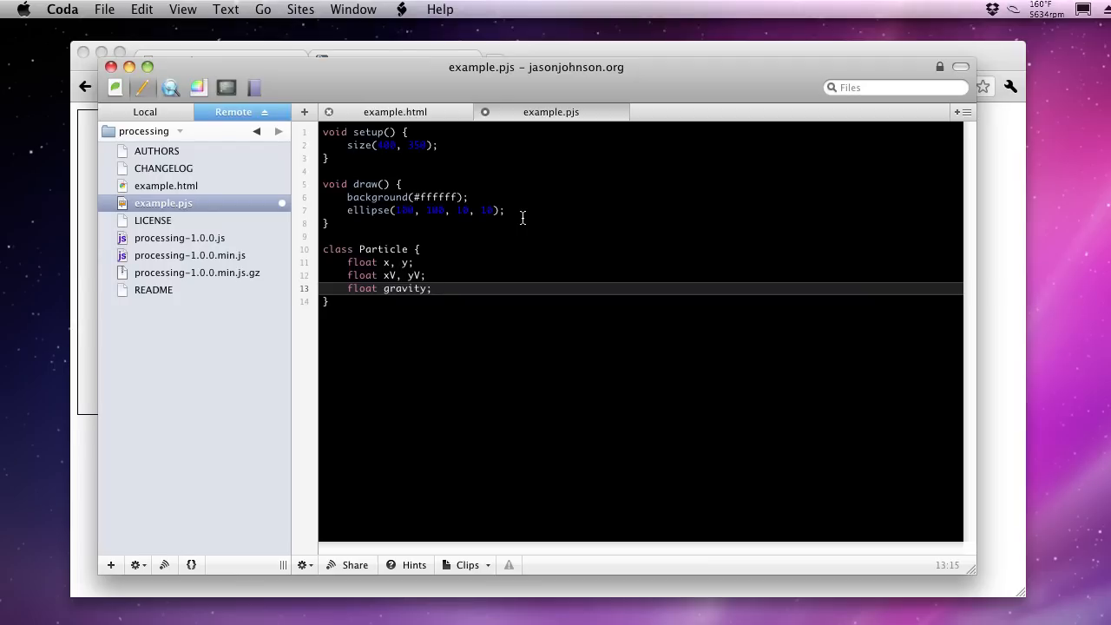
pyautogui.write(',')
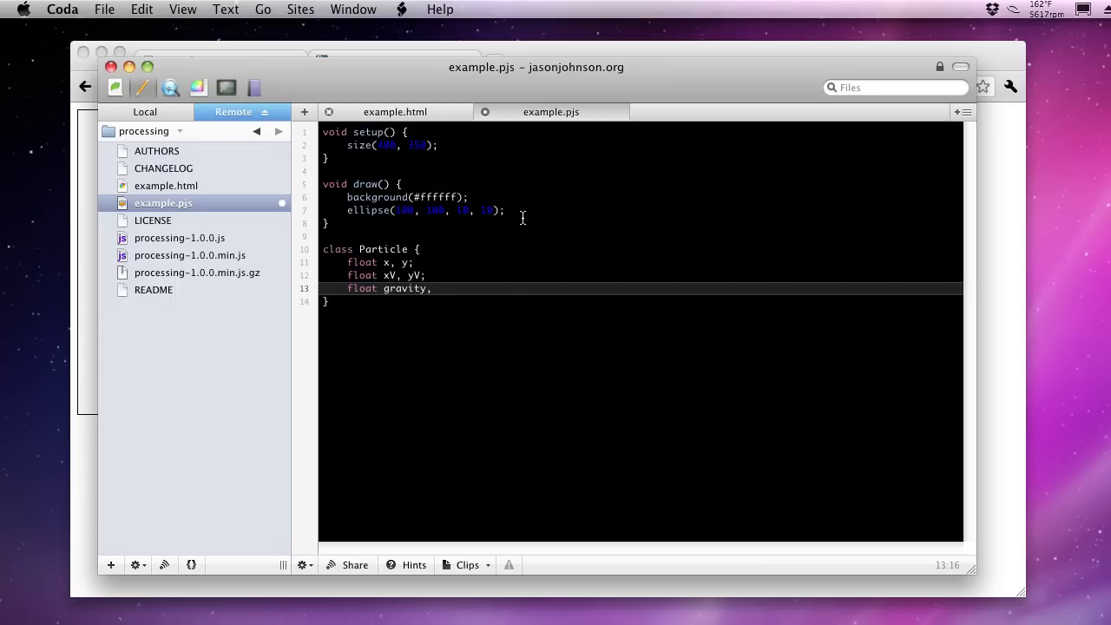
pyautogui.write('life;')
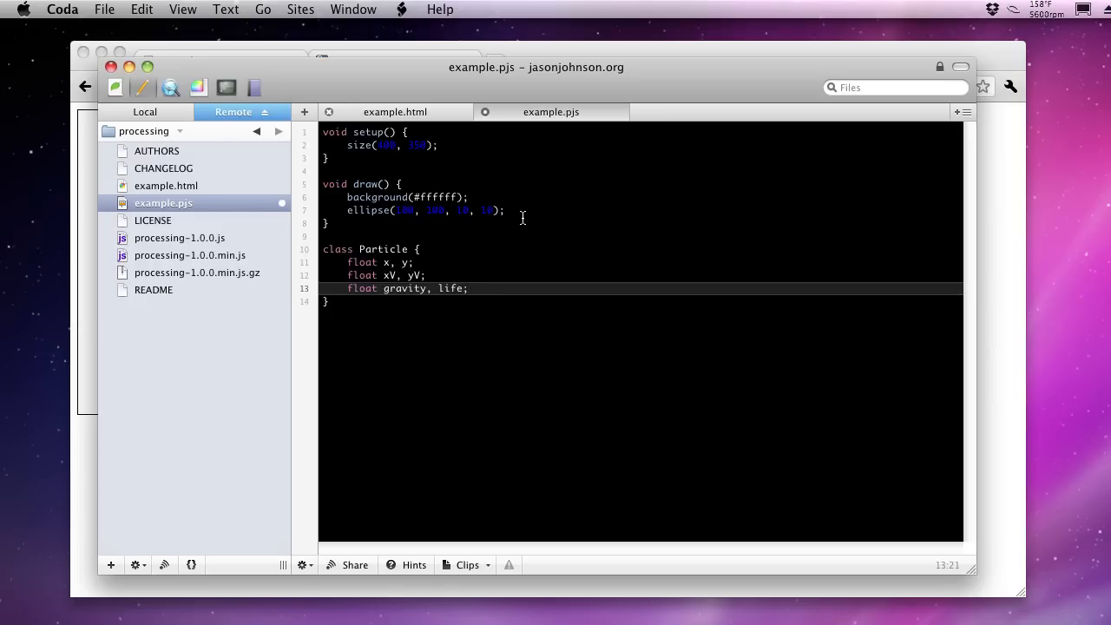
pyautogui.press('Return')
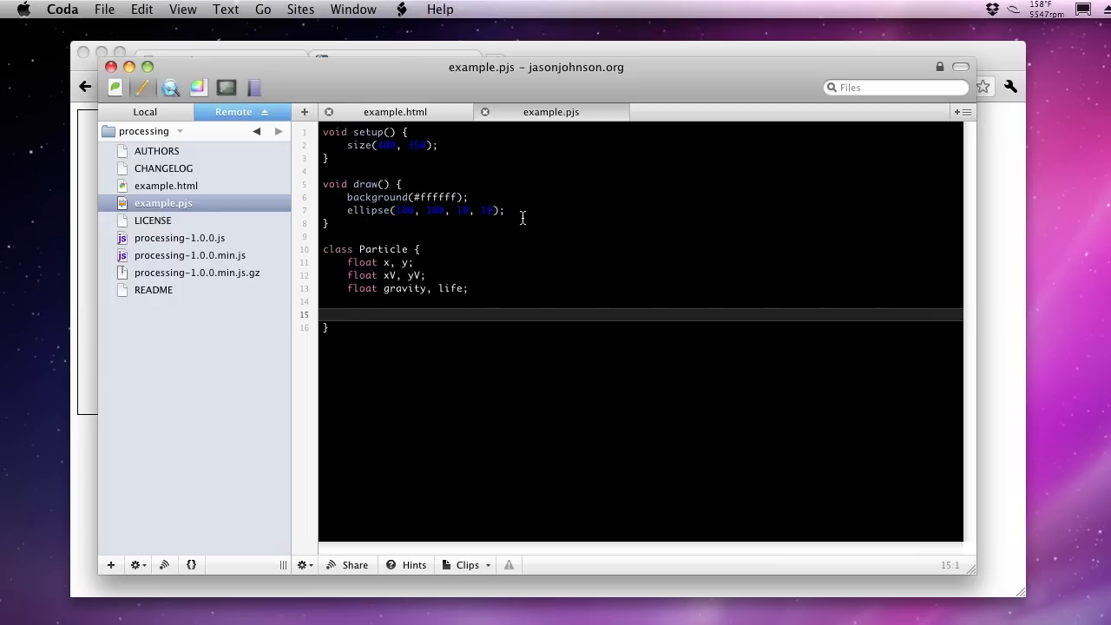
# Write the Particle(float initX, float initY) constructor setting x = initX and y = initY
pyautogui.write('Particle() {')
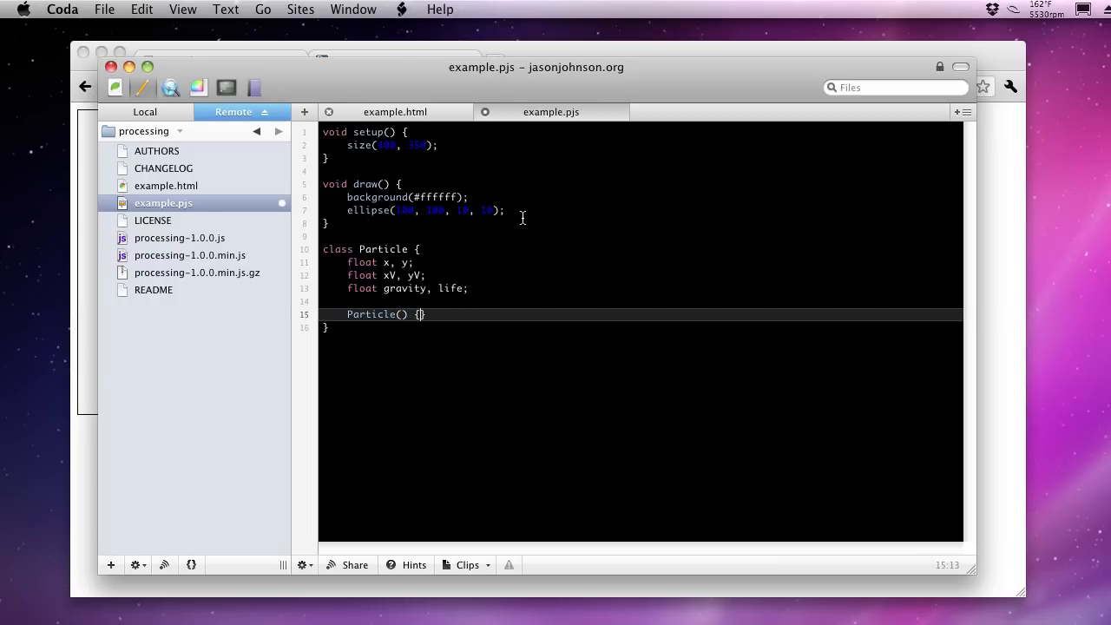
pyautogui.press('Return')
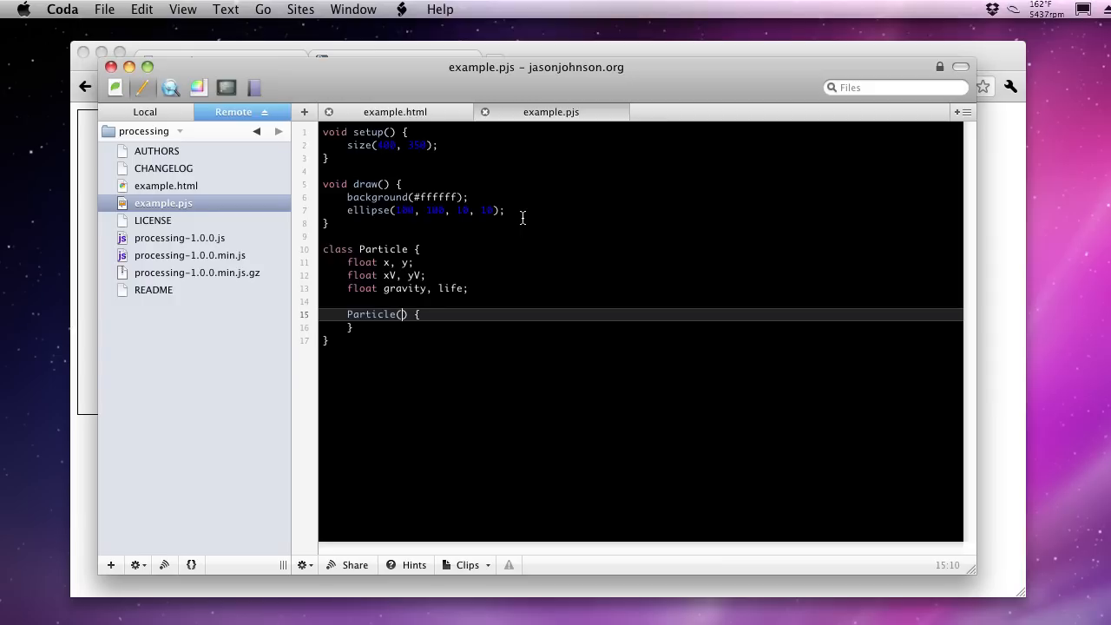
pyautogui.write('float')
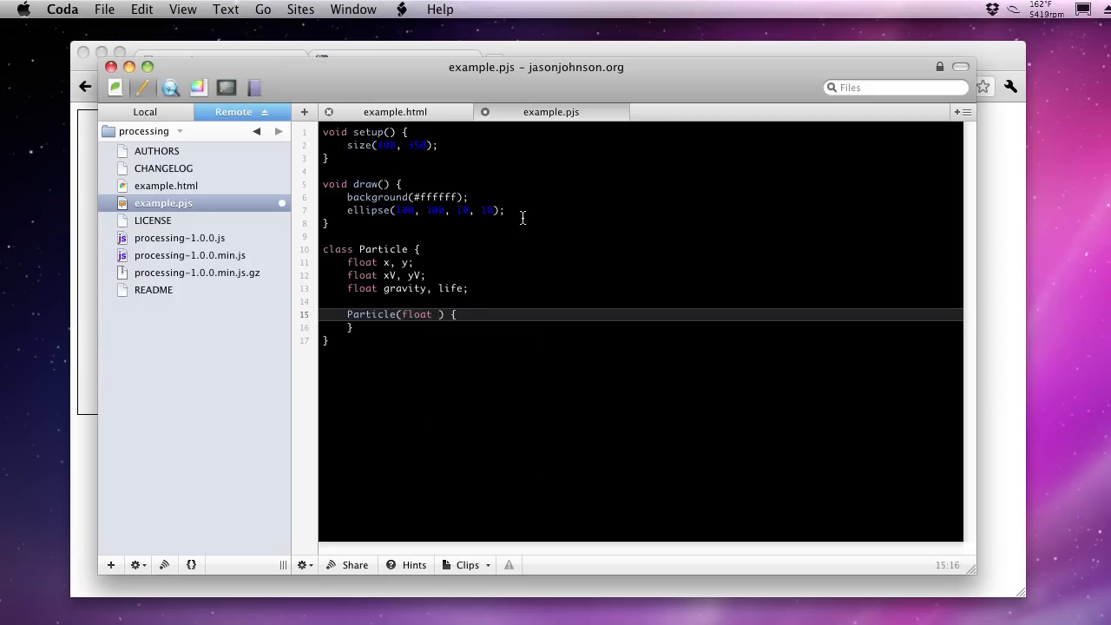
pyautogui.write('initX,')
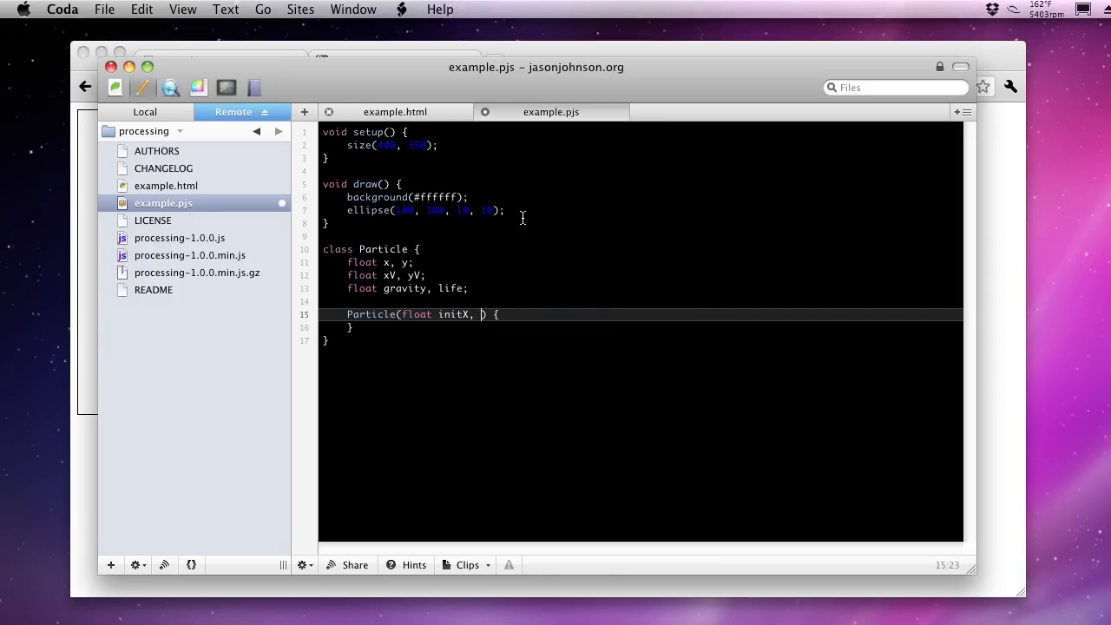
pyautogui.write('float initY')
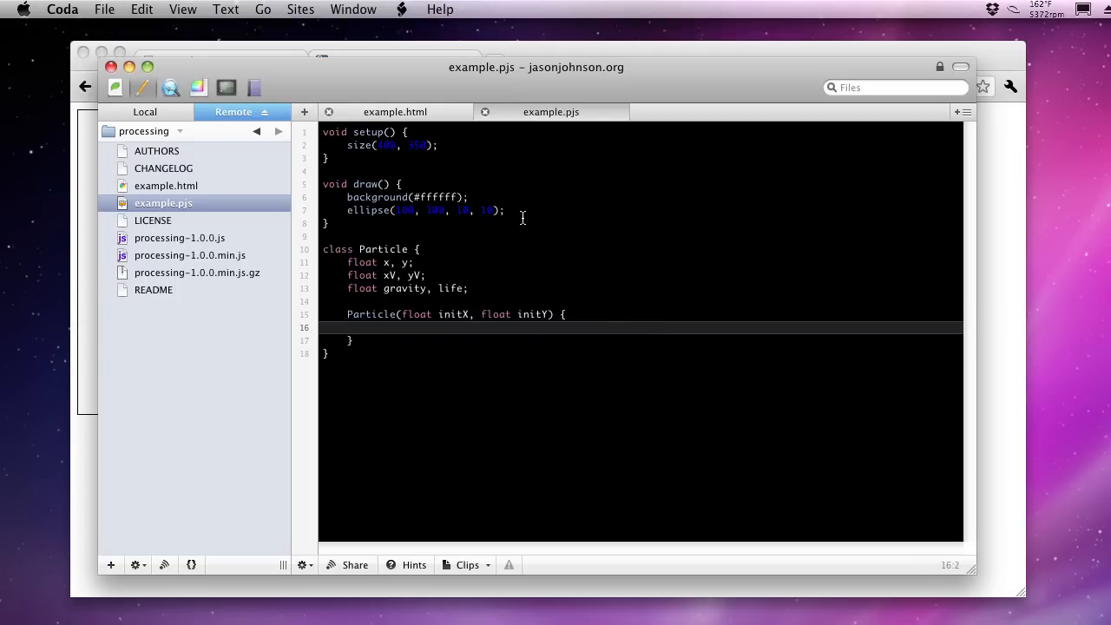
pyautogui.write('x =')
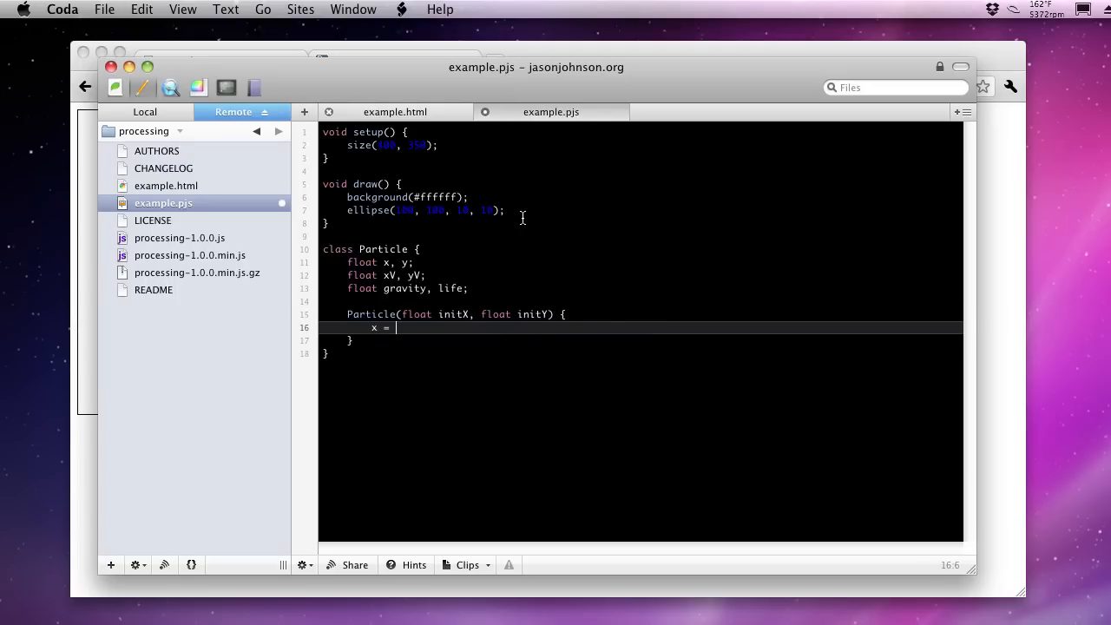
pyautogui.write('initX;')
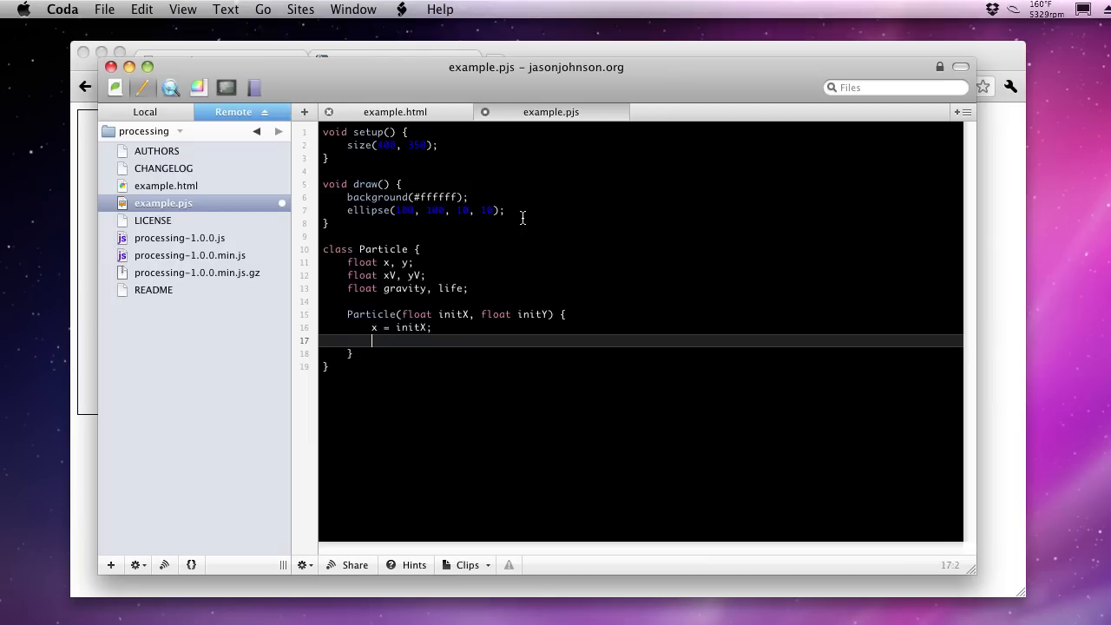
pyautogui.write('y = initY;')
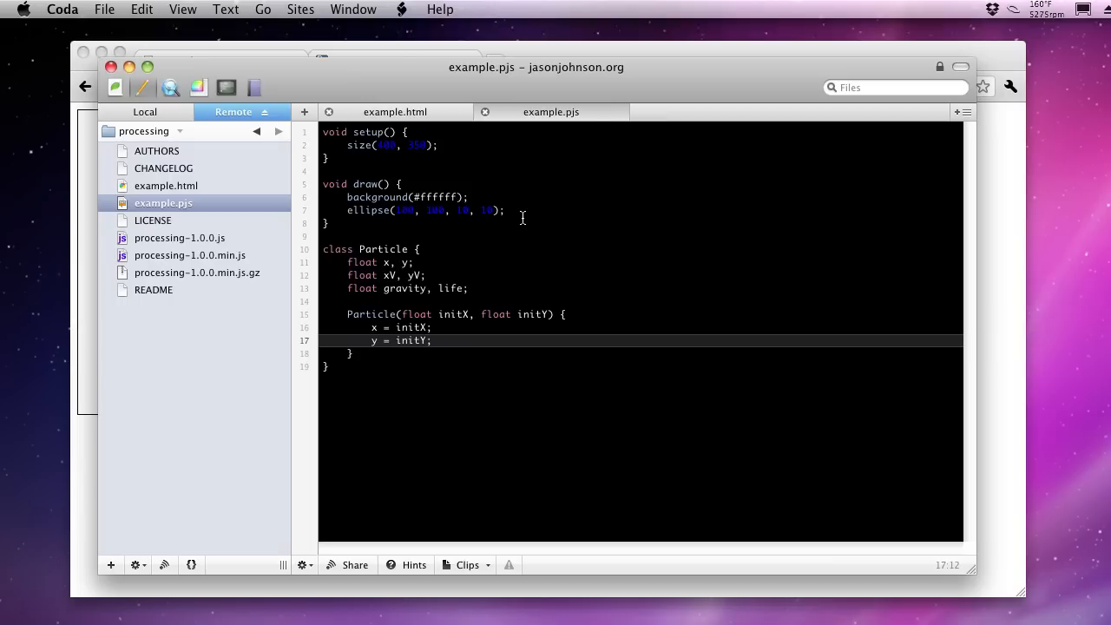
# Add life = and gravity assignments on new lines in the constructor
pyautogui.press('Return')
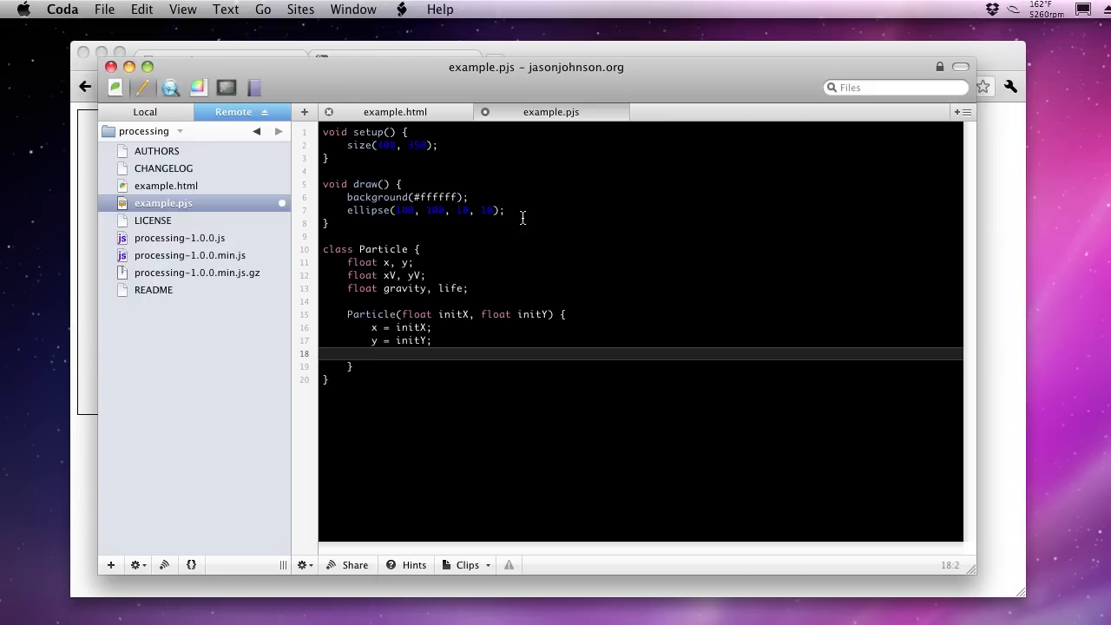
pyautogui.write('life = 50;')
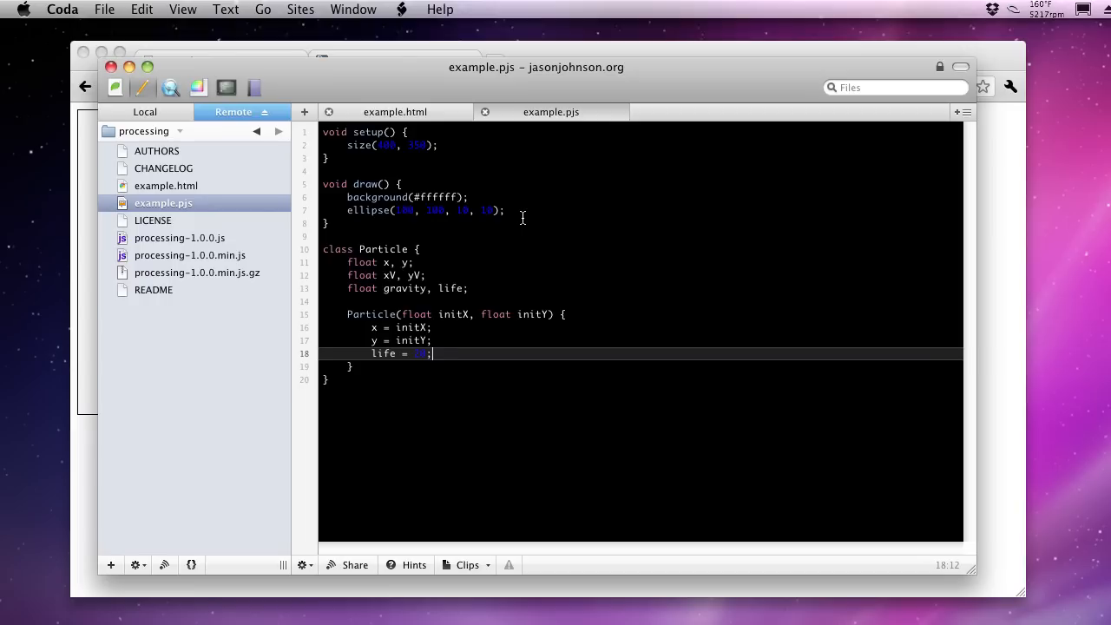
pyautogui.press('Return')
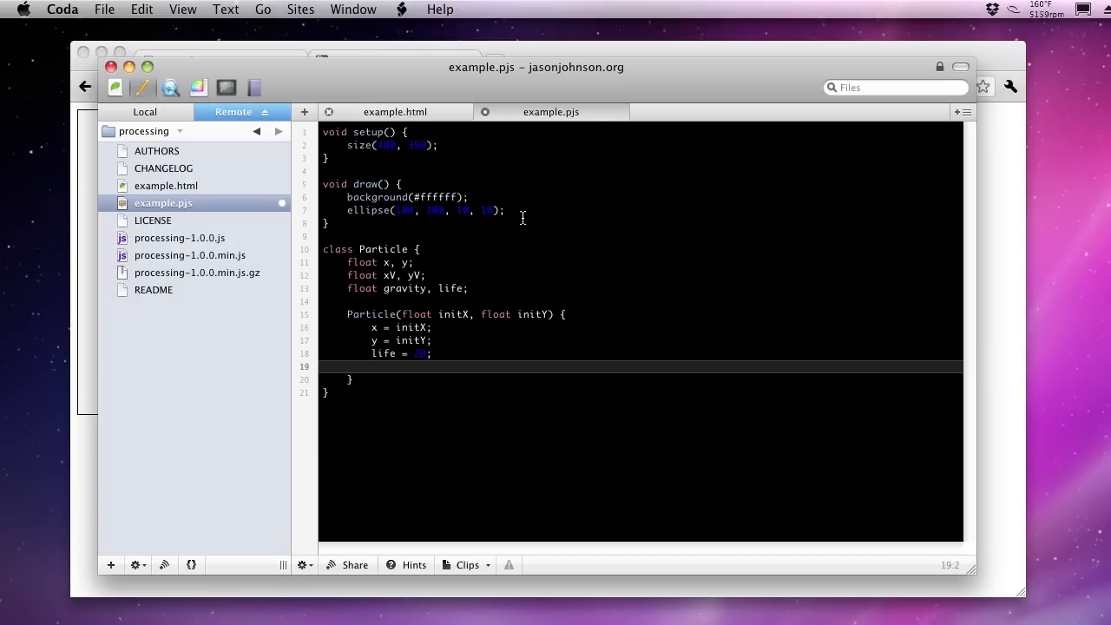
pyautogui.write('gravity -')
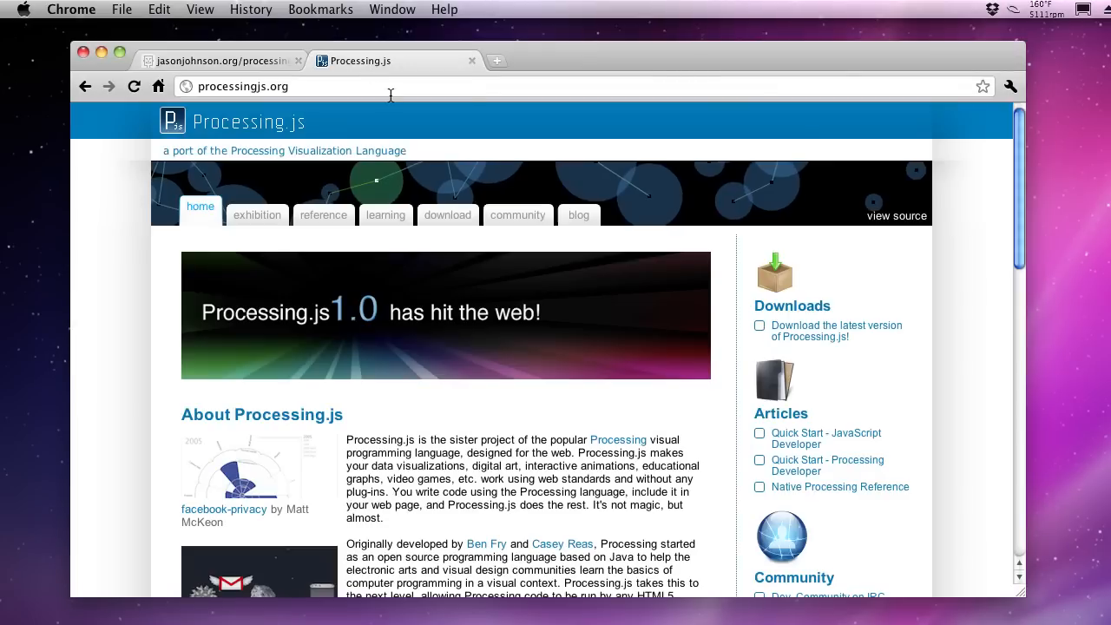
# Find 'random' on the Processing.js reference page and view the random() entry
pyautogui.click(323, 215)
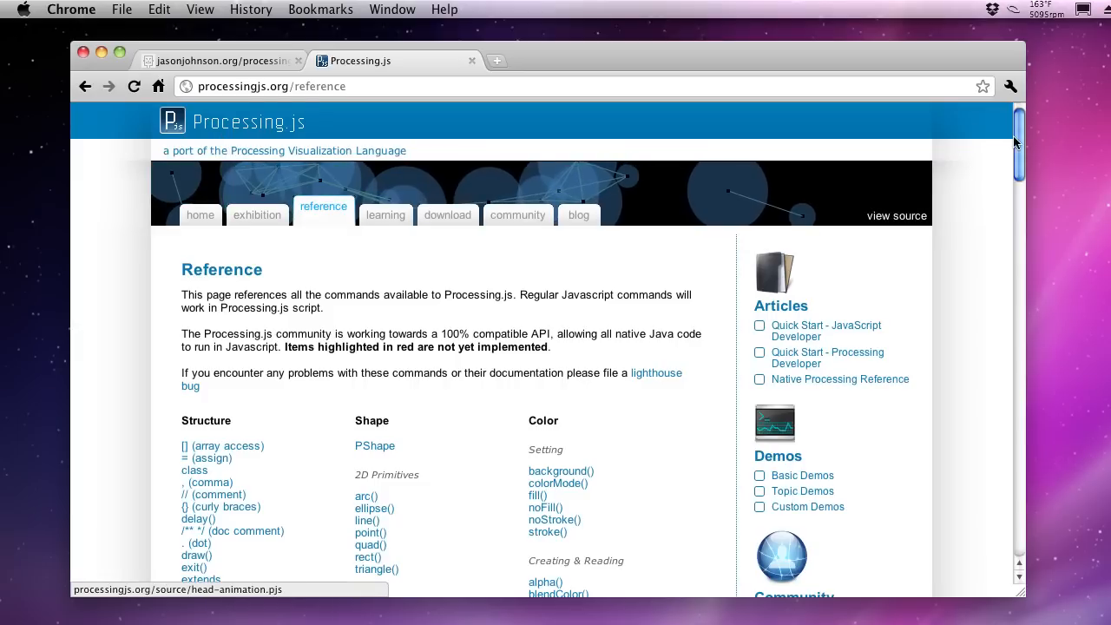
pyautogui.scroll(-3)
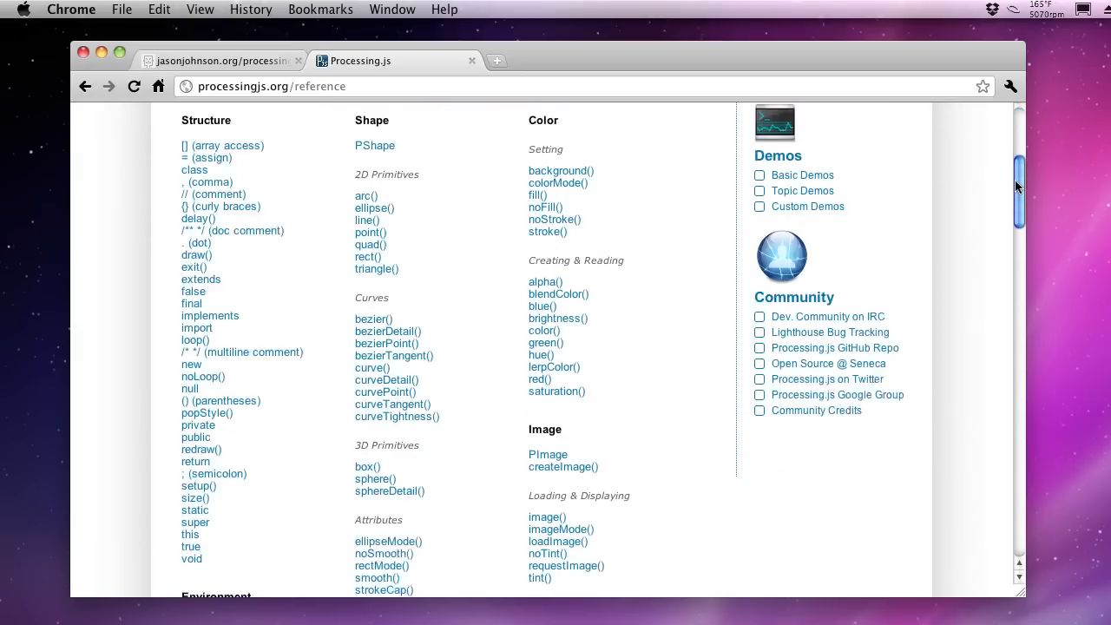
pyautogui.scroll(-3)
pyautogui.write('ra')
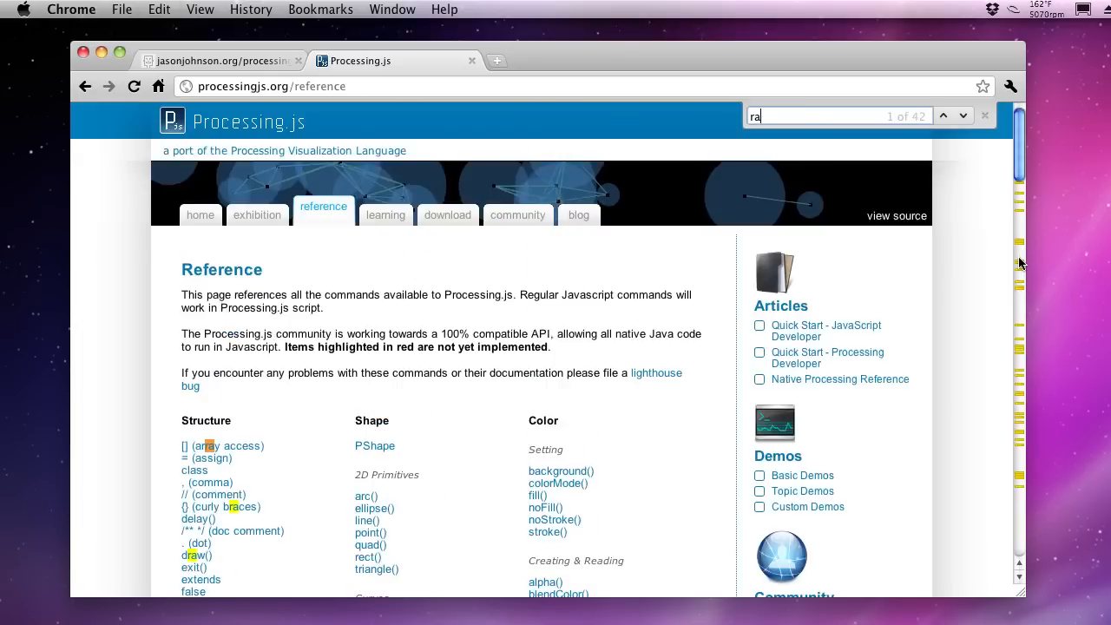
pyautogui.write('ndom')
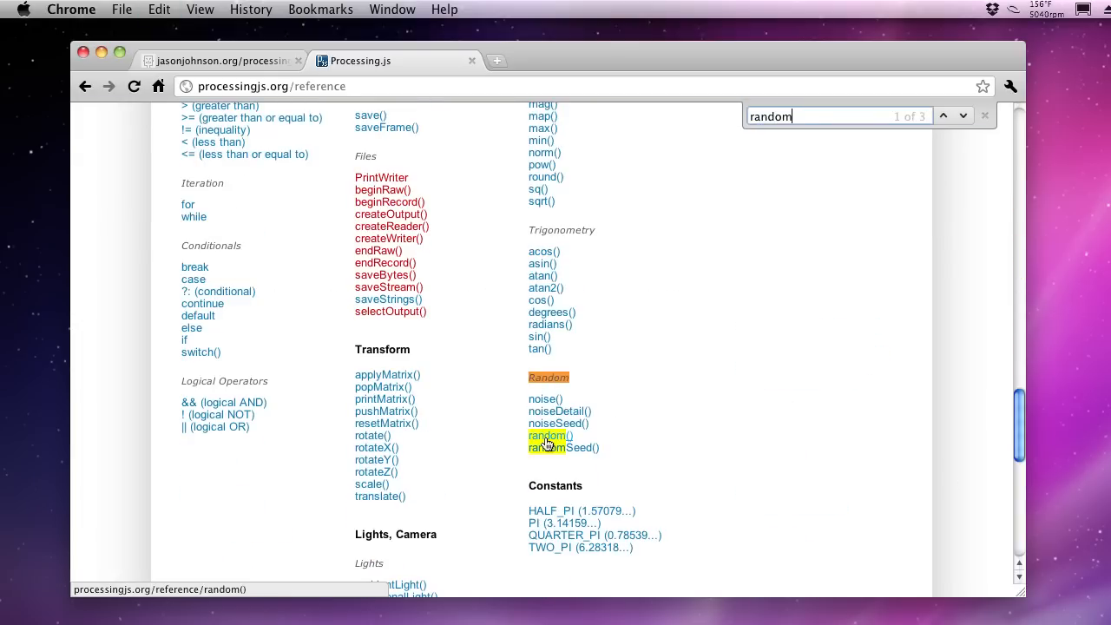
pyautogui.click(546, 434)
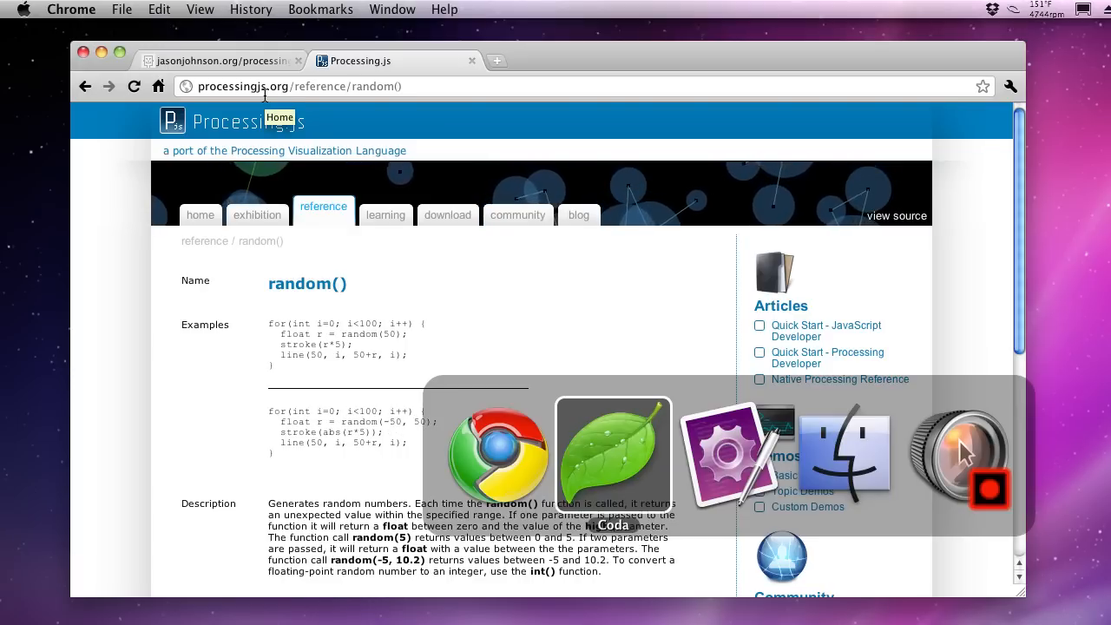
# In the constructor, assign yV = random() with a negative range argument
pyautogui.click(611, 455)
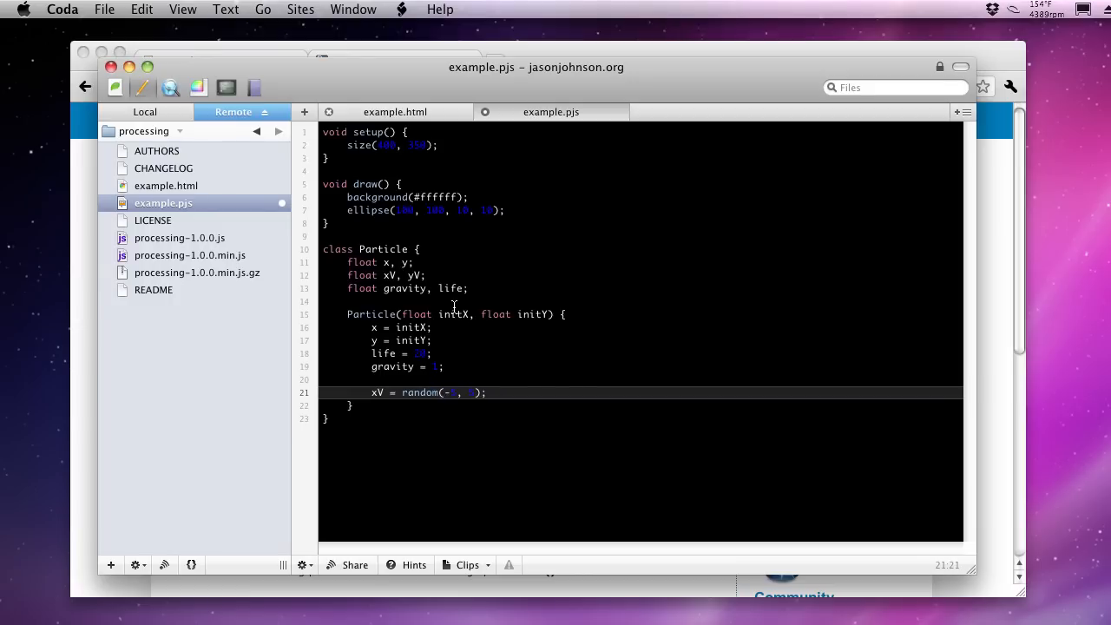
pyautogui.write('yV')
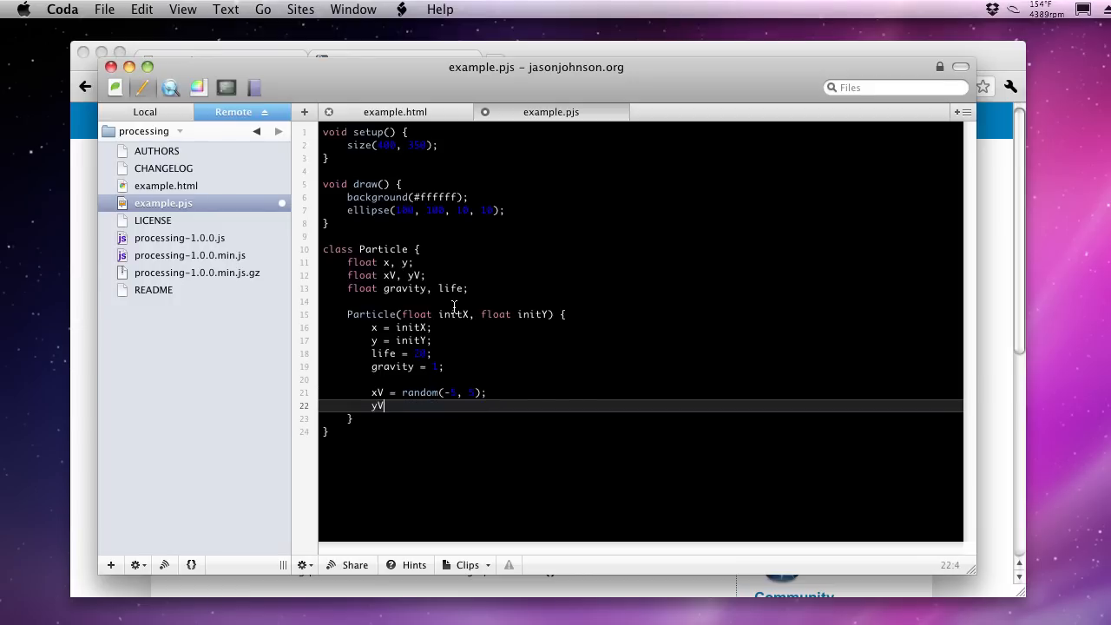
pyautogui.write('= random();')
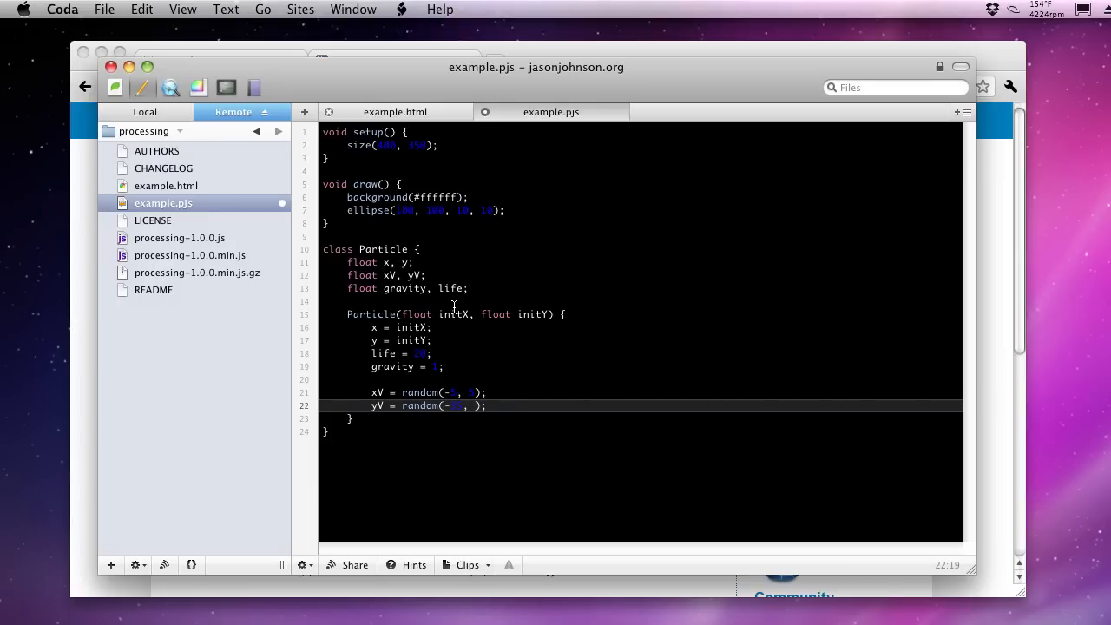
pyautogui.write('-20')
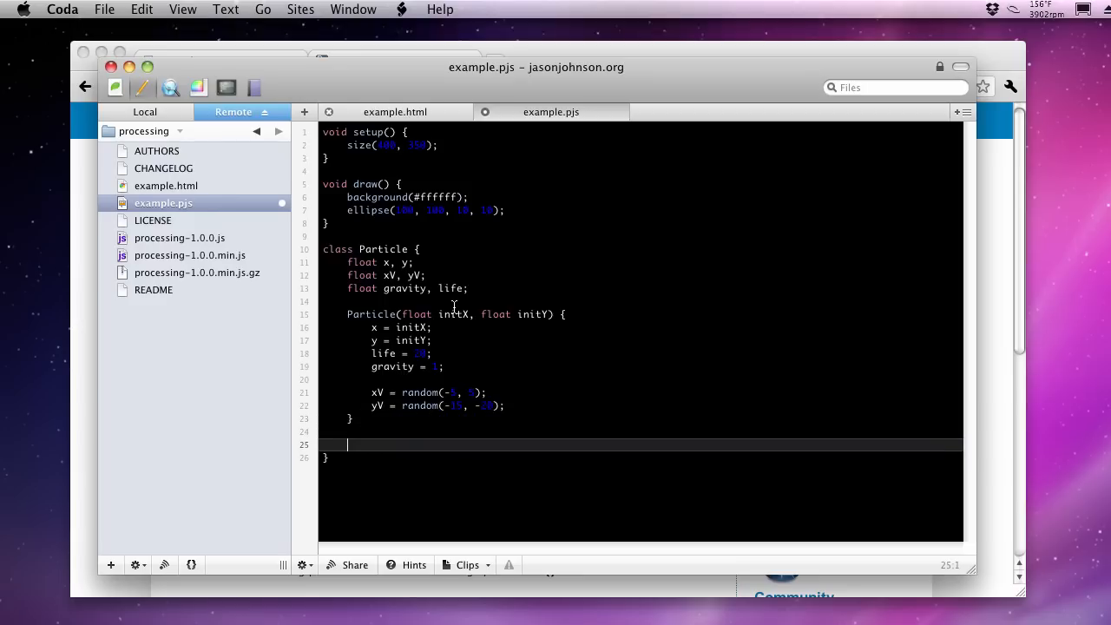
# Add an empty update() method and a draw() method shell to the Particle class
pyautogui.write('void update() {')
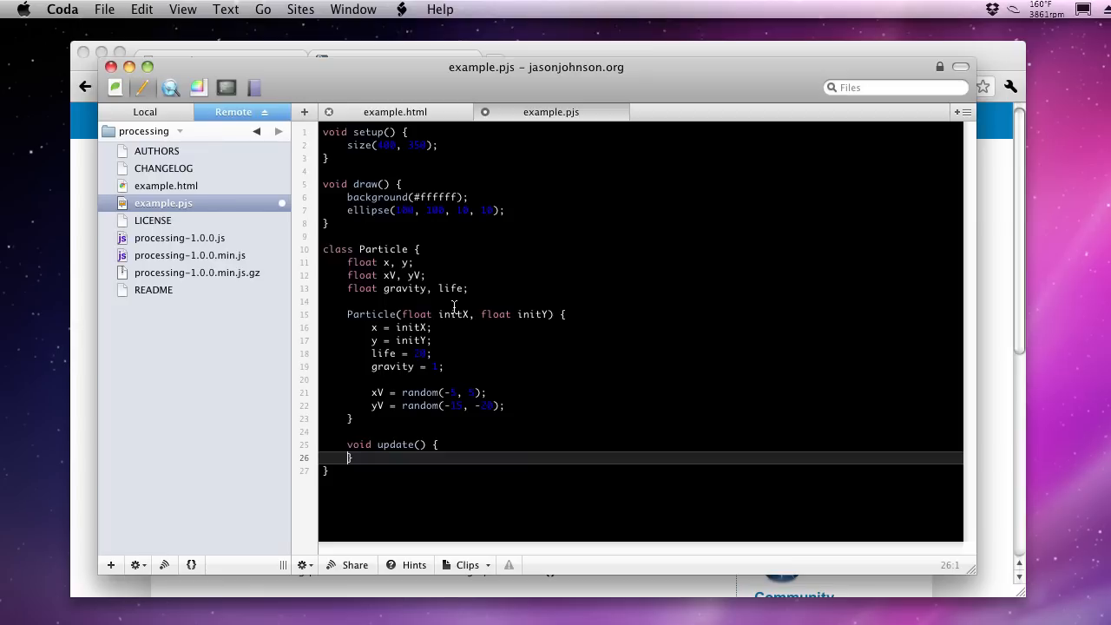
pyautogui.press('enter')
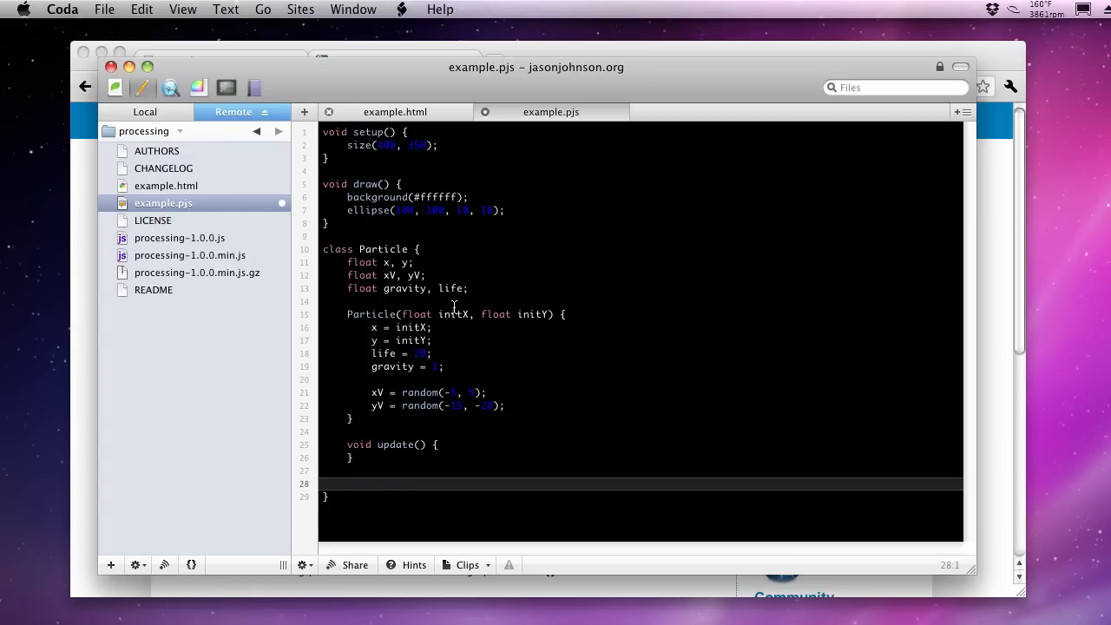
pyautogui.write('void')
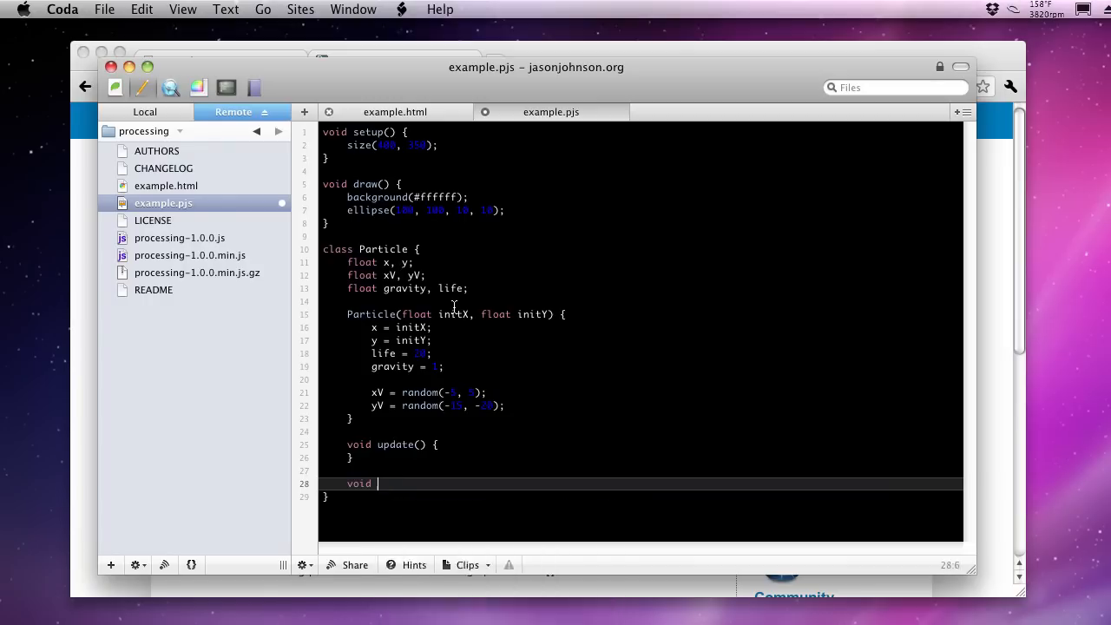
pyautogui.write('draw() {')
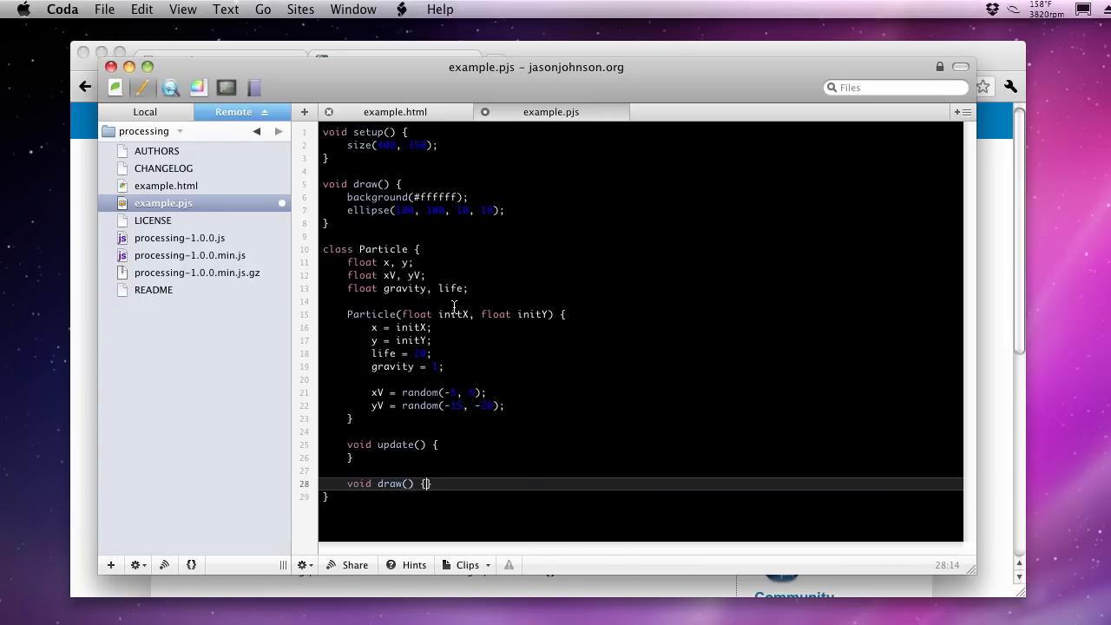
pyautogui.press('Return')
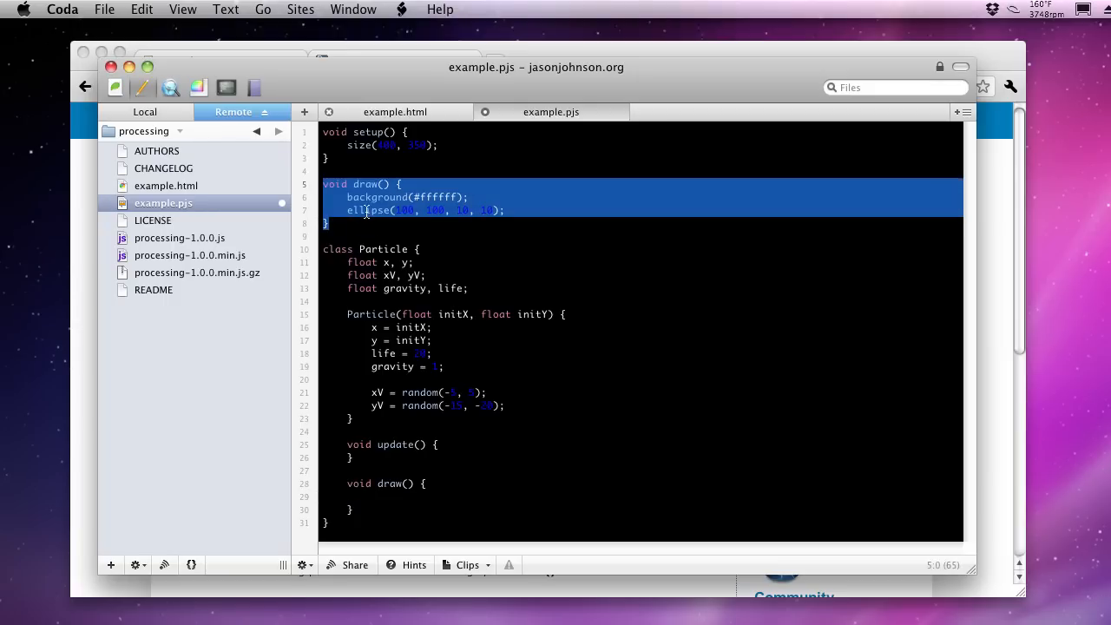
# Move the ellipse call from the main draw() into Particle.draw() and change its position to x, y
pyautogui.click(425, 210)
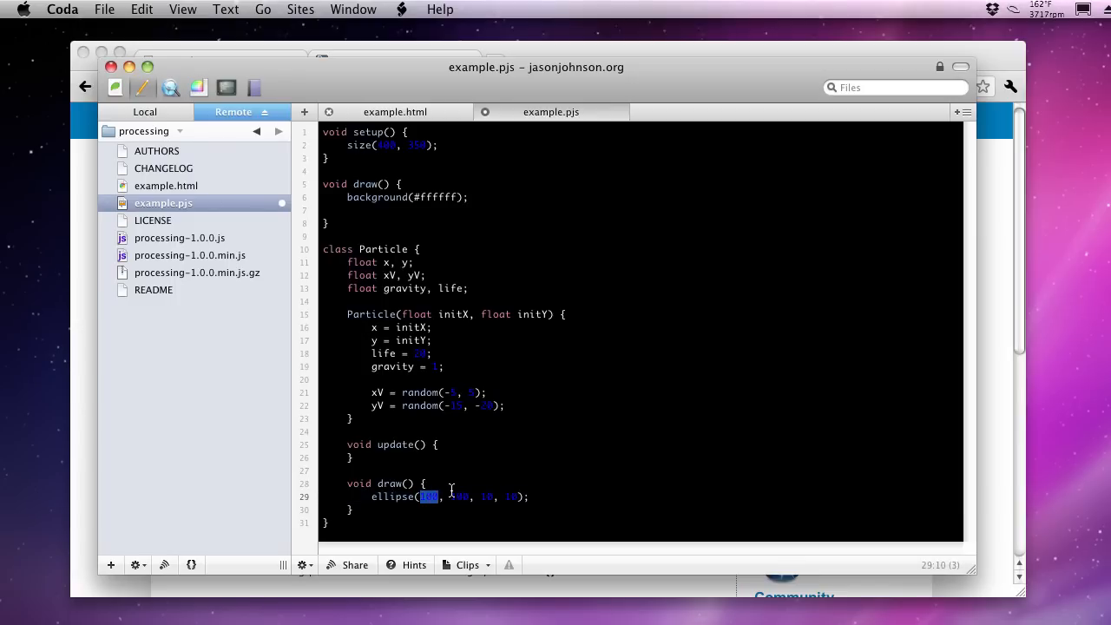
pyautogui.write('x, y')
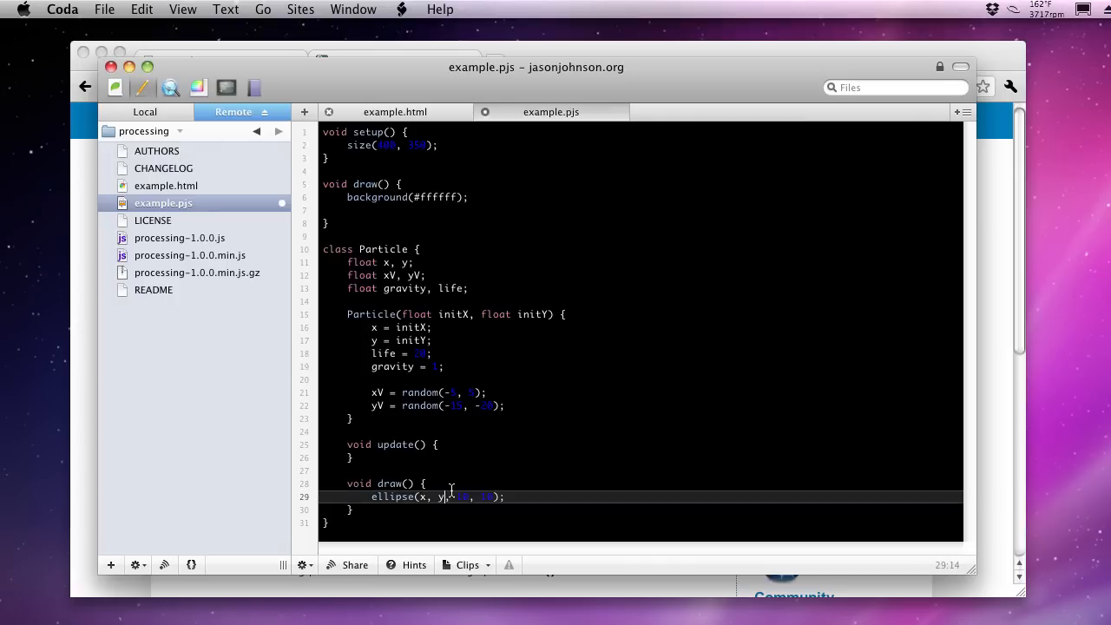
pyautogui.moveTo(386, 330)
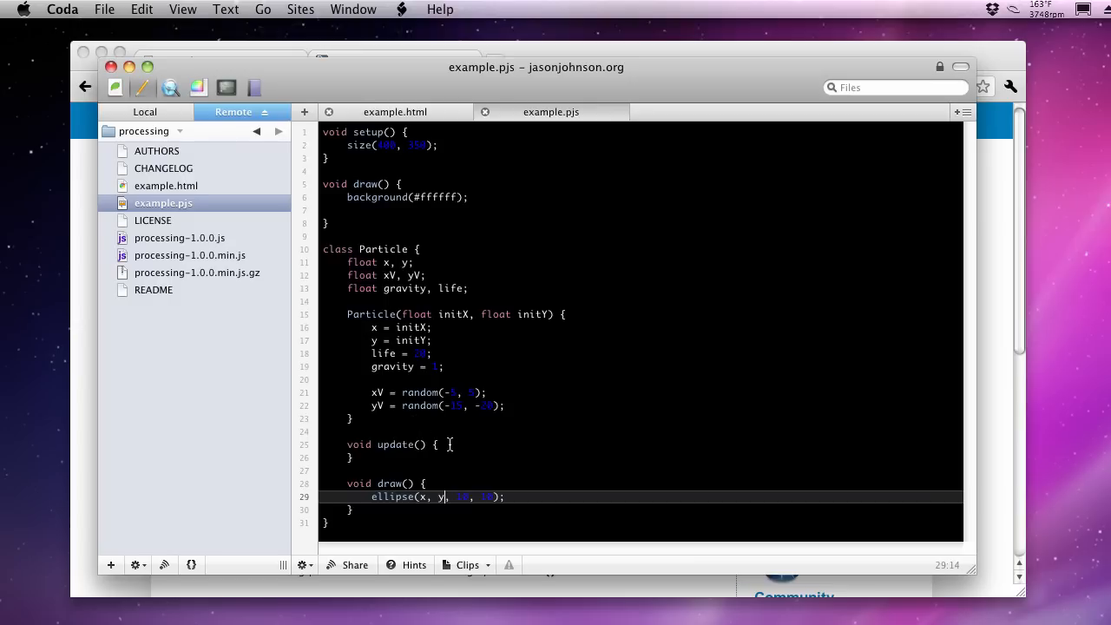
pyautogui.click(441, 444)
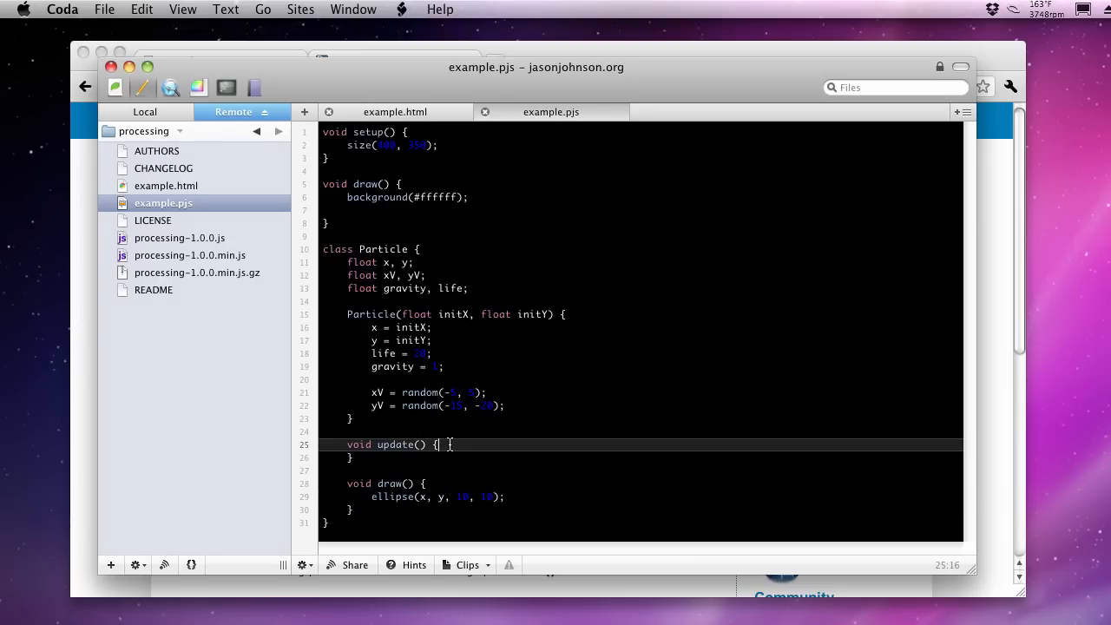
# Add yV += gravity; as the first line of Particle.update()
pyautogui.press('Return')
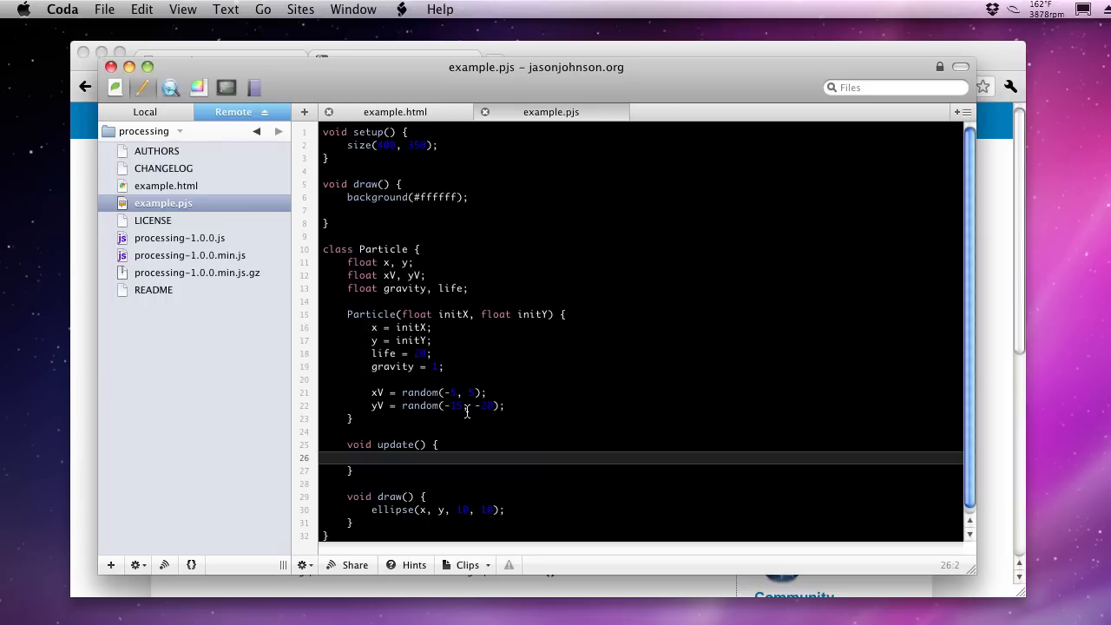
pyautogui.write('yV')
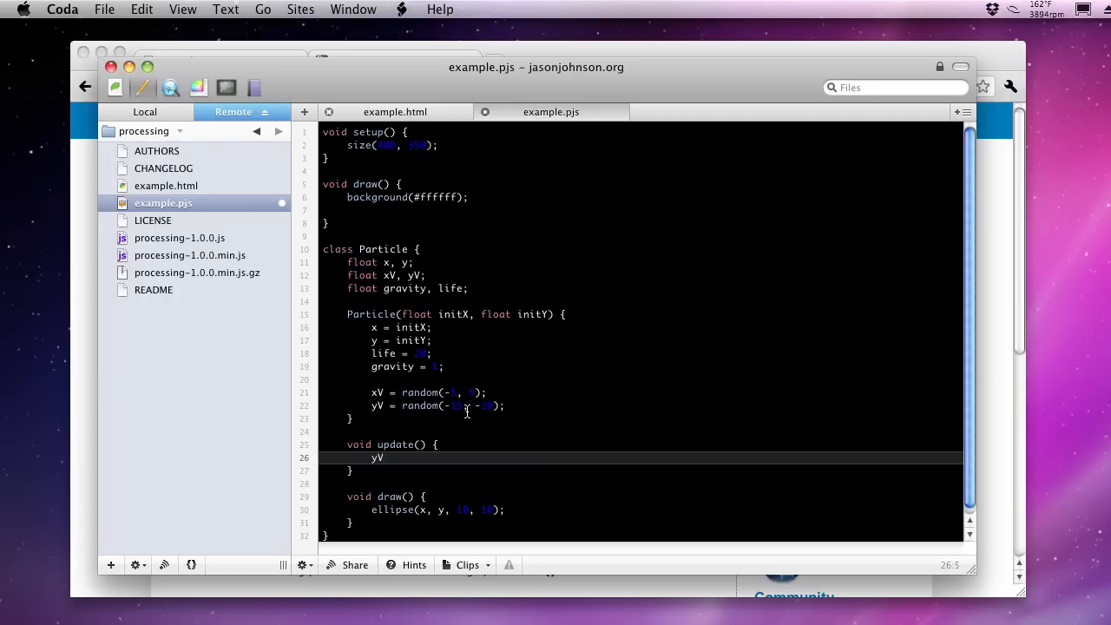
pyautogui.write('+= gravity;')
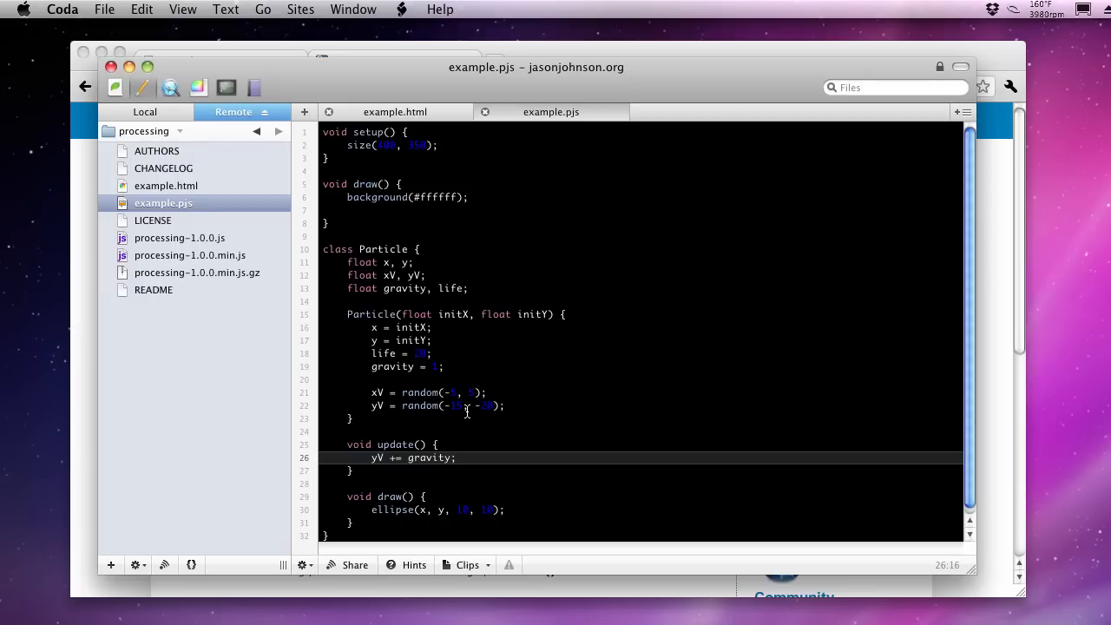
pyautogui.press('Return')
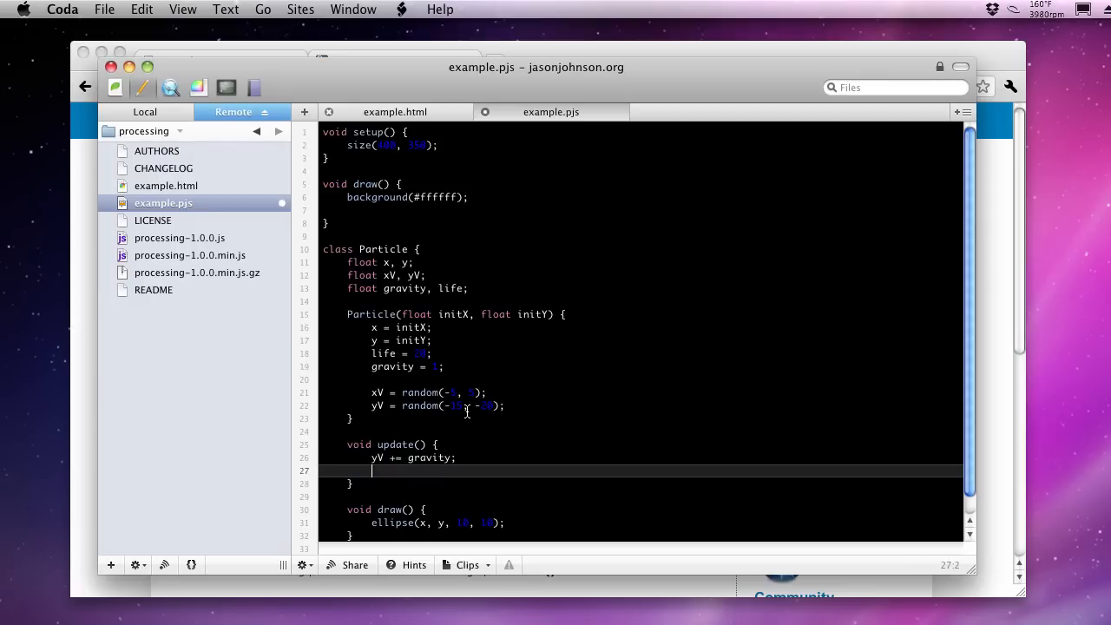
# Add x += xV; and y += yV; below the gravity line in update()
pyautogui.write('x')
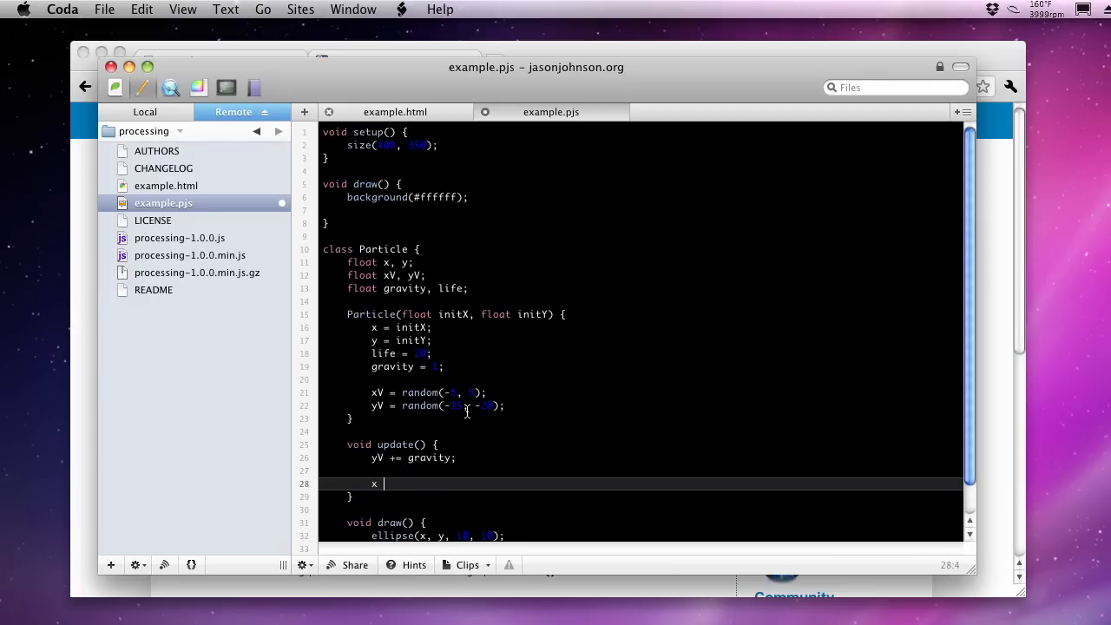
pyautogui.write('+=')
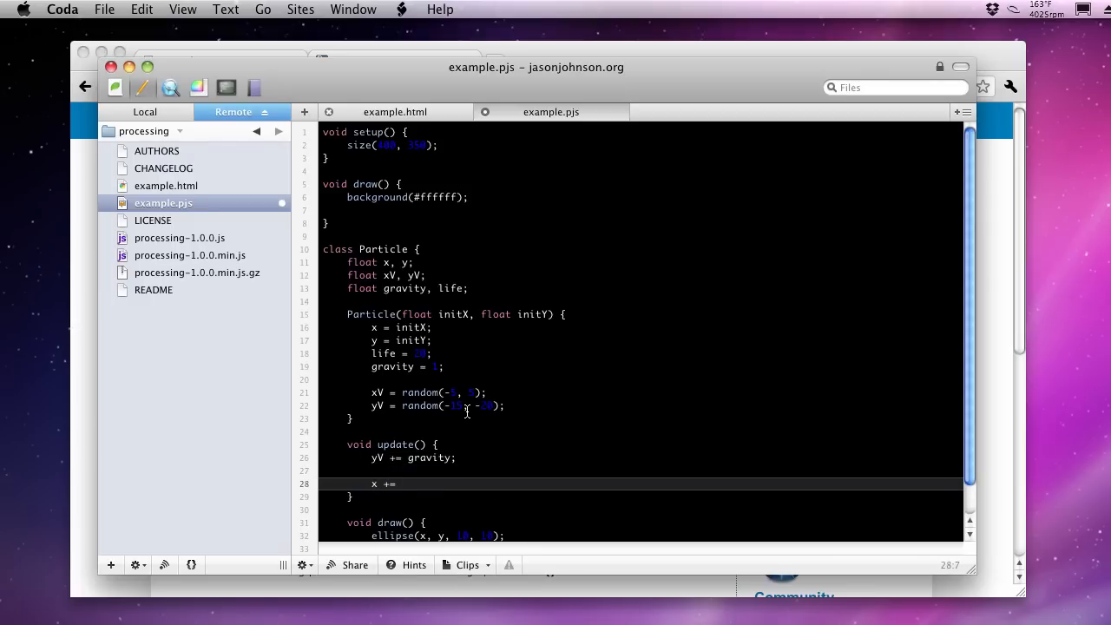
pyautogui.write('xV;')
pyautogui.write('y +=')
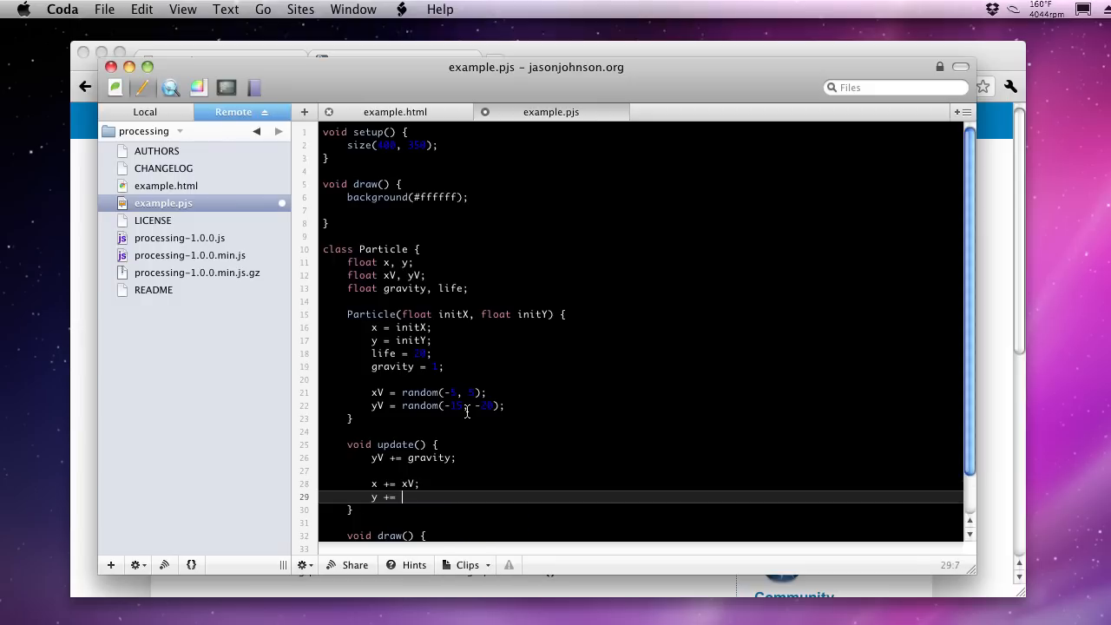
pyautogui.write('yV;')
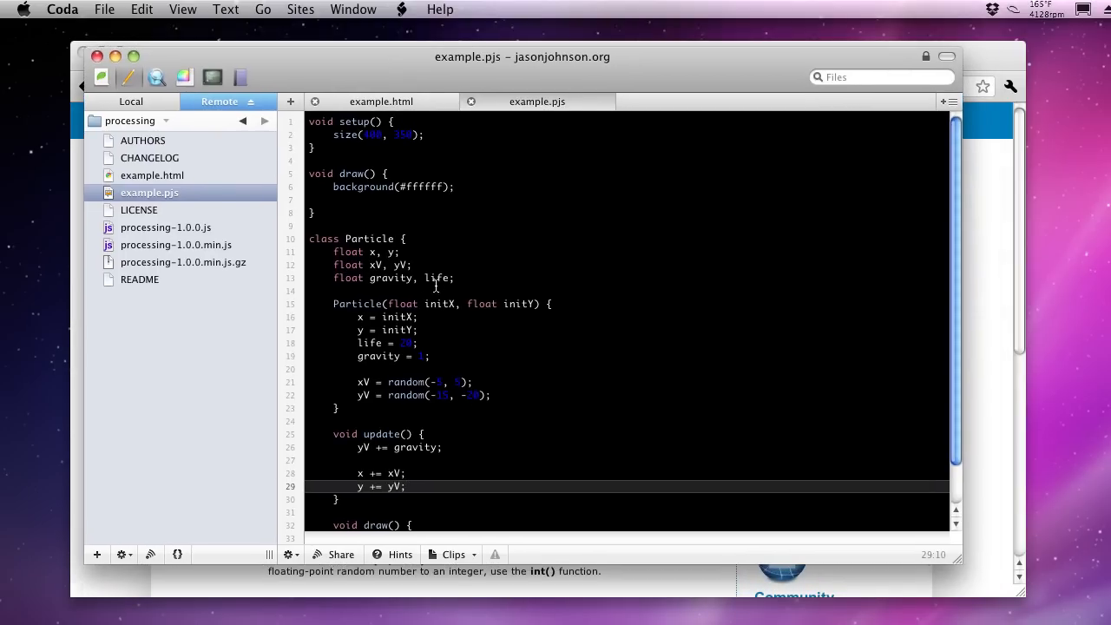
pyautogui.moveTo(962, 566)
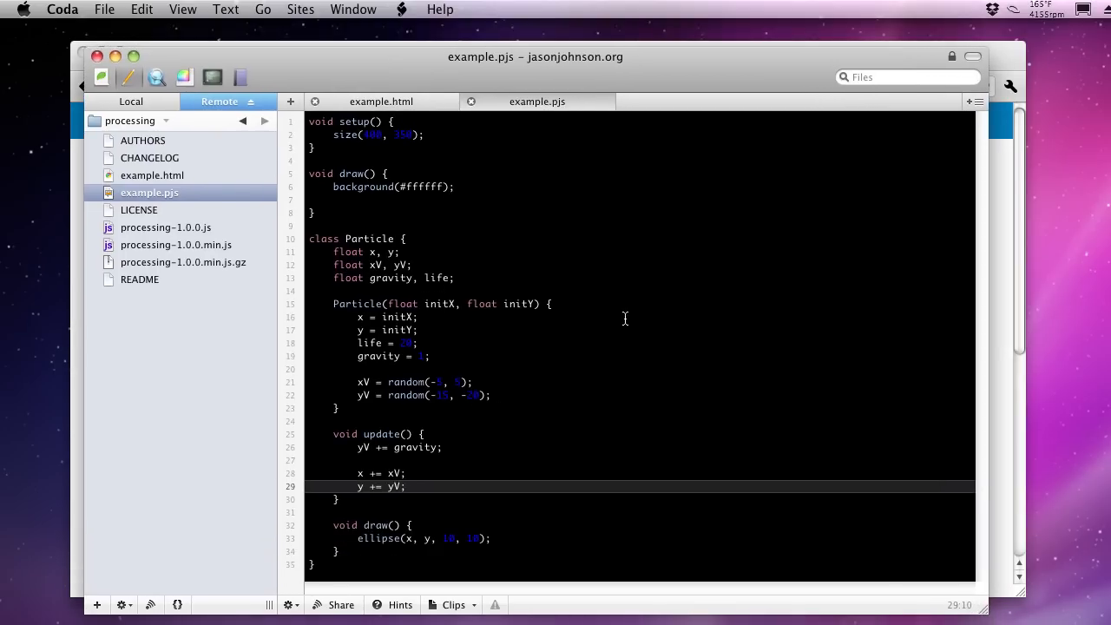
# Declare ArrayList particles = new ArrayList(); at the top of example.pjs
pyautogui.click(392, 512)
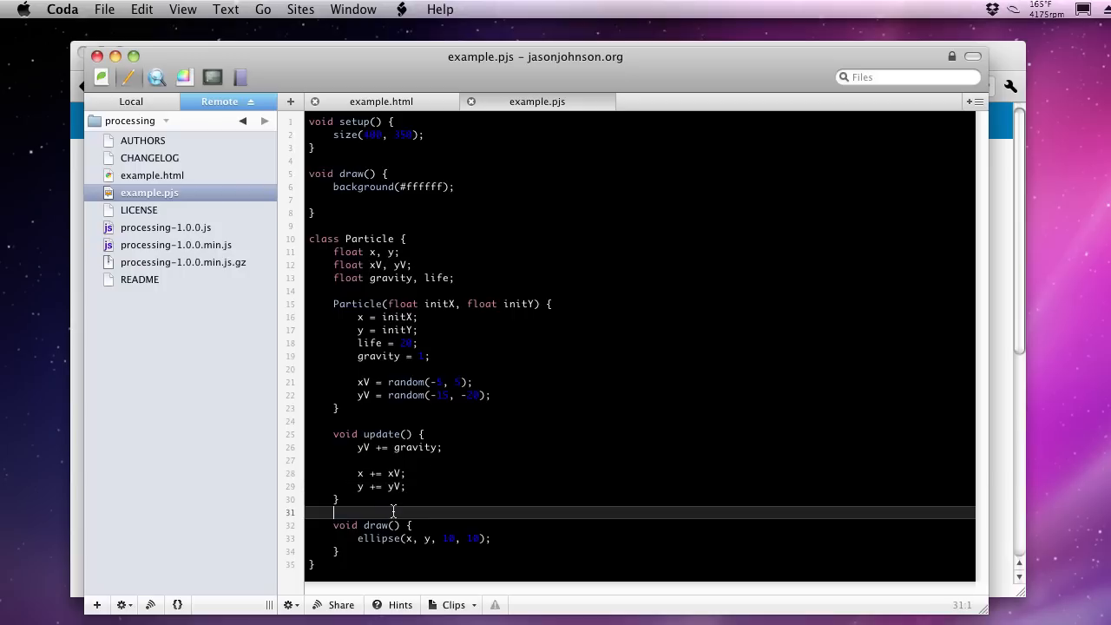
pyautogui.moveTo(472, 413)
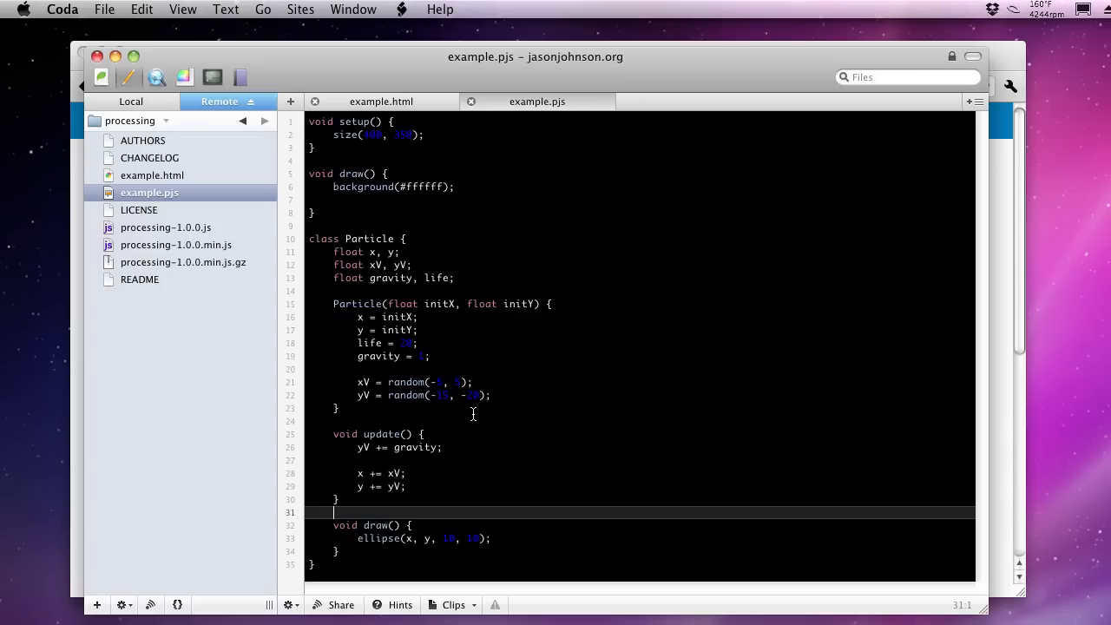
pyautogui.moveTo(330, 191)
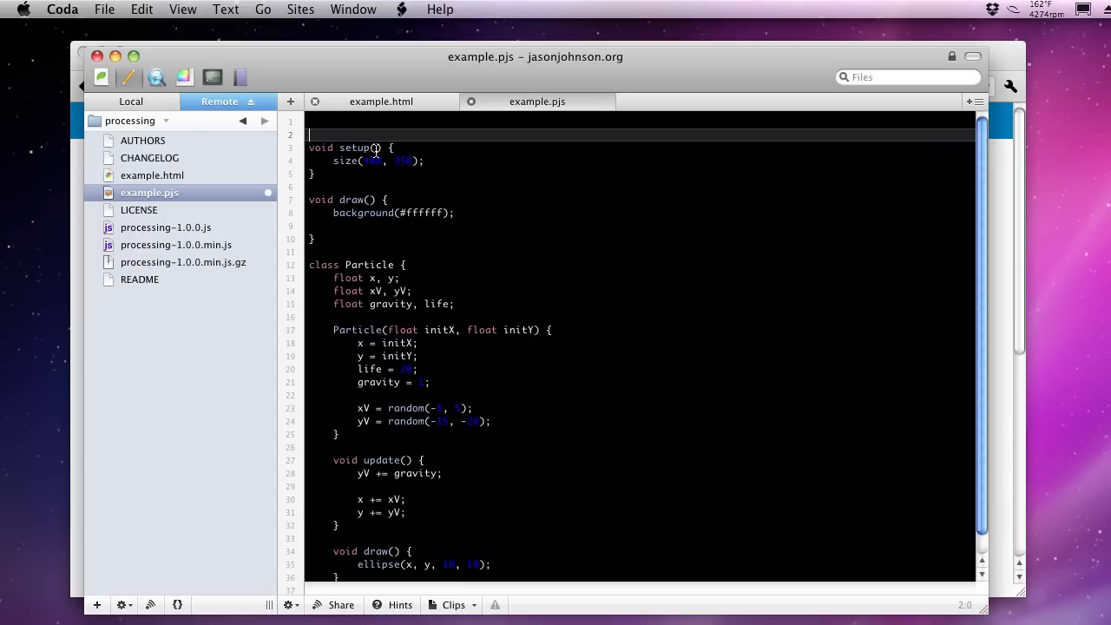
pyautogui.write('ArrayList p')
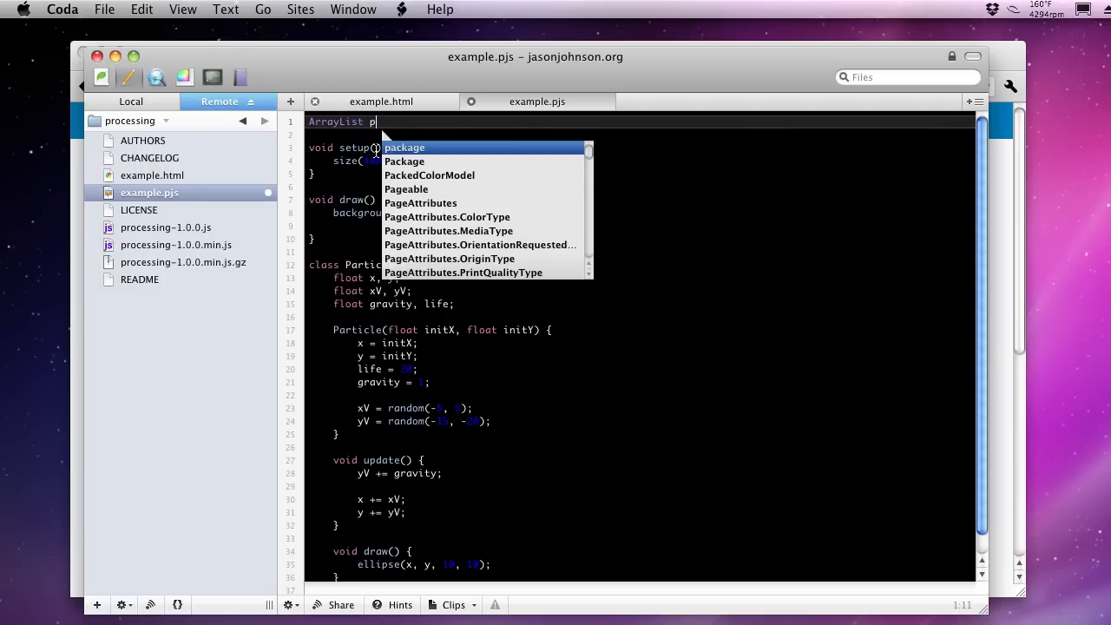
pyautogui.write('articles =')
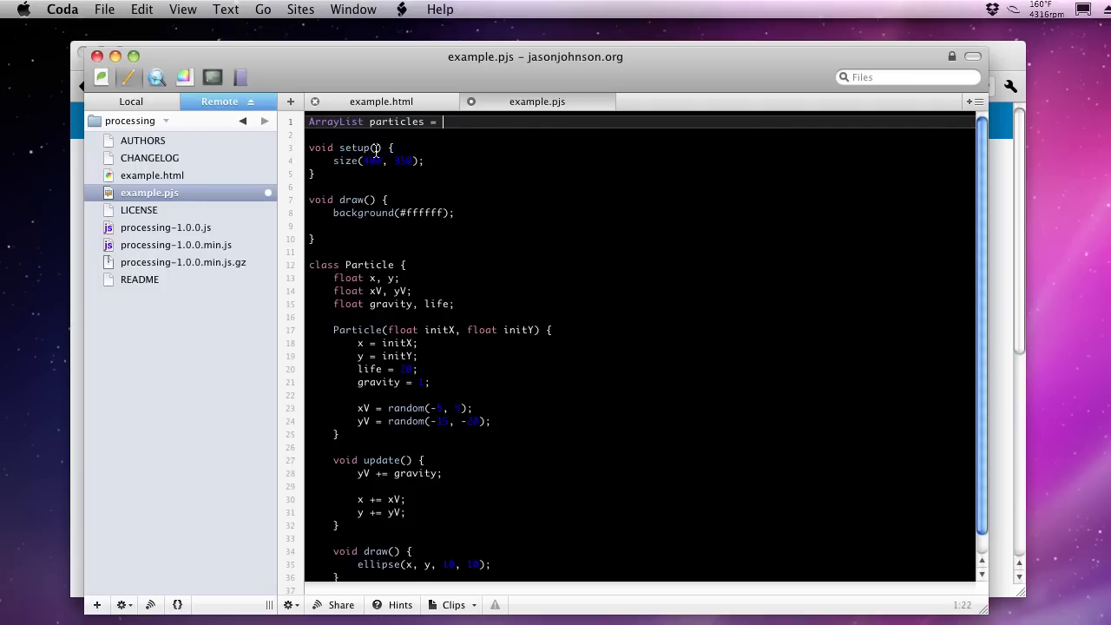
pyautogui.write('new ArrayList')
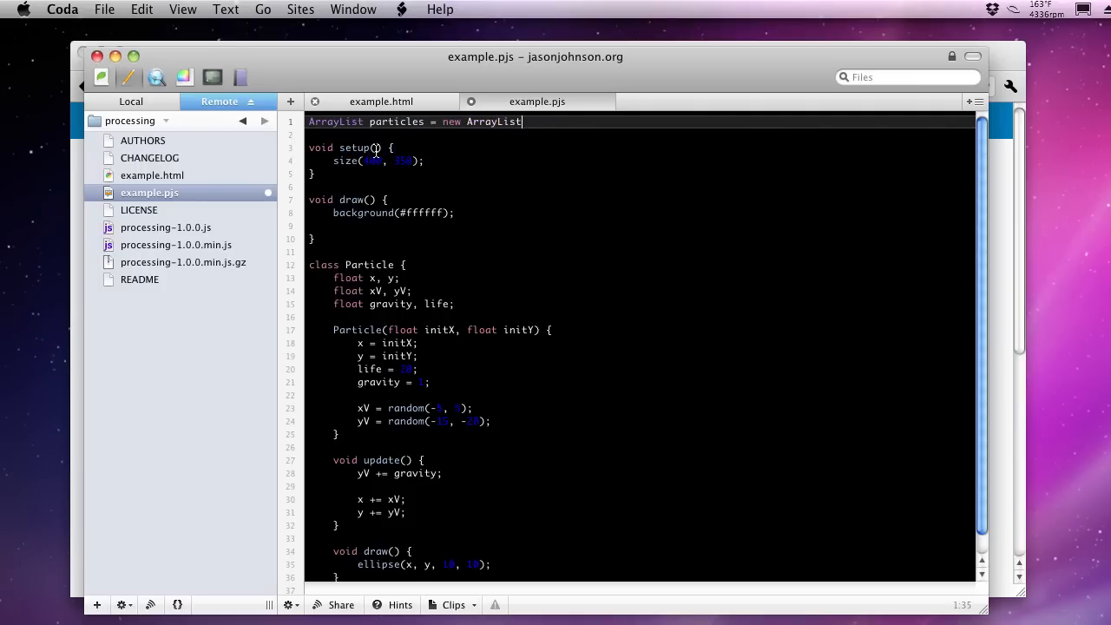
pyautogui.write('();')
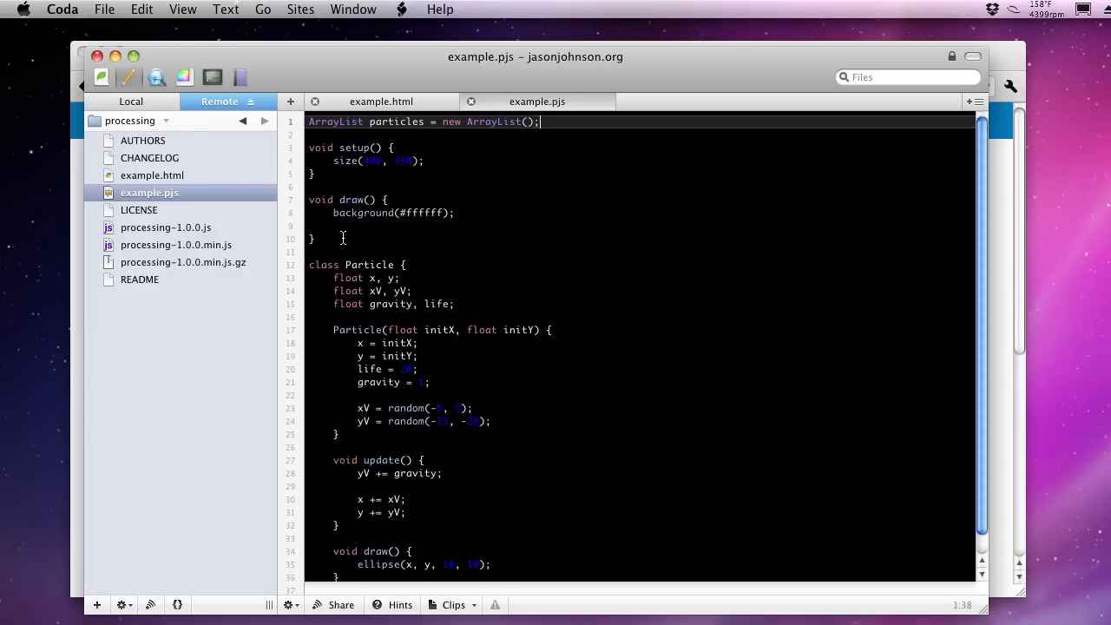
# Start a for loop in draw() running i from 0 to particles.size()
pyautogui.click(347, 225)
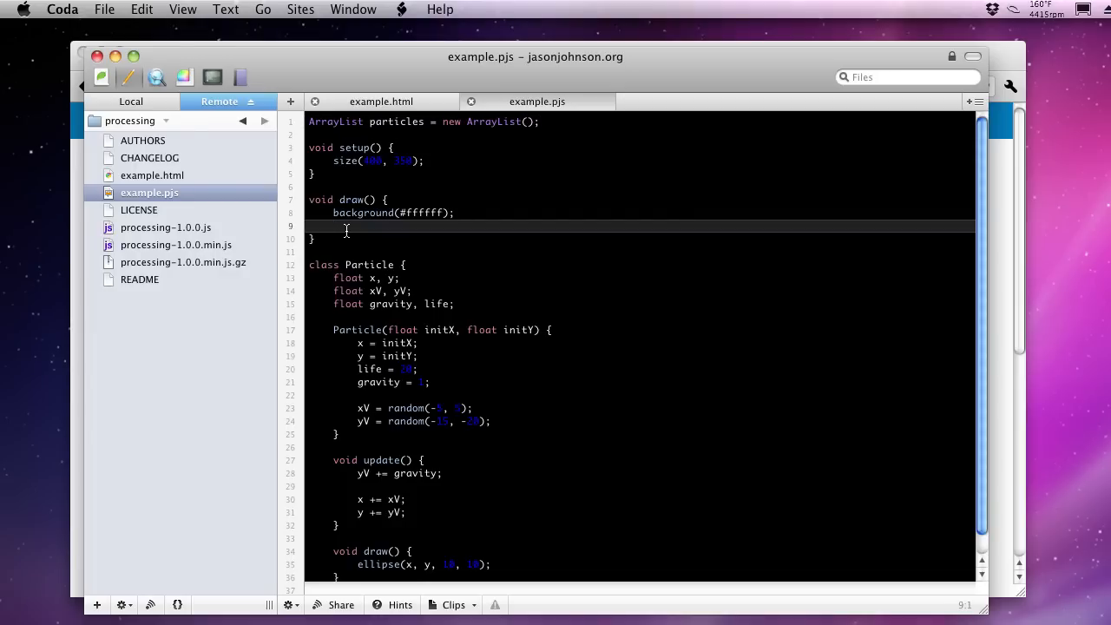
pyautogui.write('for()')
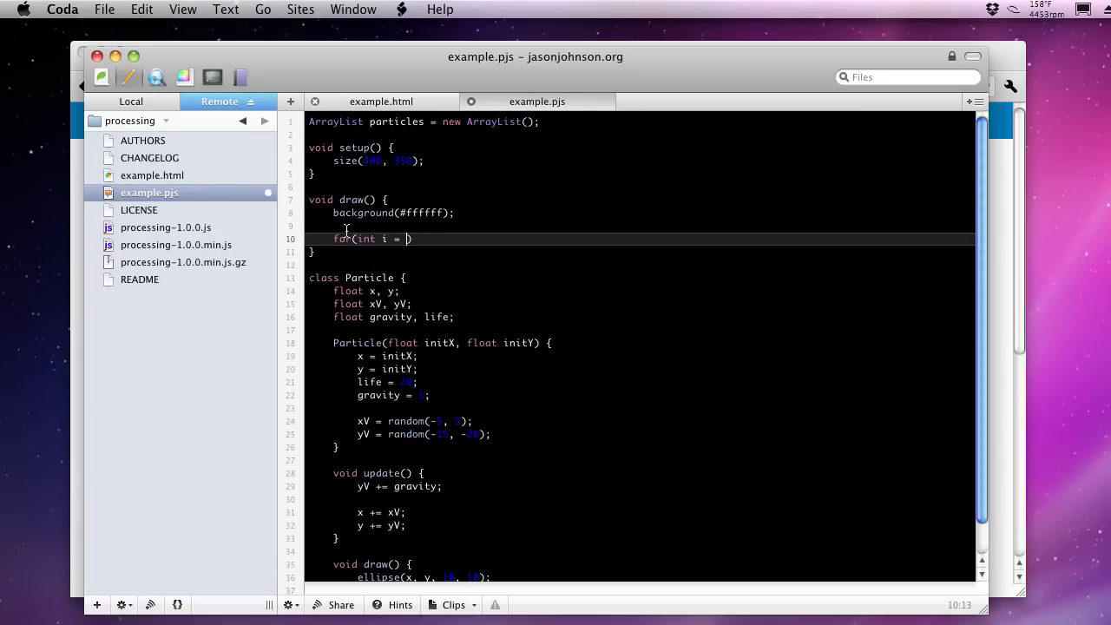
pyautogui.write('0; i <')
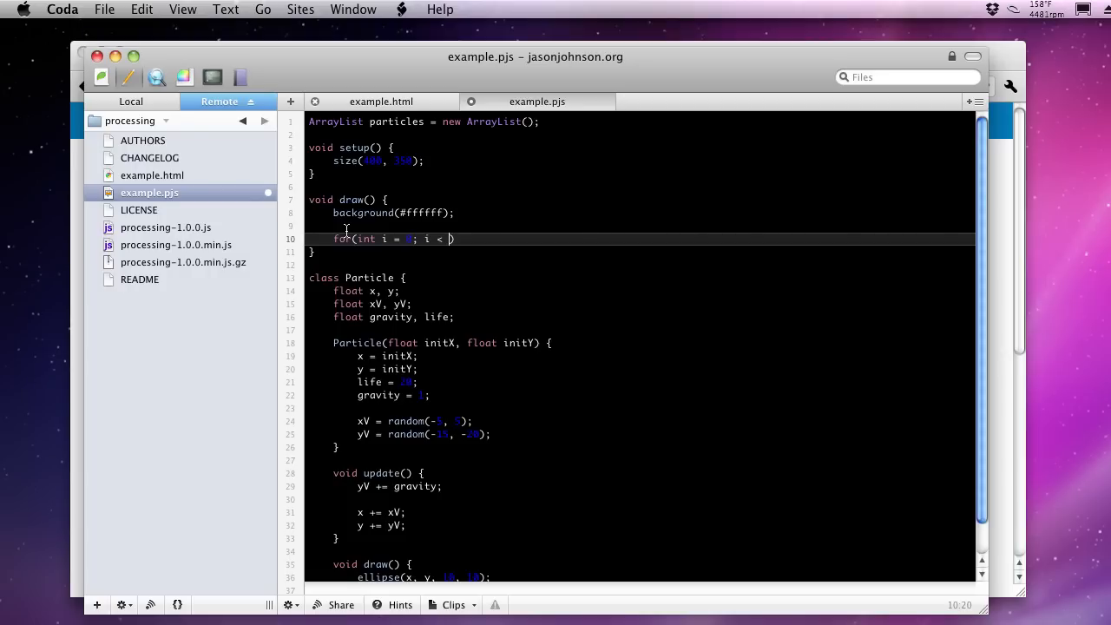
pyautogui.write('particles.size(')
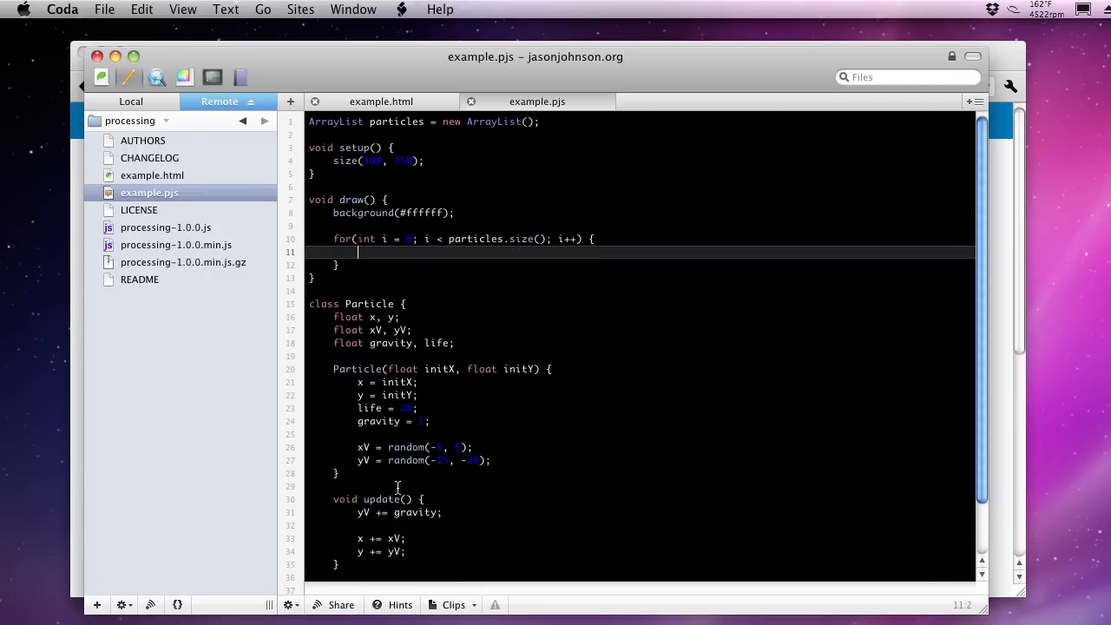
pyautogui.scroll(-3)
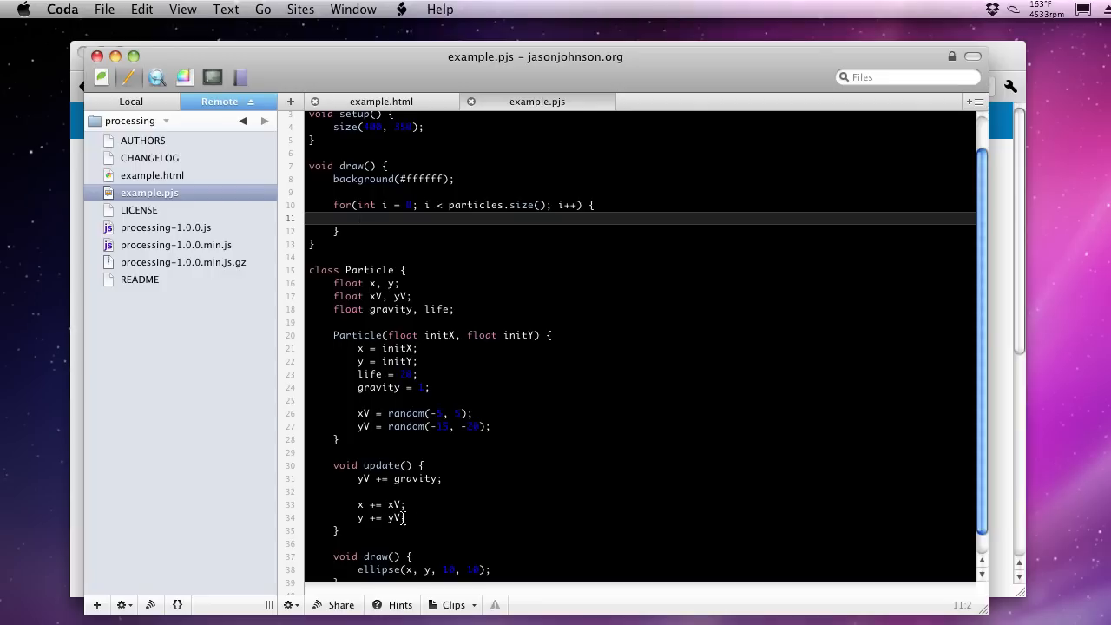
pyautogui.moveTo(403, 315)
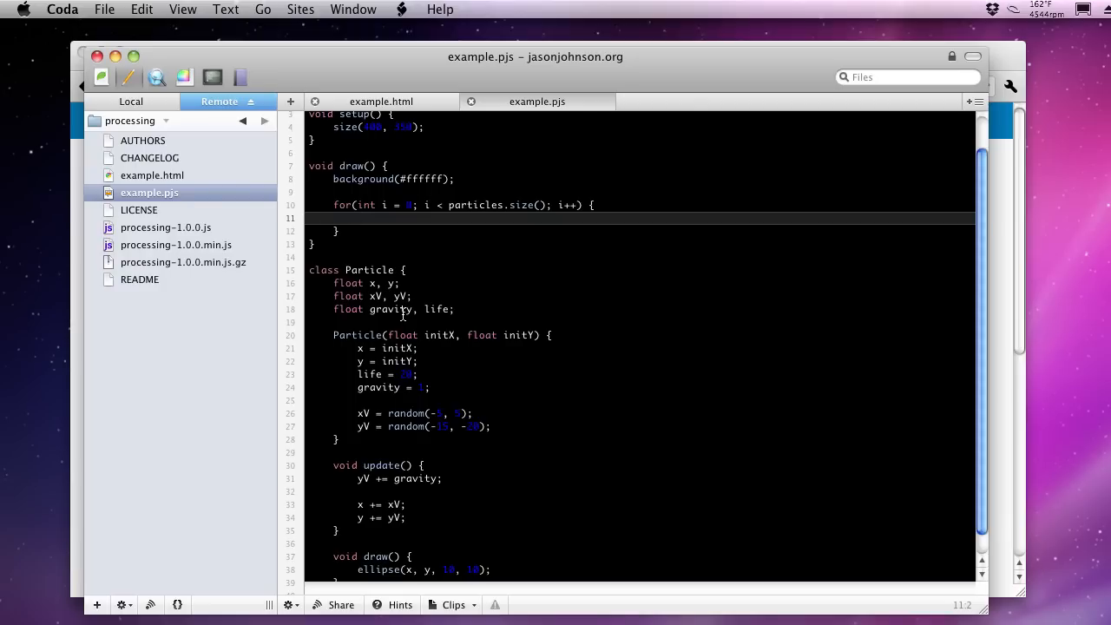
pyautogui.write('pa')
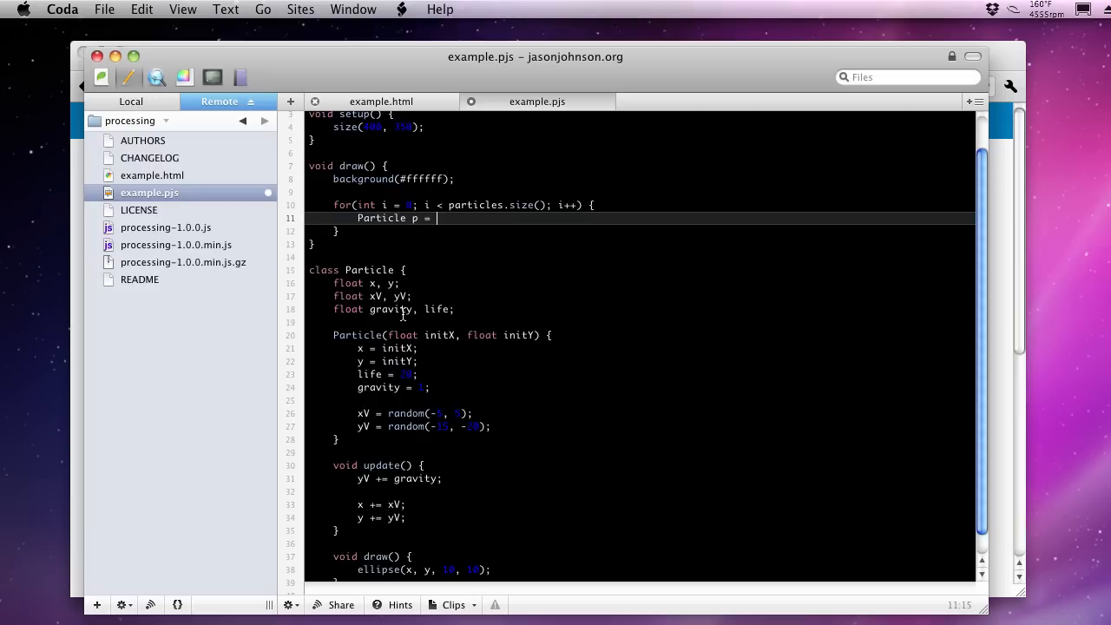
# Inside the loop get (Particle)particles.get(i) as p and call p.update() and p.draw()
pyautogui.write('particle')
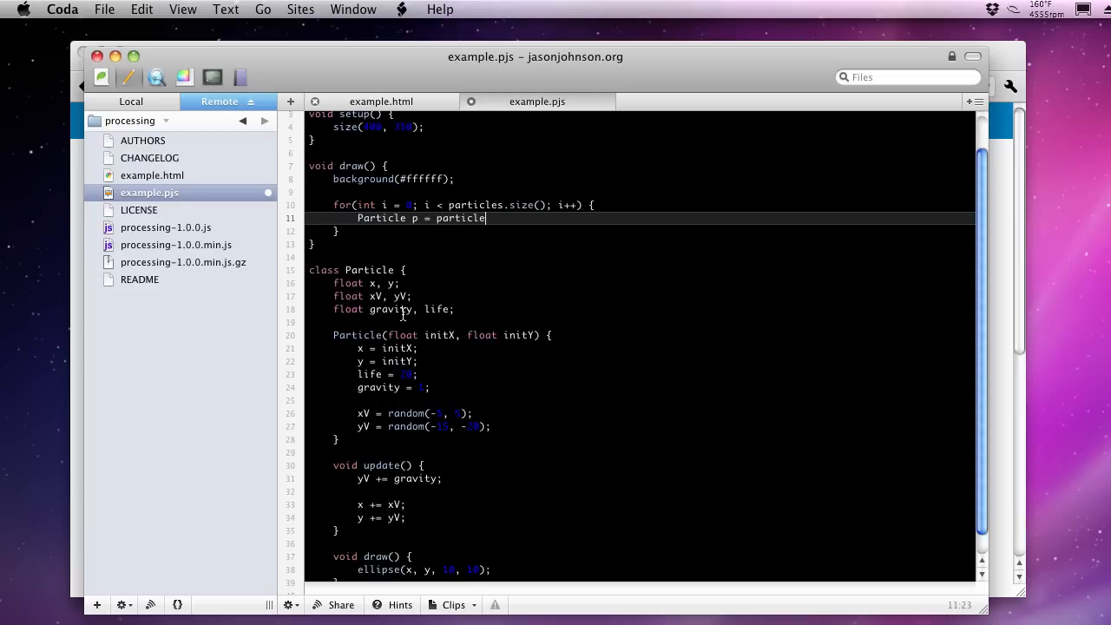
pyautogui.write('s.get();')
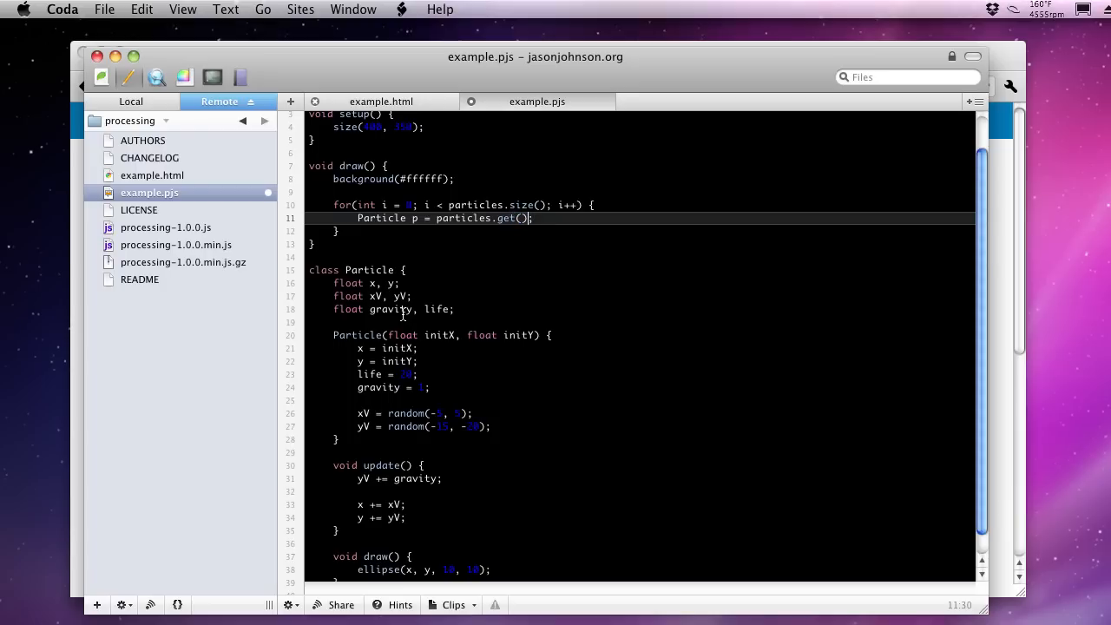
pyautogui.write('i')
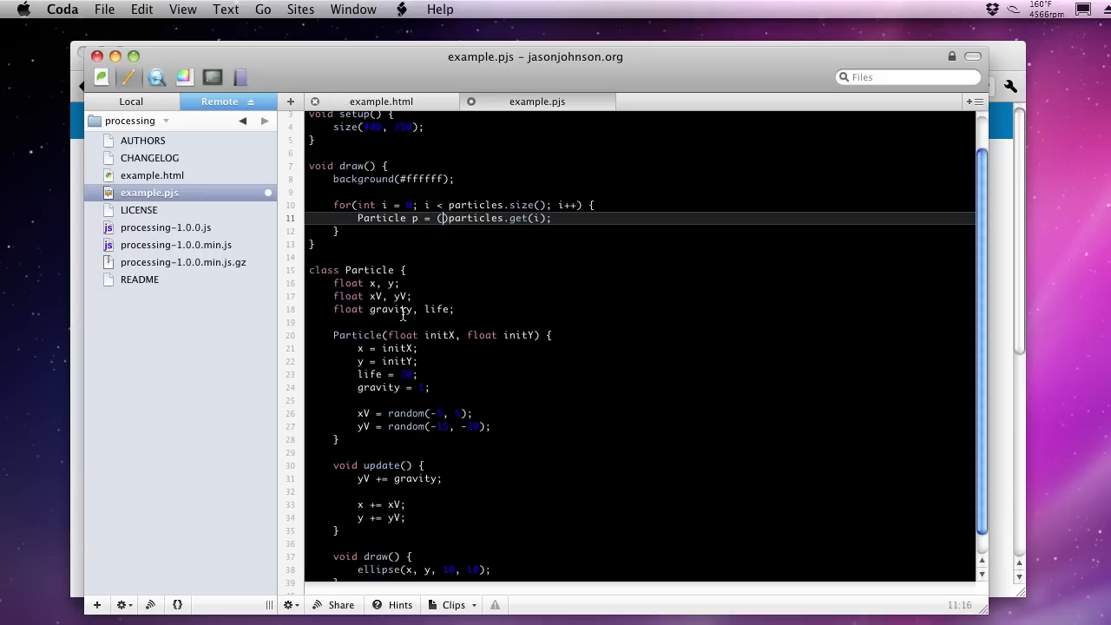
pyautogui.write('Particle')
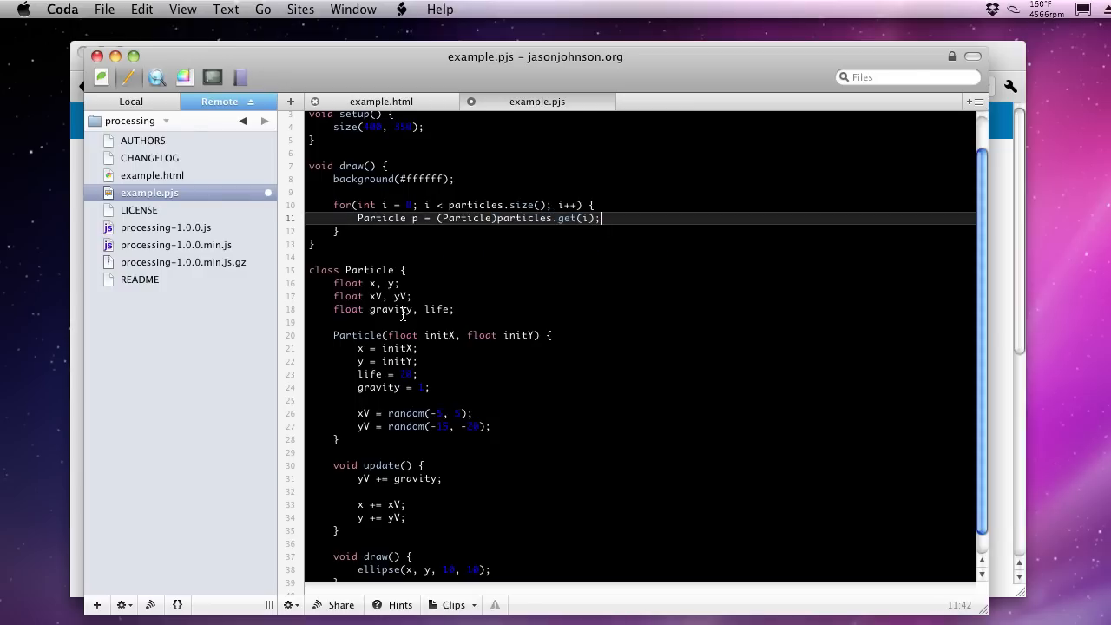
pyautogui.press('Return')
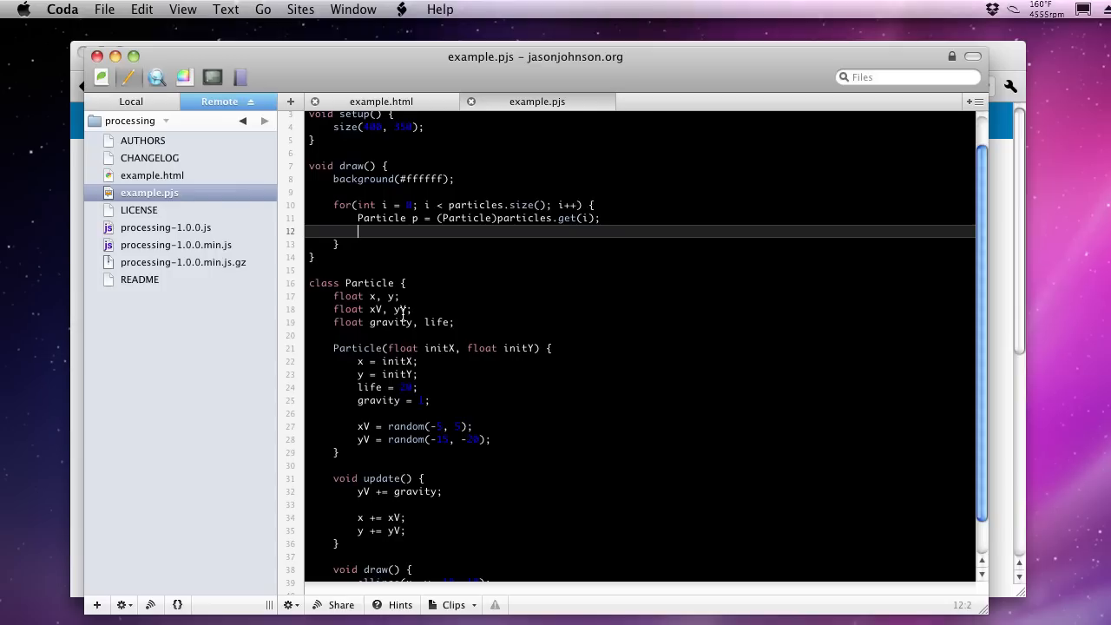
pyautogui.write('p.update();')
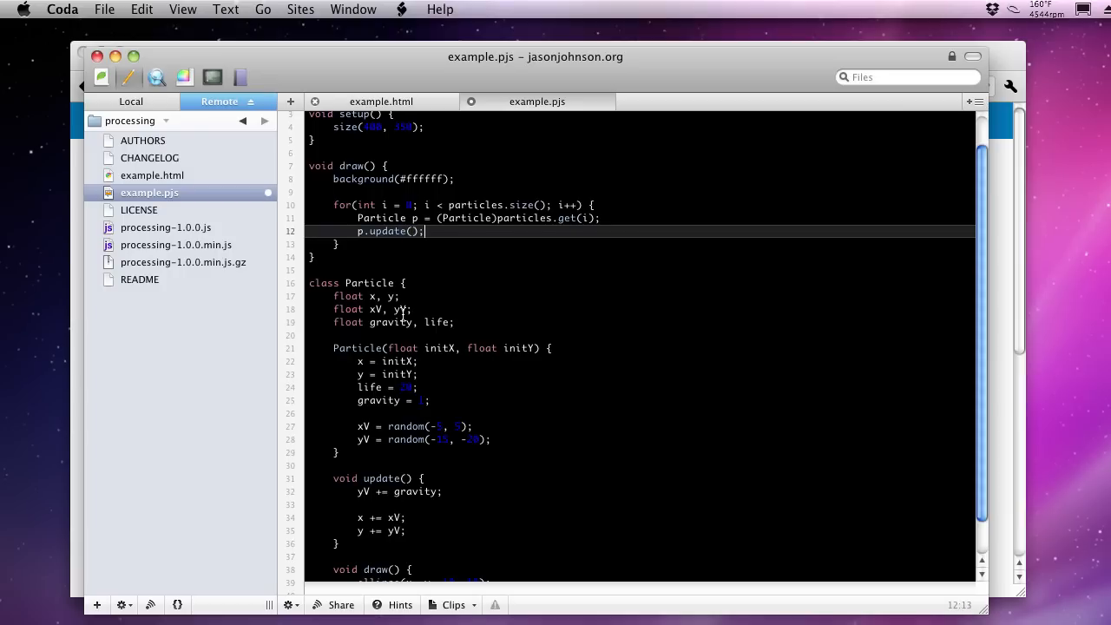
pyautogui.write('p.draw();')
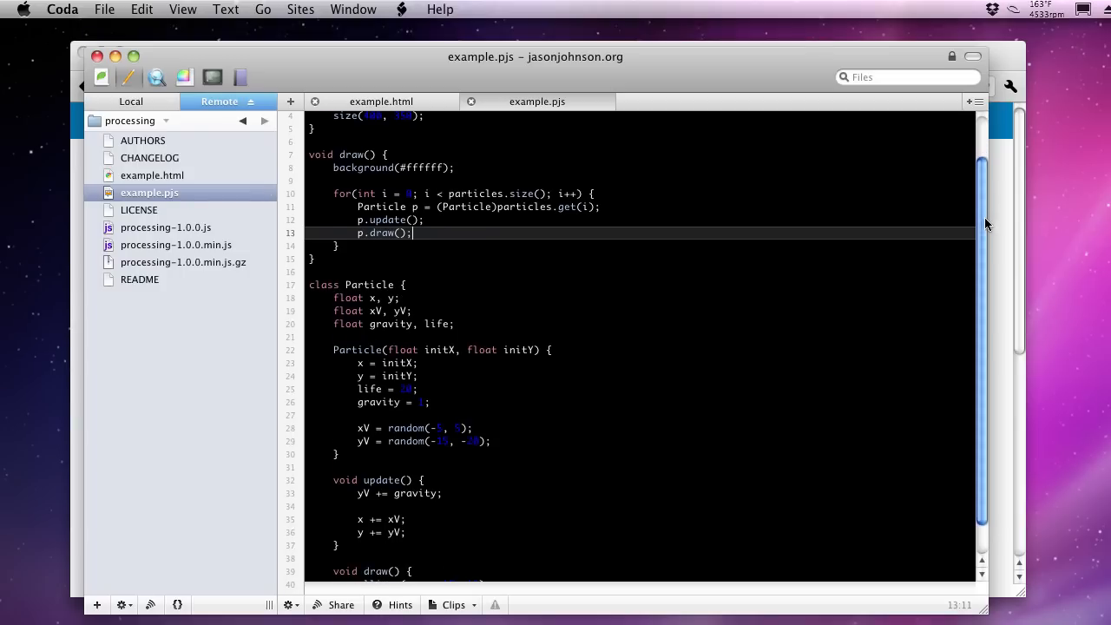
pyautogui.scroll(-3)
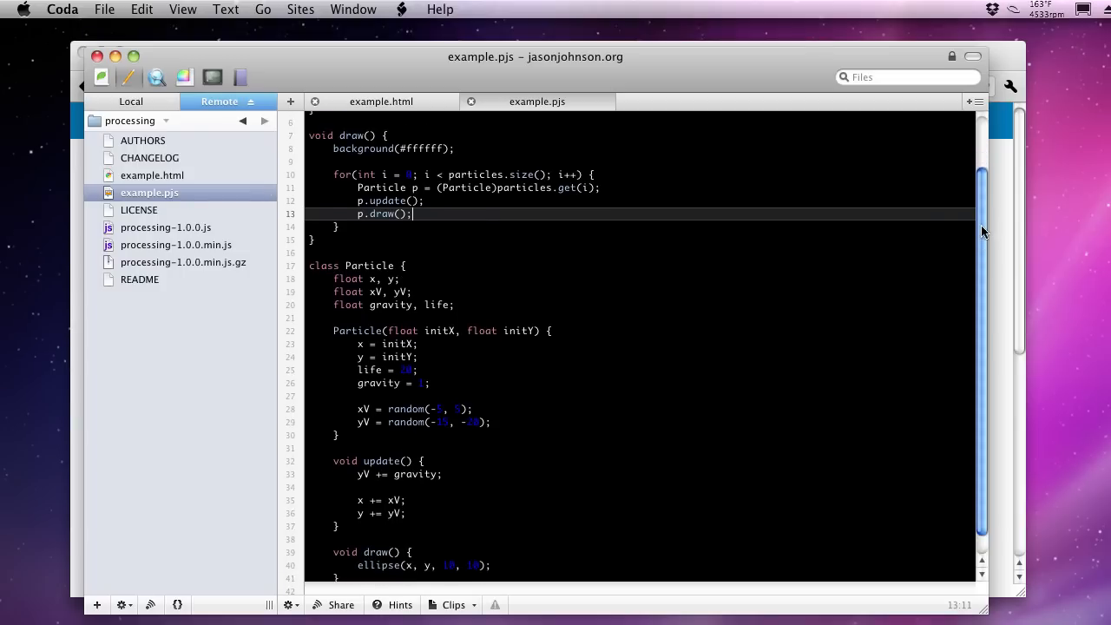
pyautogui.scroll(3)
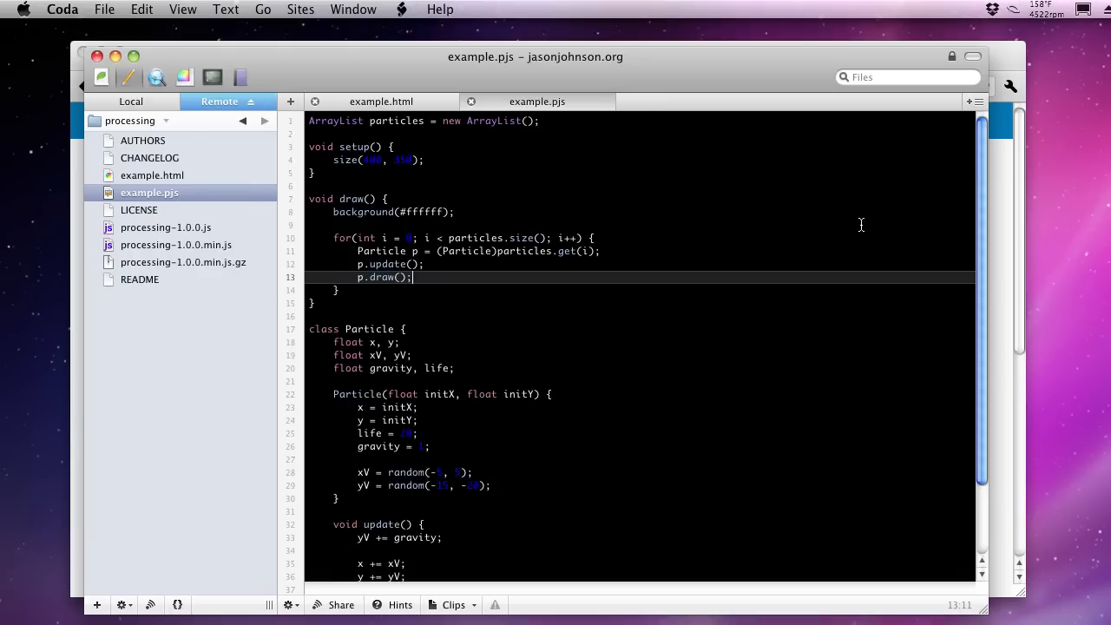
pyautogui.moveTo(558, 374)
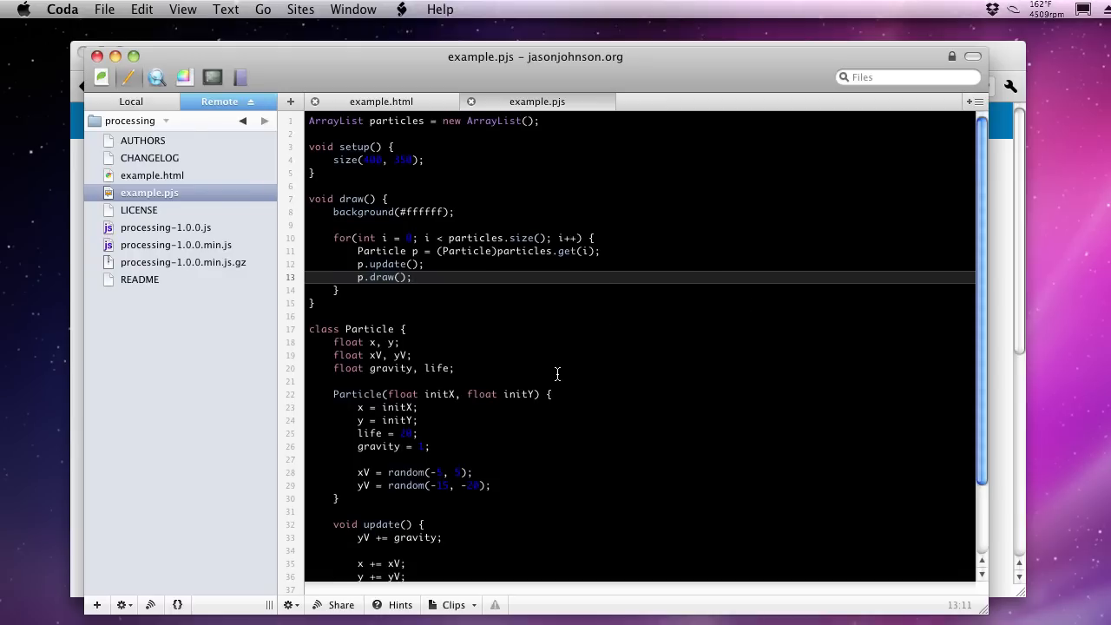
pyautogui.moveTo(701, 205)
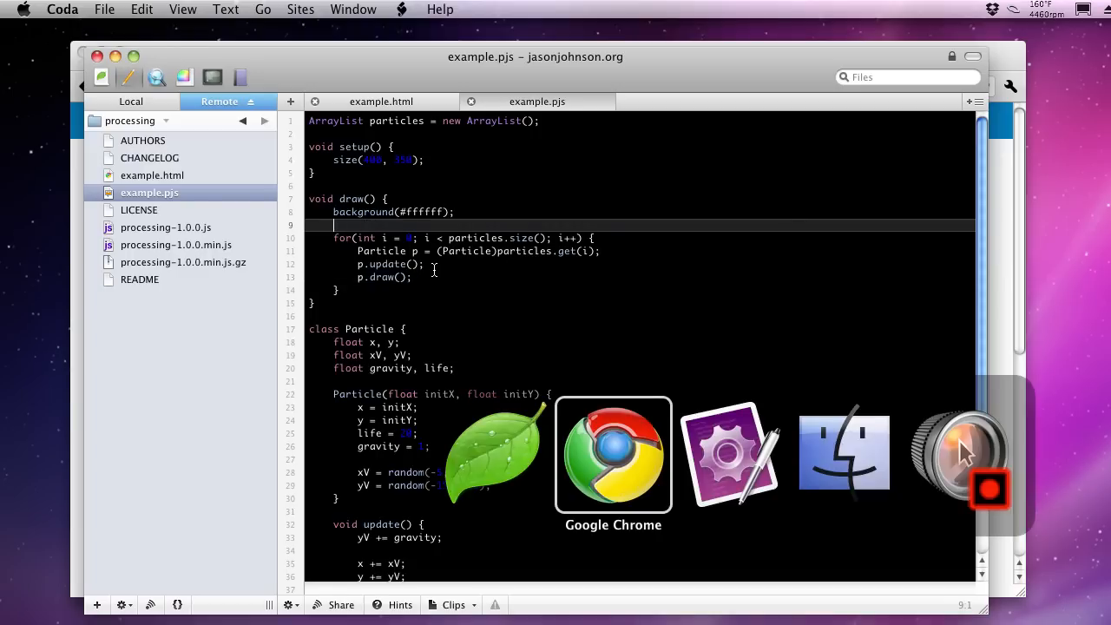
# In Chrome, find the Mouse section of the Processing.js reference index and view mousePressed
pyautogui.click(613, 455)
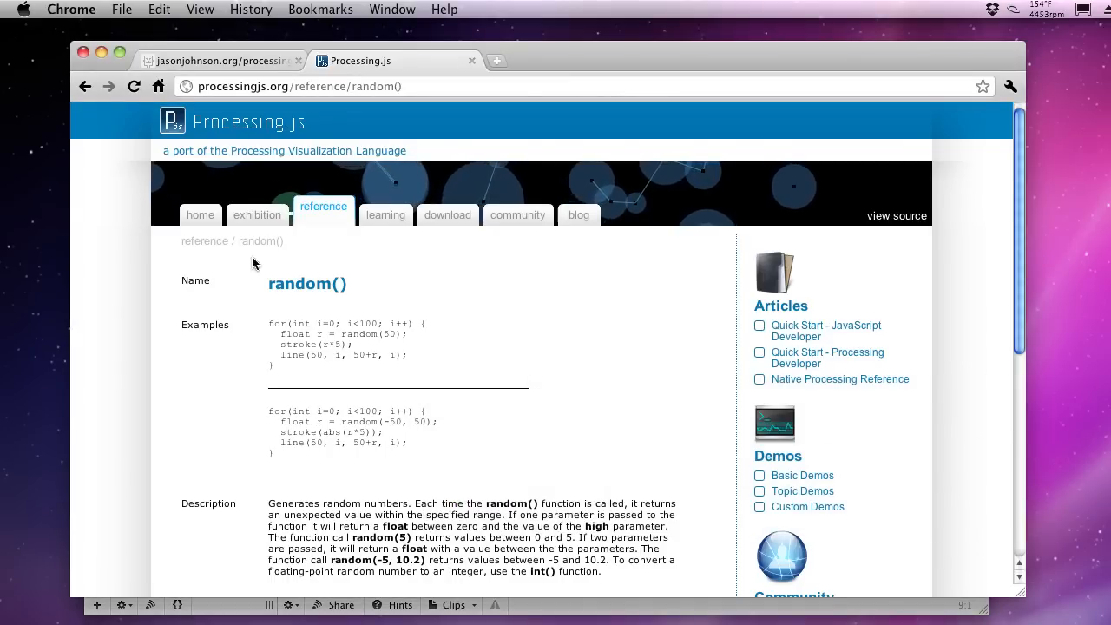
pyautogui.click(323, 207)
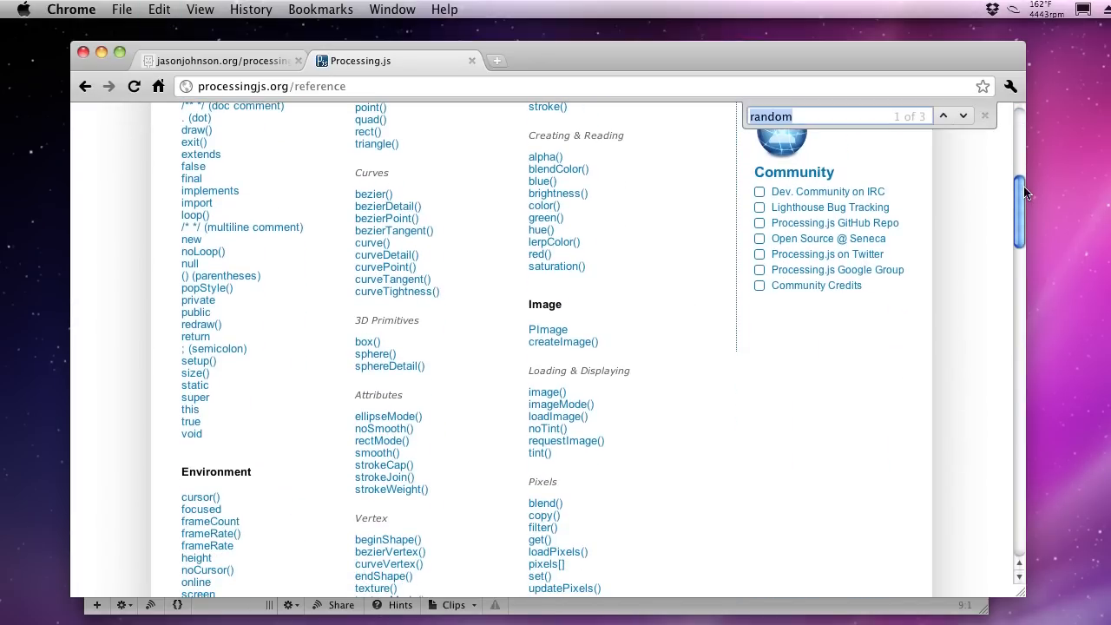
pyautogui.write('mouse')
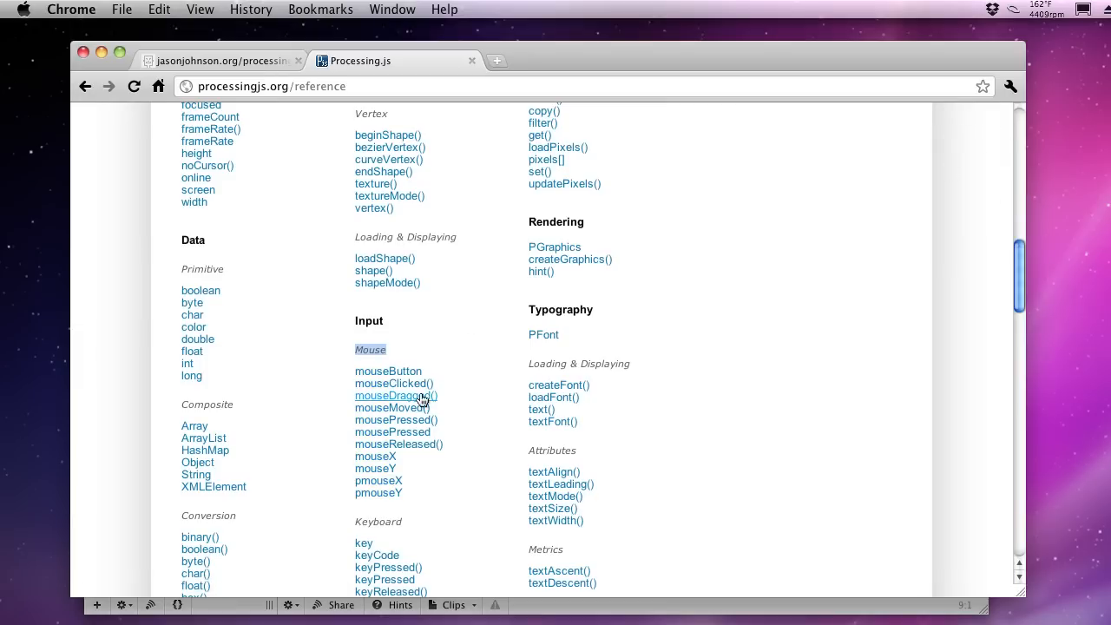
pyautogui.moveTo(393, 421)
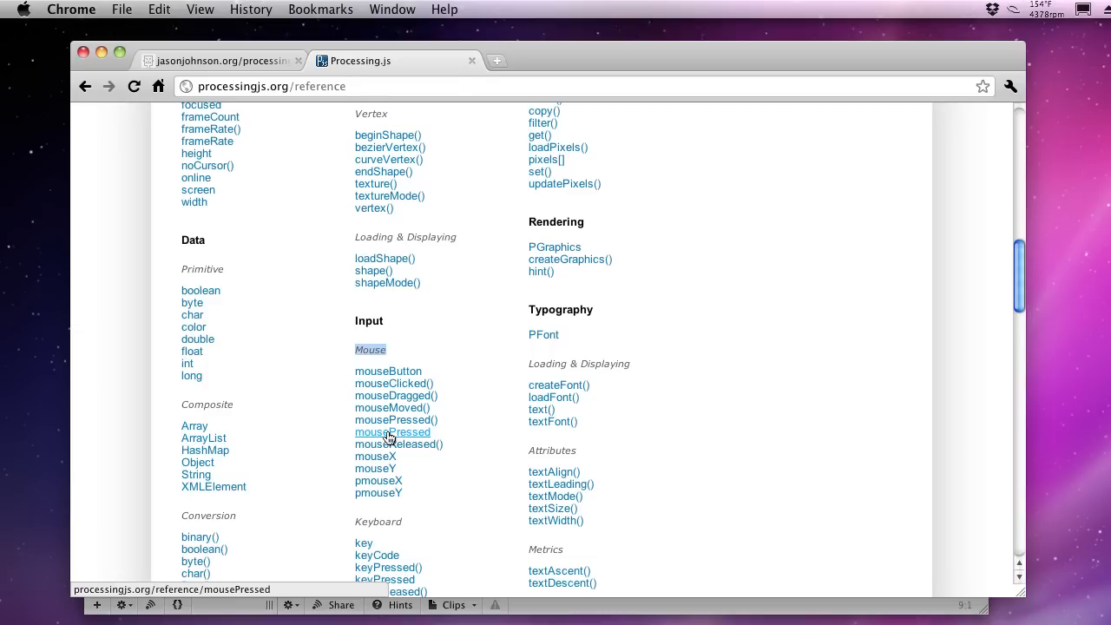
pyautogui.click(392, 431)
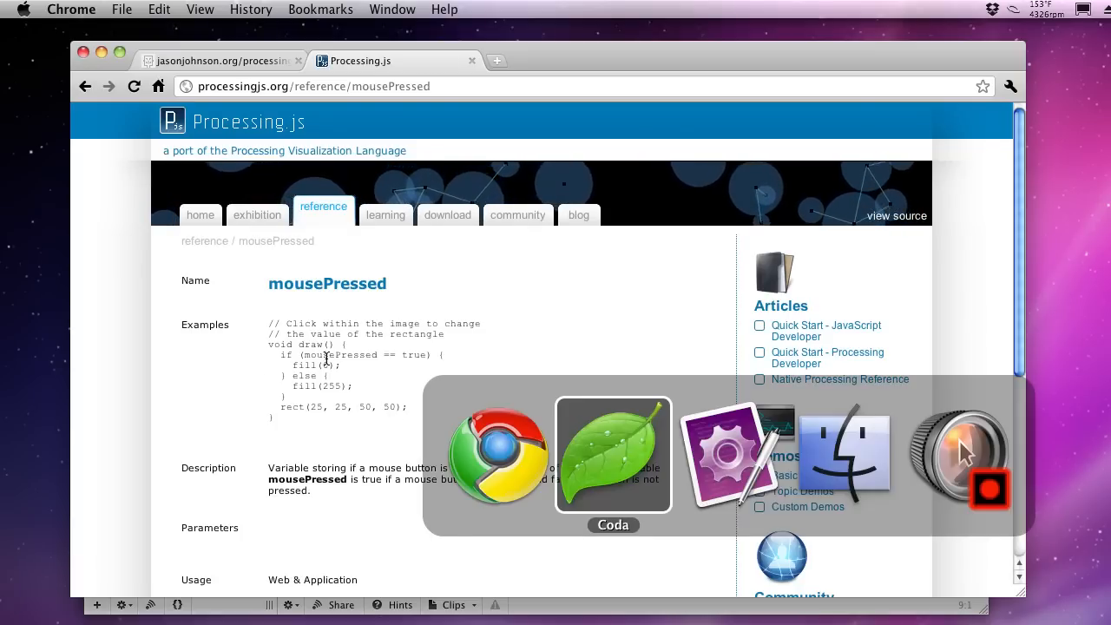
# Back in Coda, start an if(mousePressed) { block at the top of draw()
pyautogui.click(612, 455)
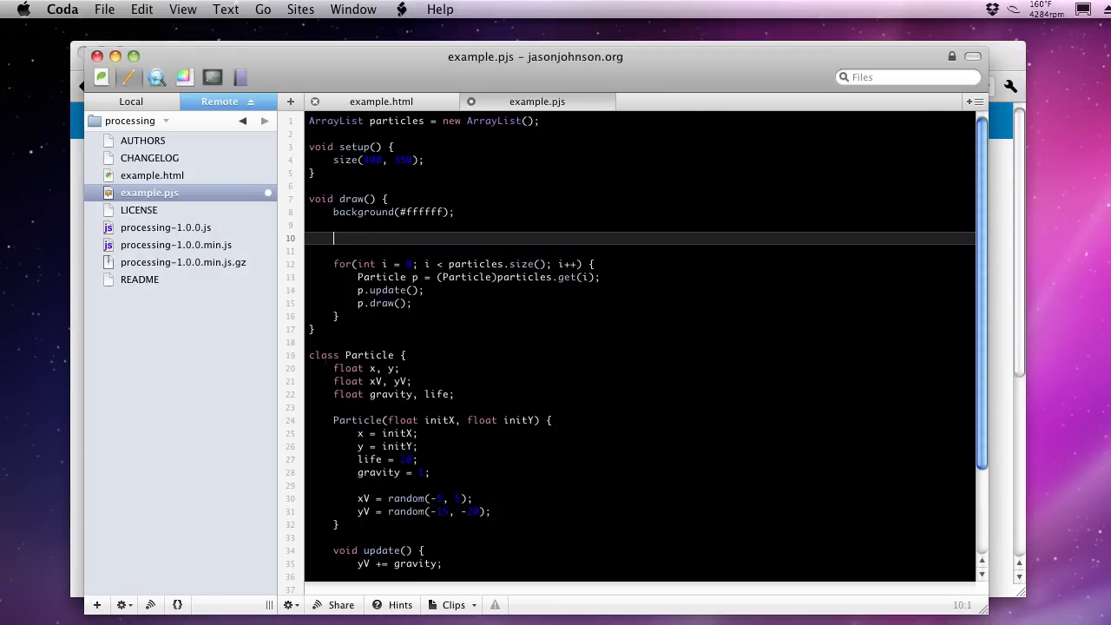
pyautogui.write('if(mousePre')
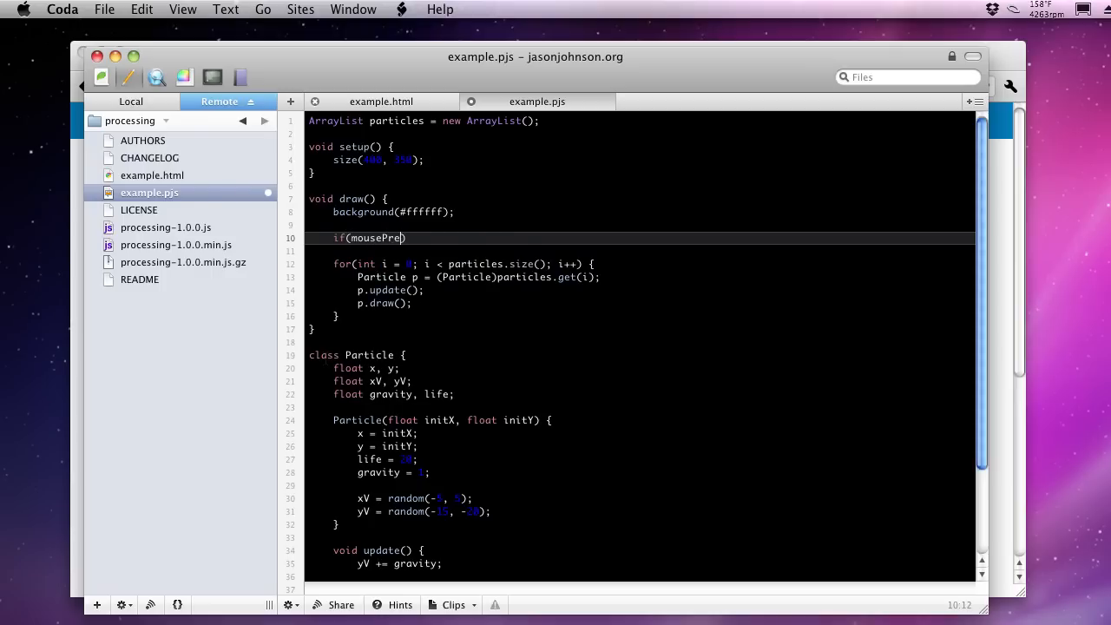
pyautogui.write('ssed) {')
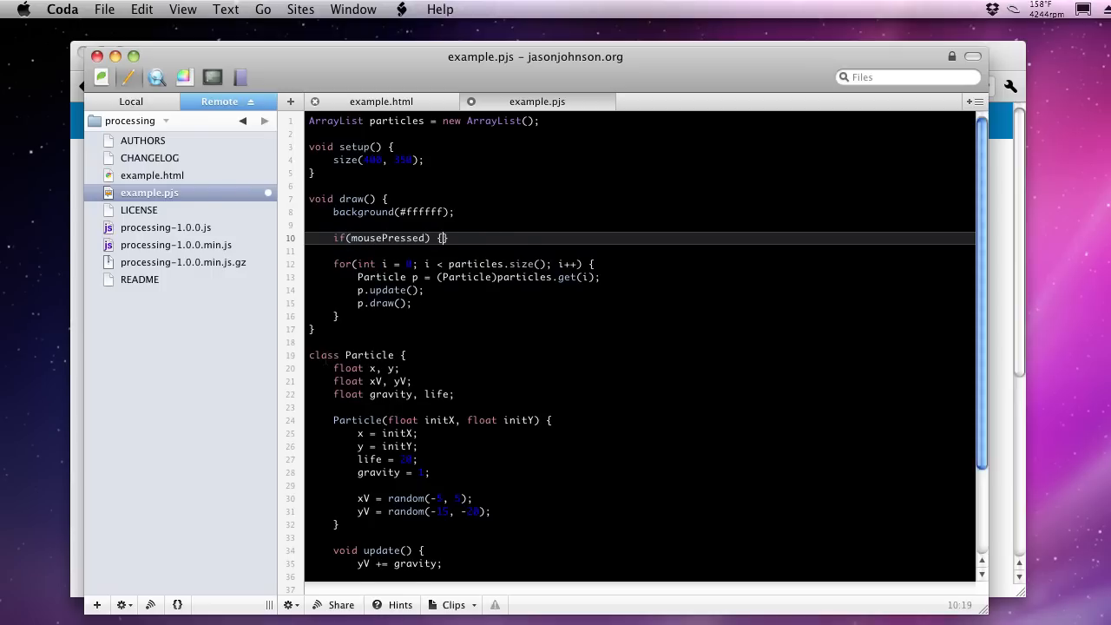
pyautogui.press('Return')
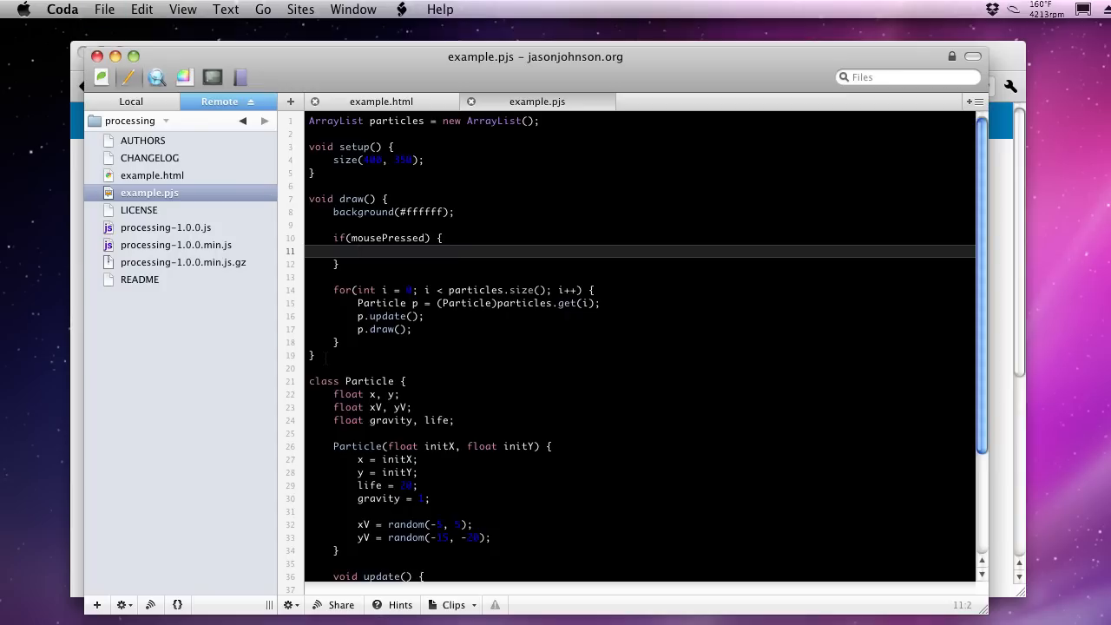
# Inside the block write particles.add(new Particle());
pyautogui.write('particles.add(')
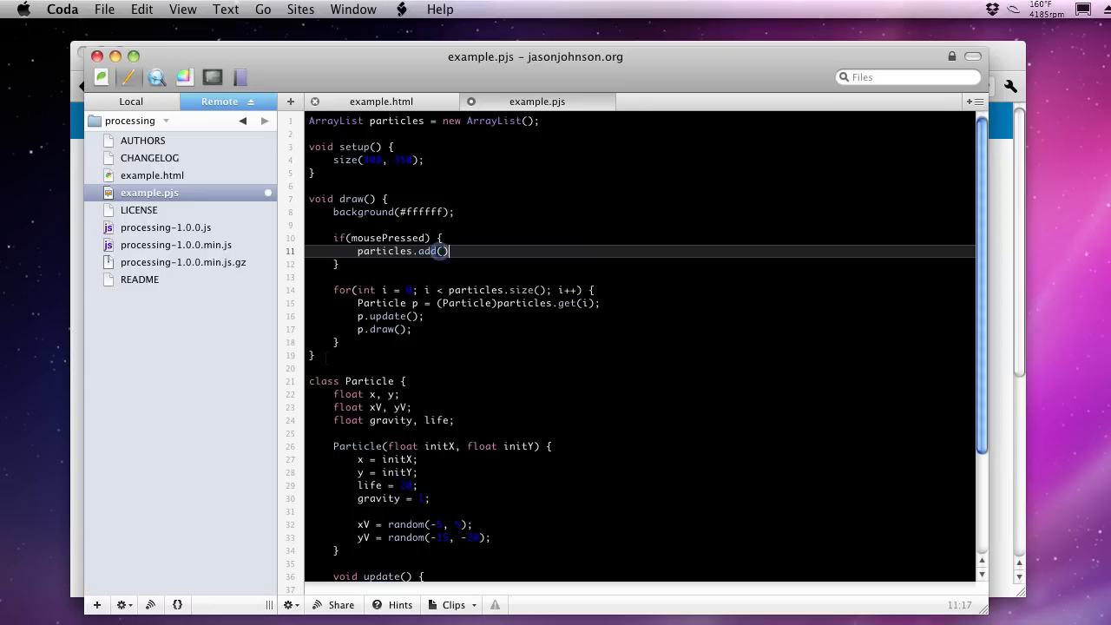
pyautogui.write(';')
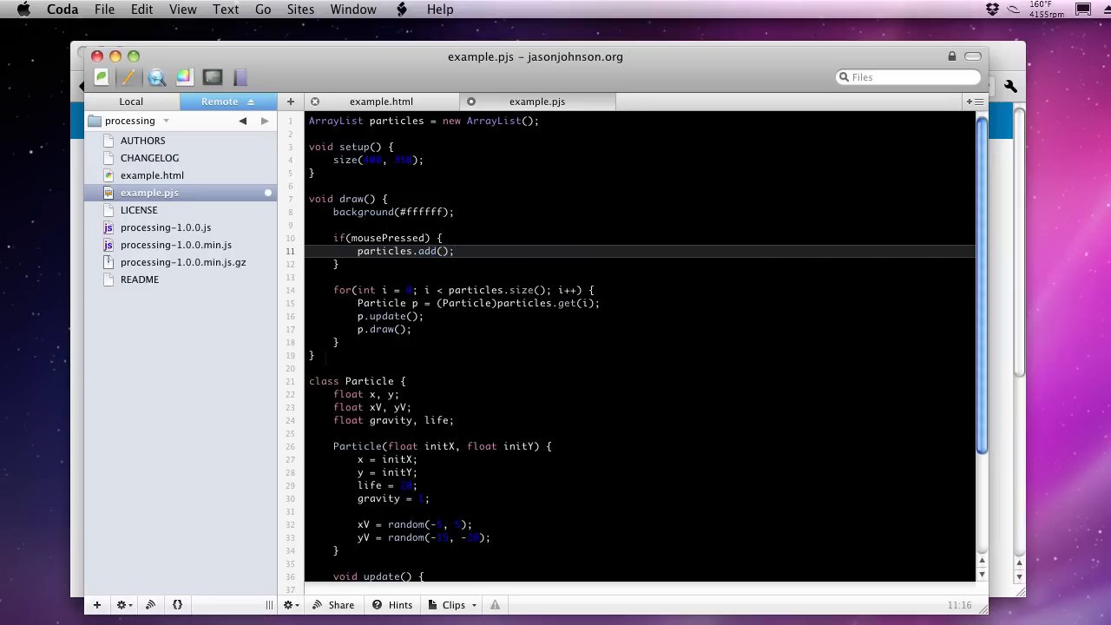
pyautogui.click(445, 250)
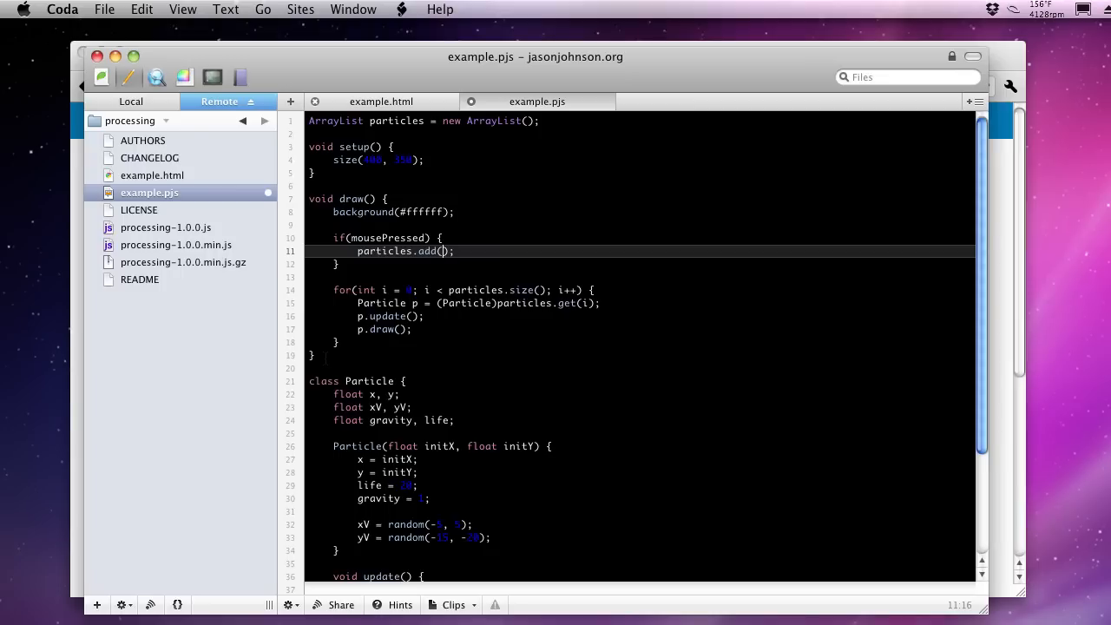
pyautogui.write('new Particle(')
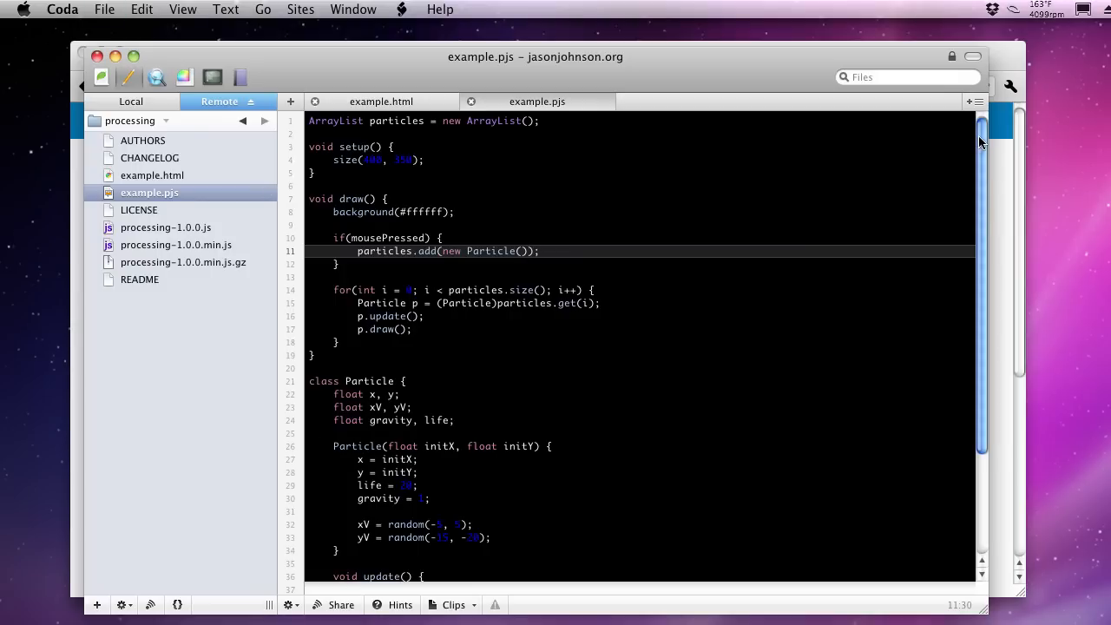
pyautogui.scroll(-3)
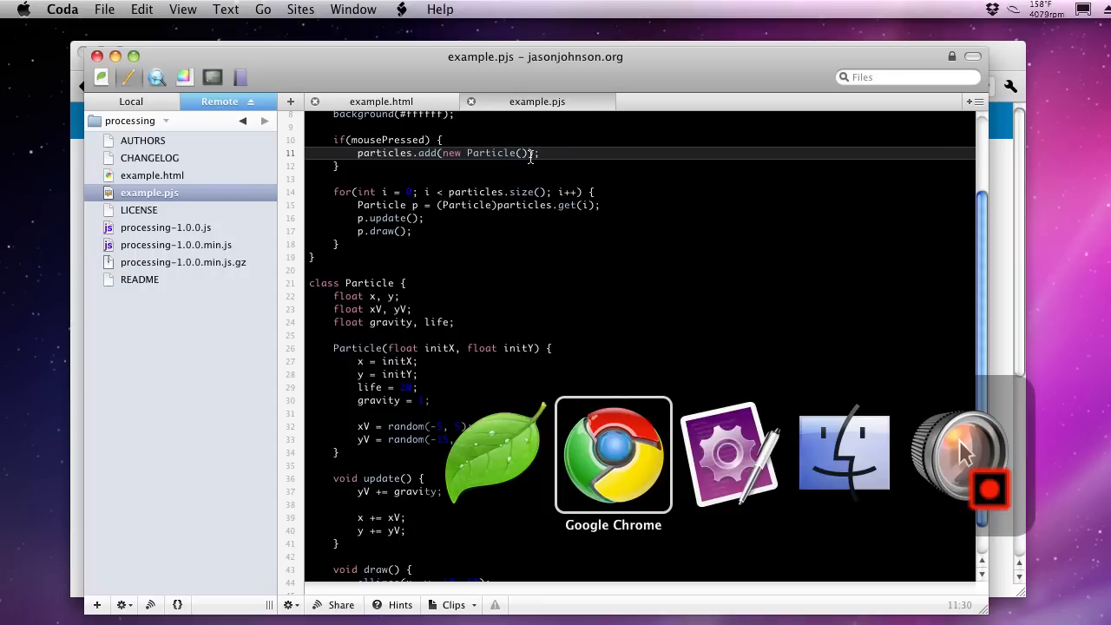
# Switch to Chrome to check mouseX and mouseY in the reference's Mouse section
pyautogui.click(612, 454)
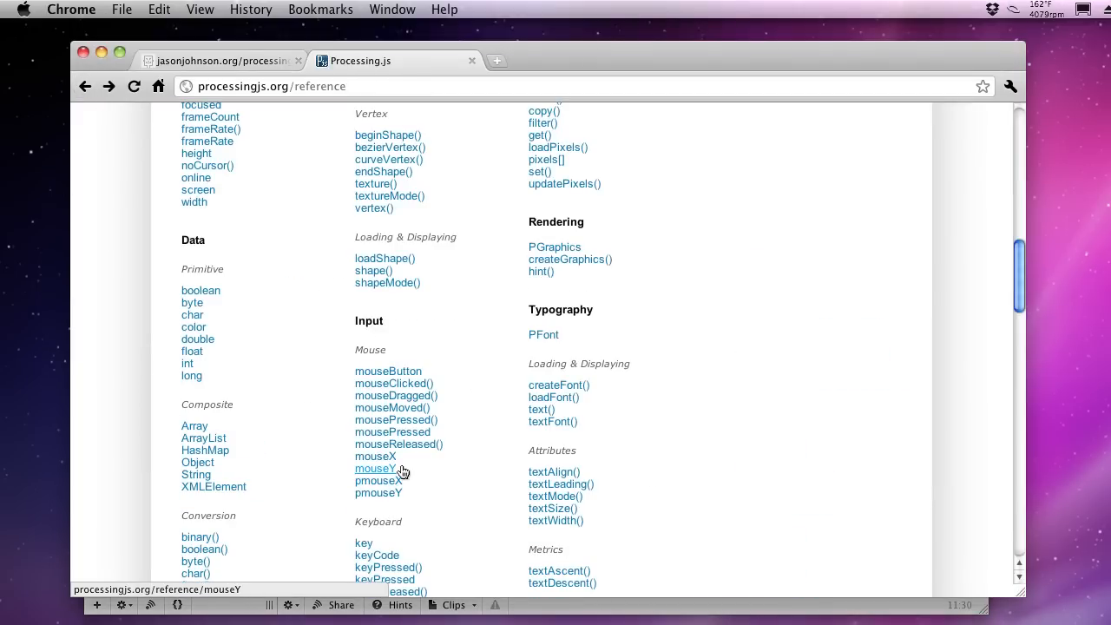
pyautogui.moveTo(375, 455)
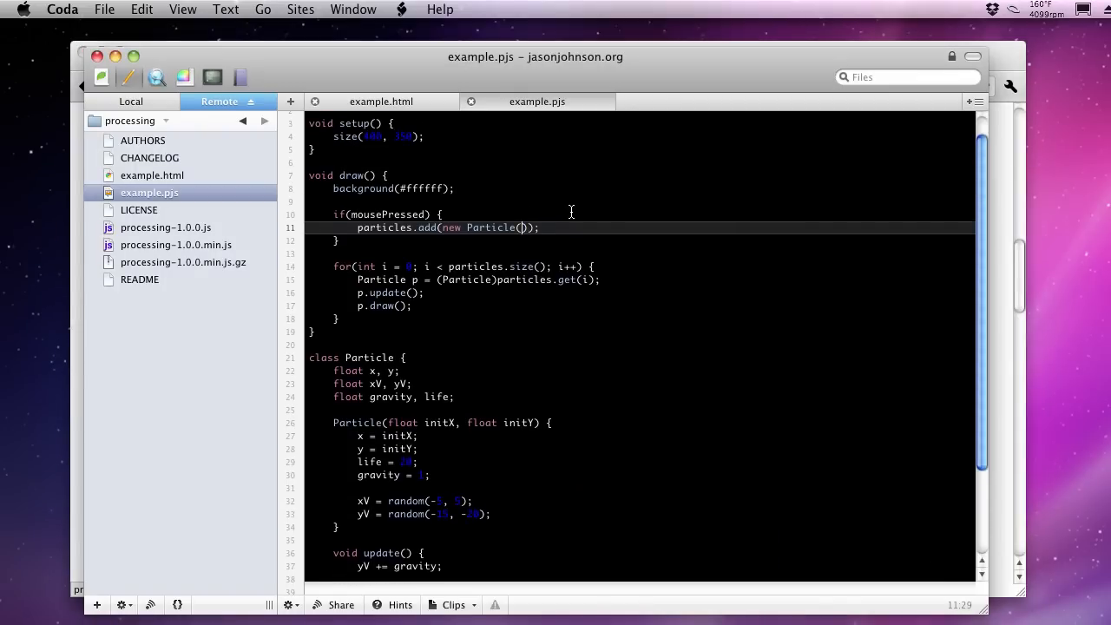
# Pass mouseX, mouseY to new Particle() in the particles.add call
pyautogui.write('mouseX, mouseY')
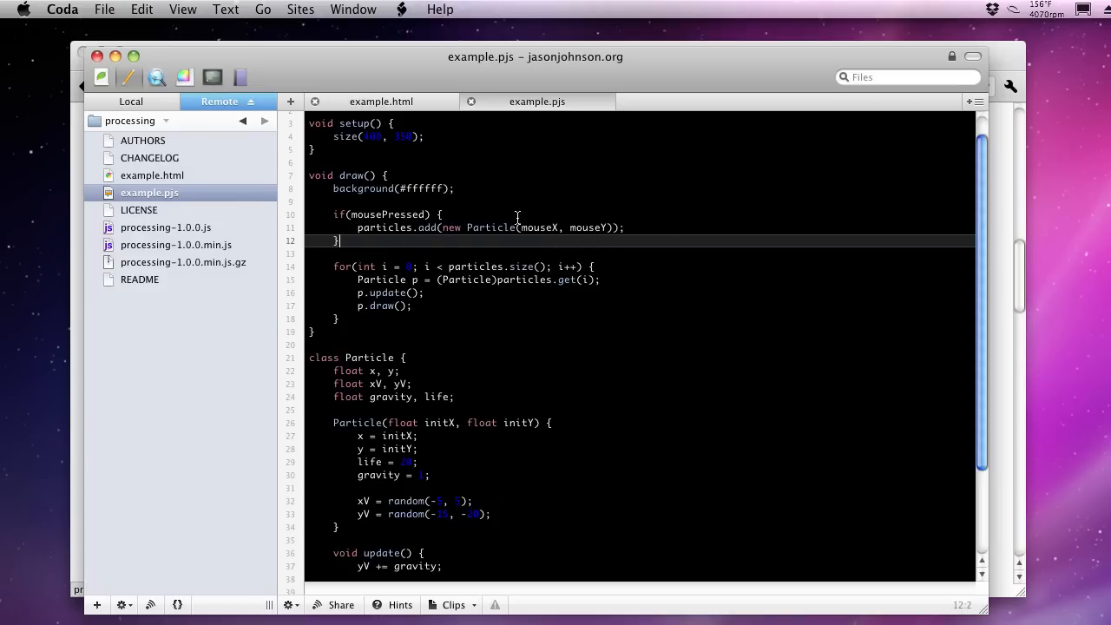
pyautogui.moveTo(590, 226)
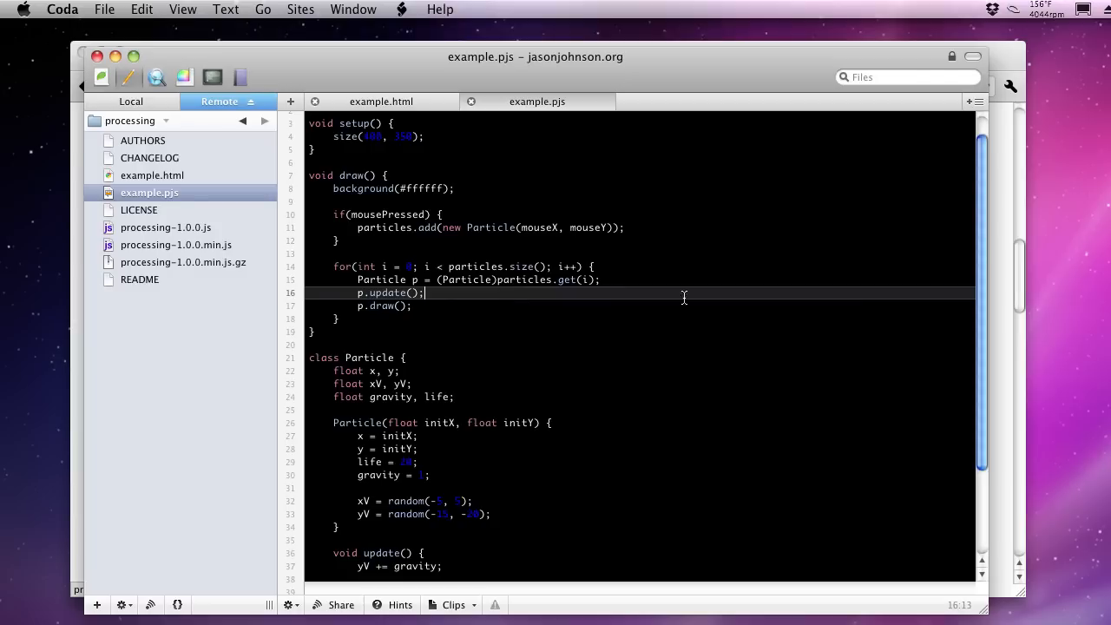
pyautogui.scroll(-3)
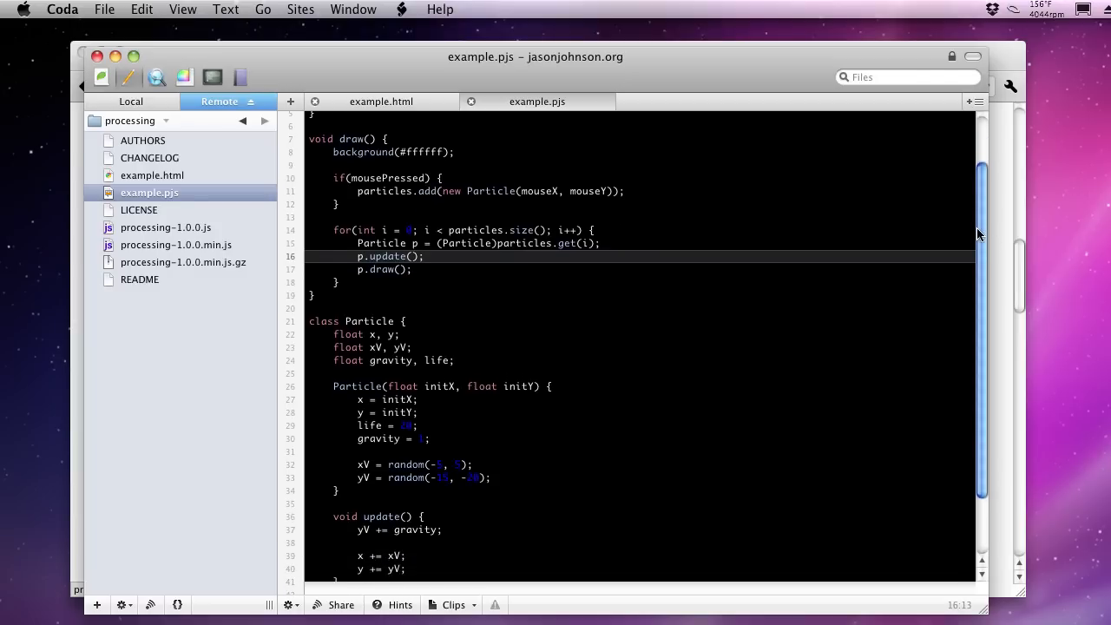
pyautogui.scroll(3)
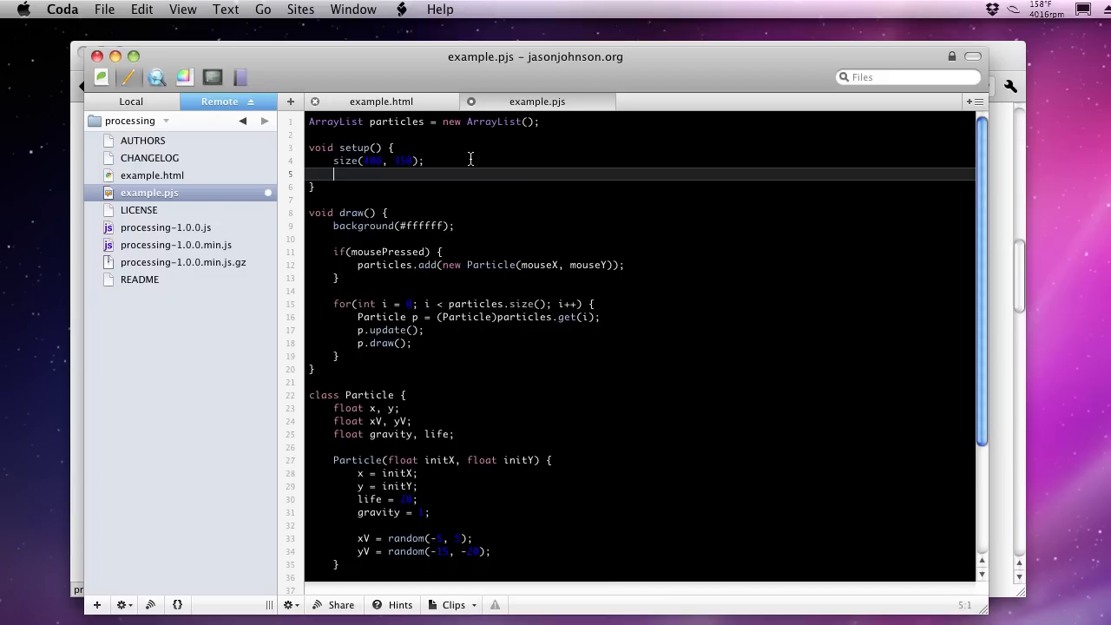
# Add frameRate(30); to setup() after size() and save the file
pyautogui.write('frame')
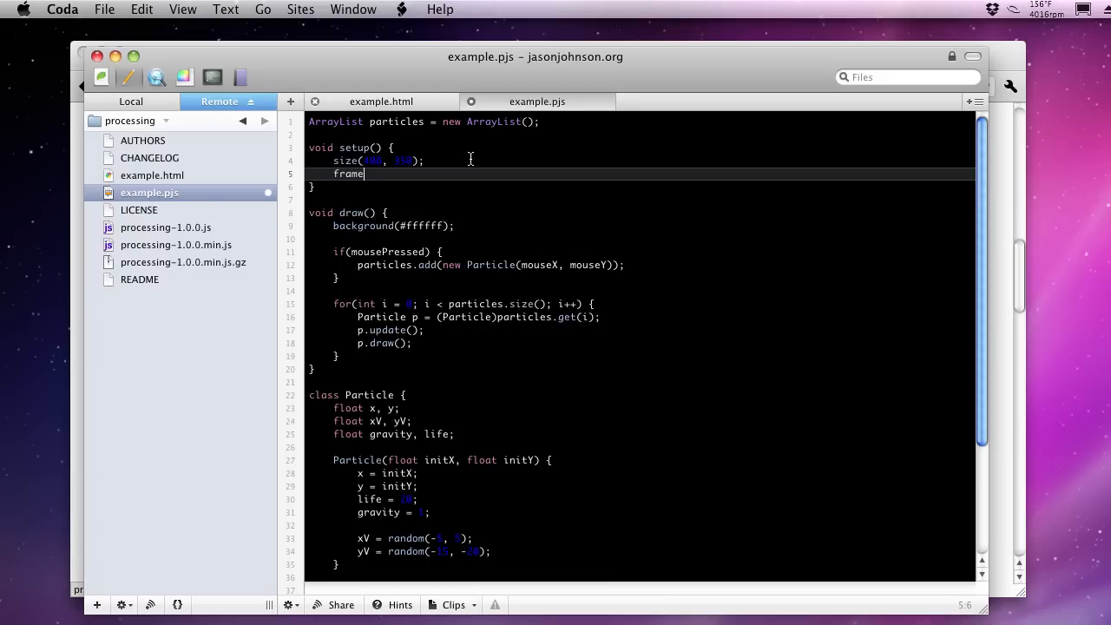
pyautogui.write('Rate()')
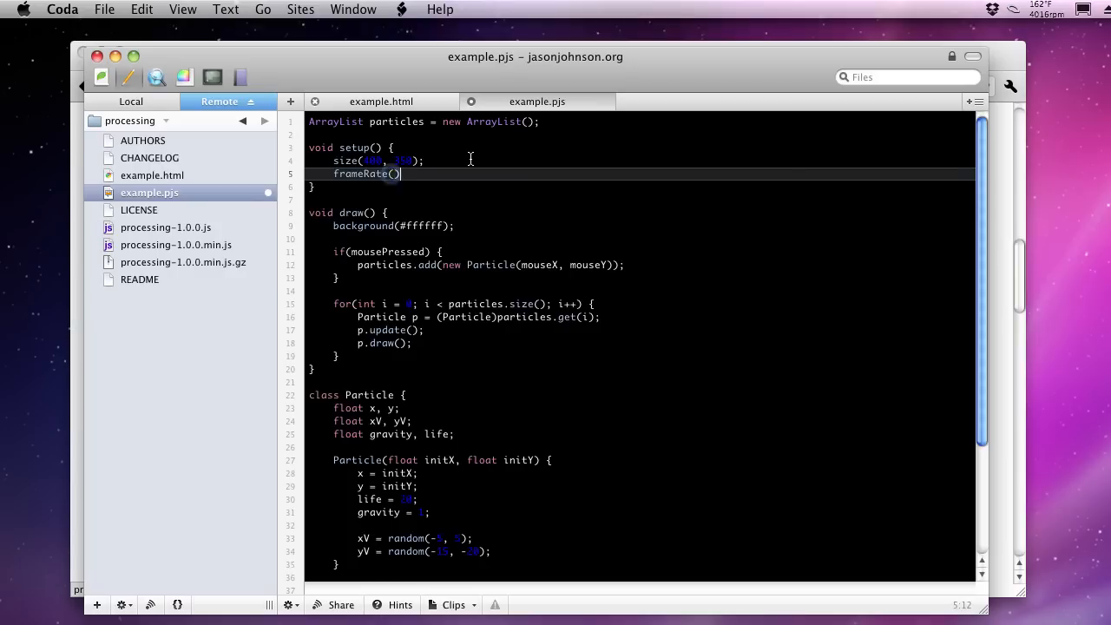
pyautogui.write(';')
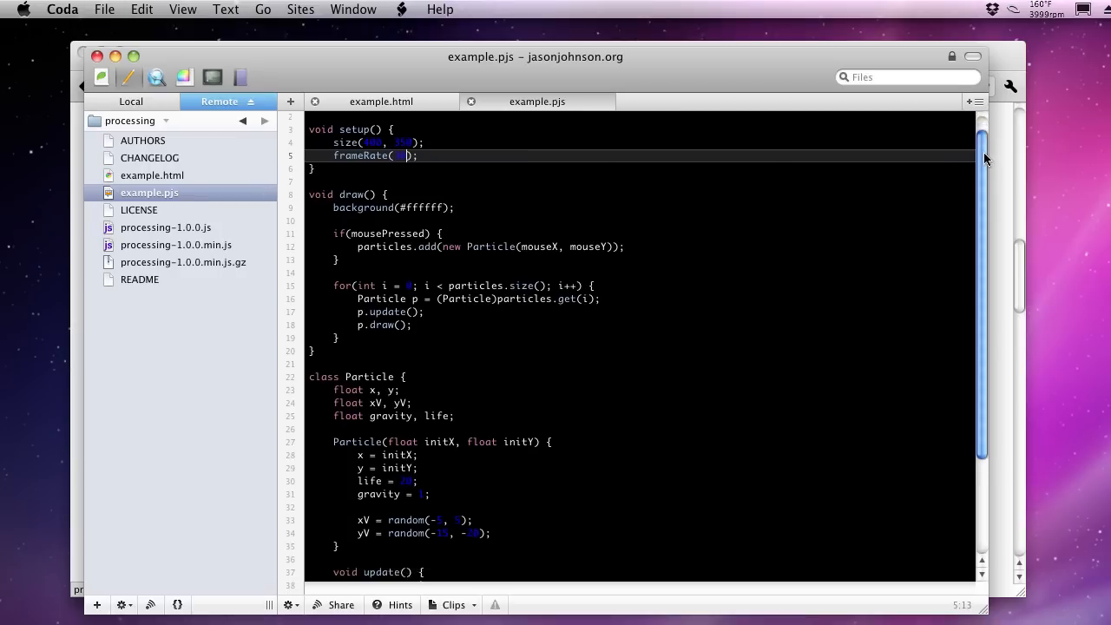
pyautogui.scroll(-3)
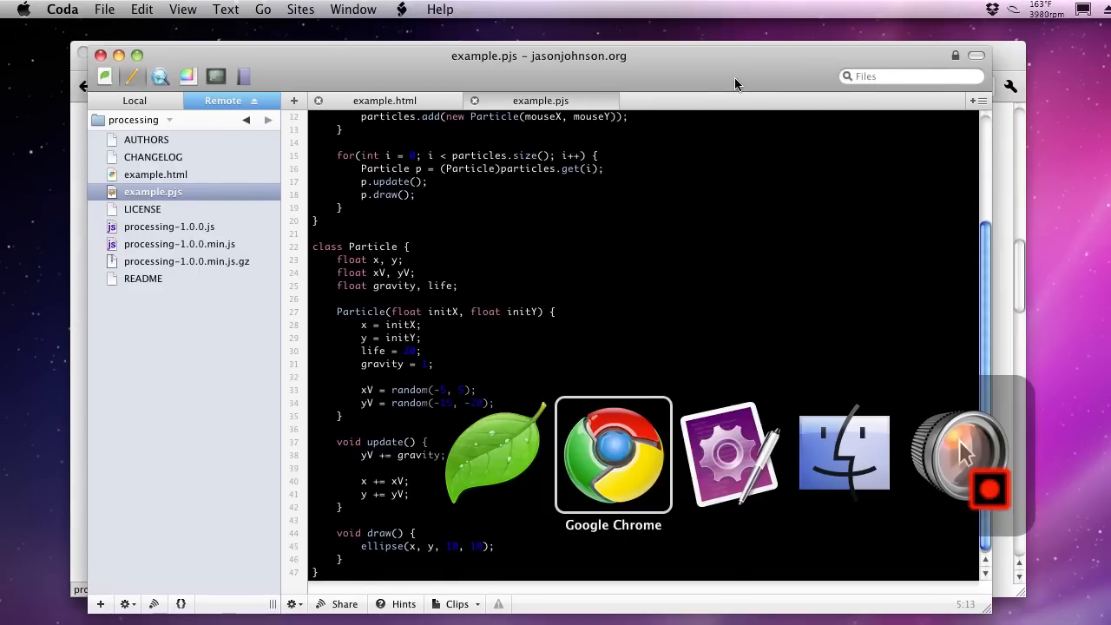
pyautogui.click(612, 455)
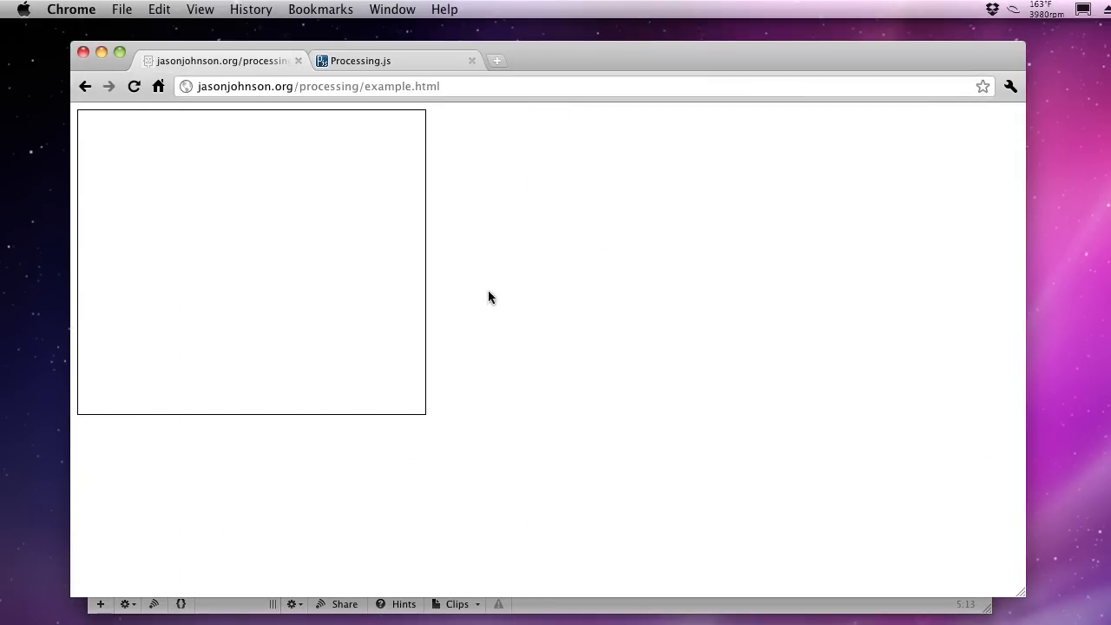
pyautogui.moveTo(255, 267)
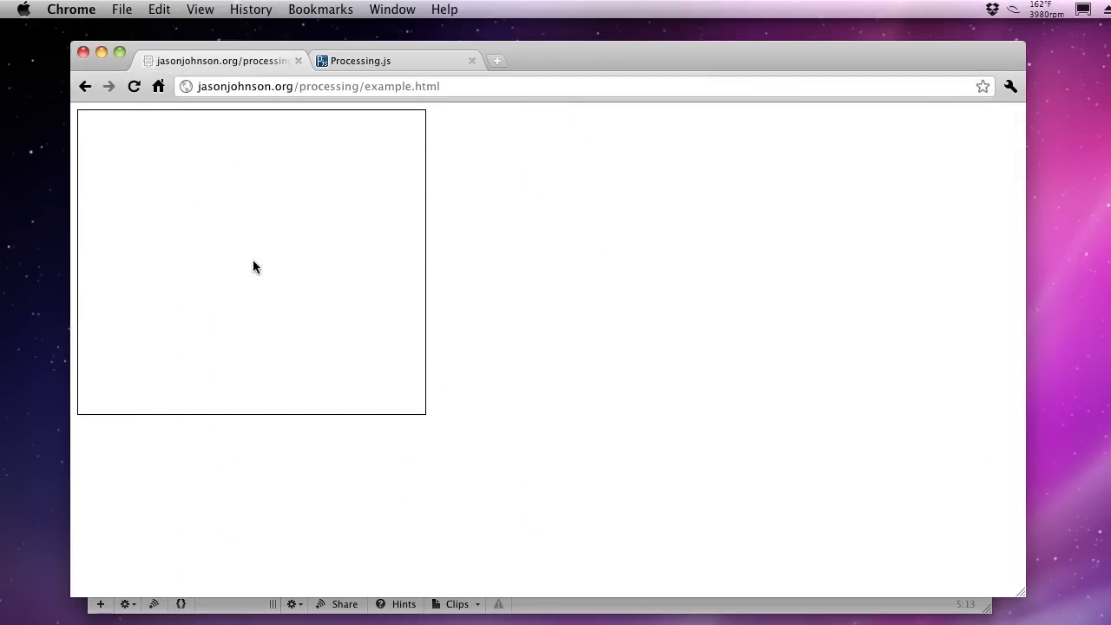
pyautogui.moveTo(206, 243)
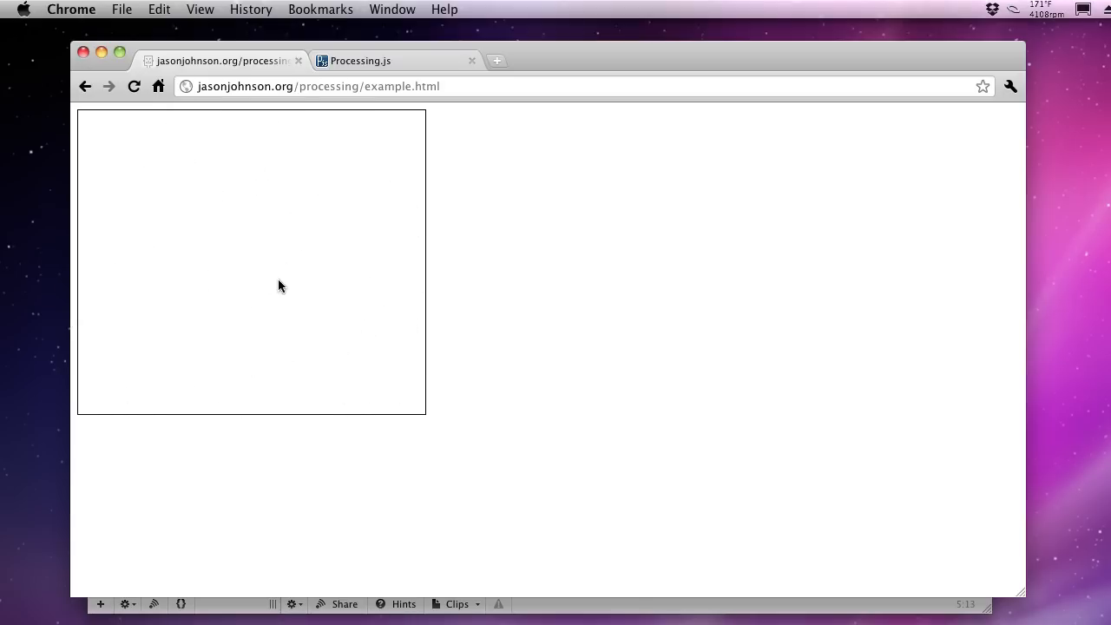
pyautogui.moveTo(540, 191)
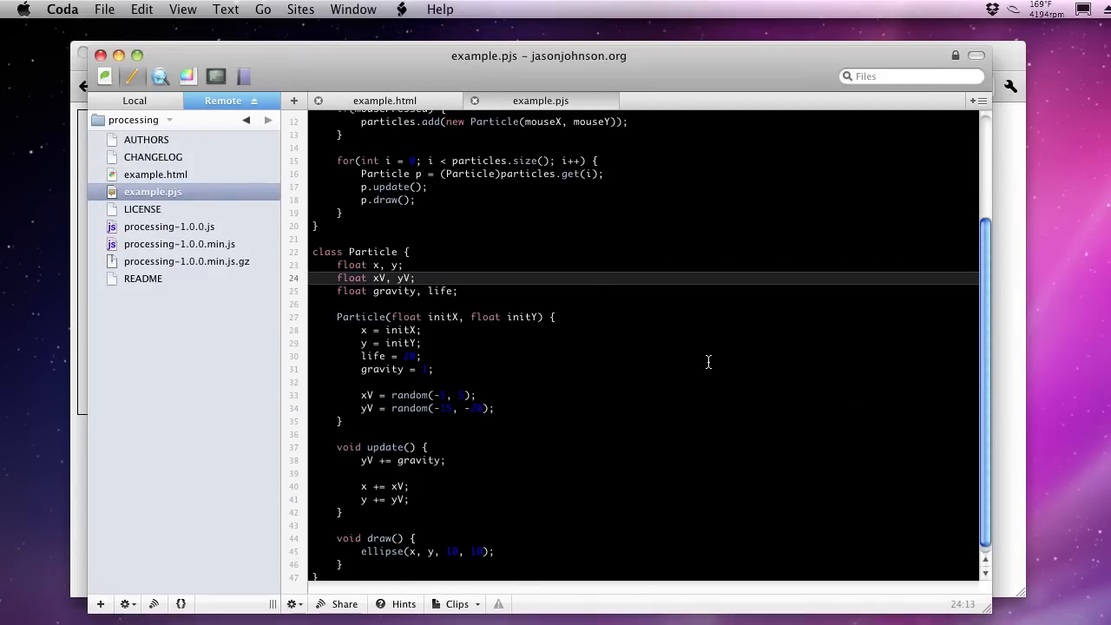
# In update(), after y += yV; add if(life > 0) { life--; }
pyautogui.scroll(3)
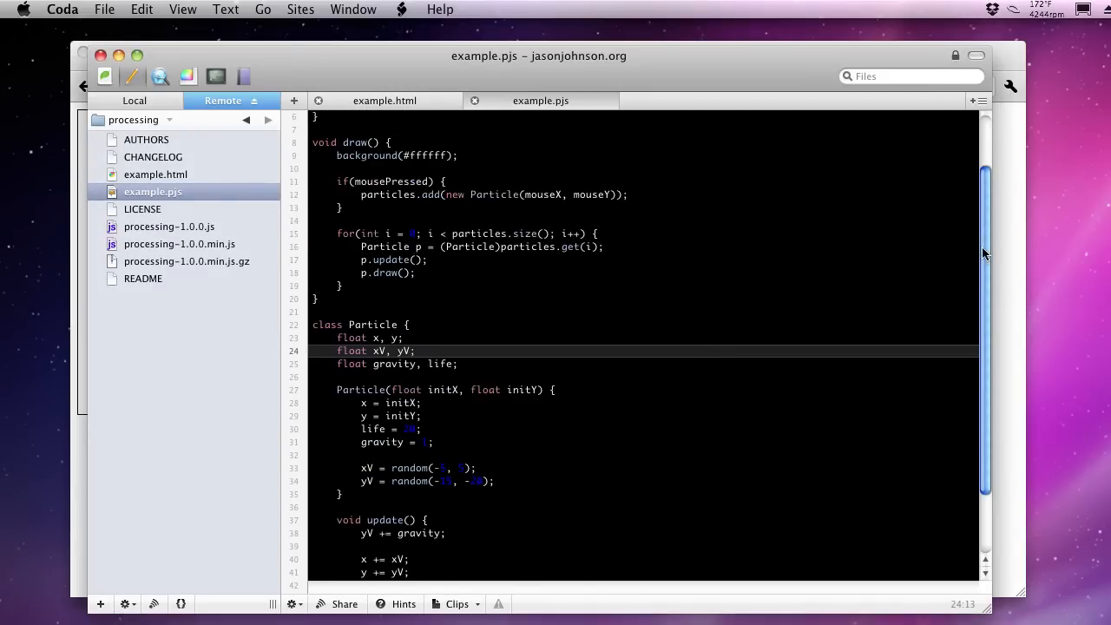
pyautogui.scroll(-3)
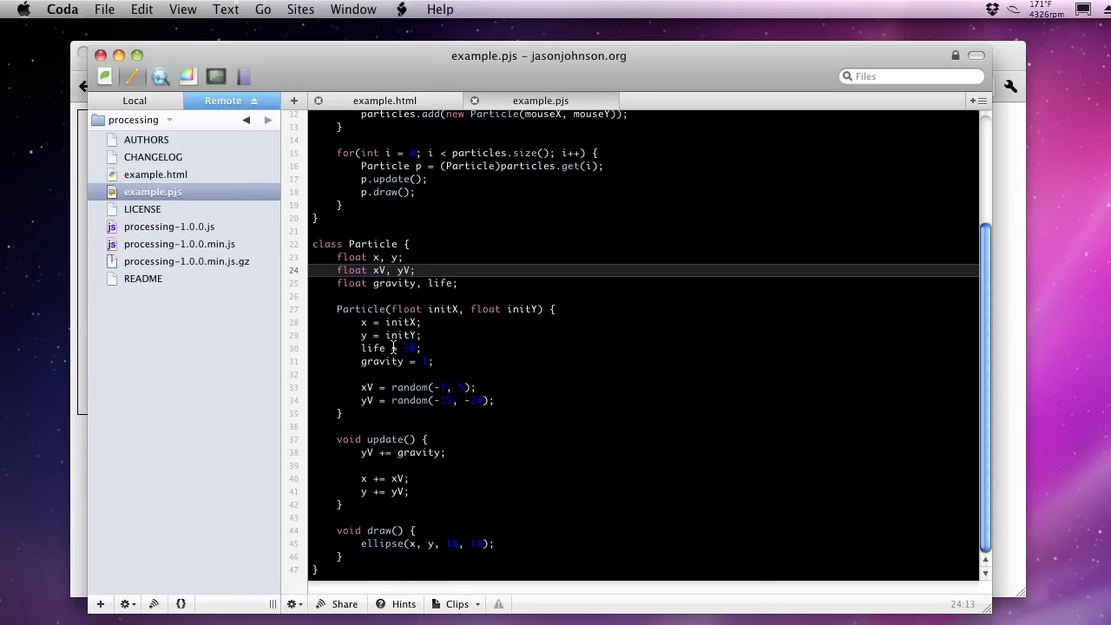
pyautogui.click(448, 491)
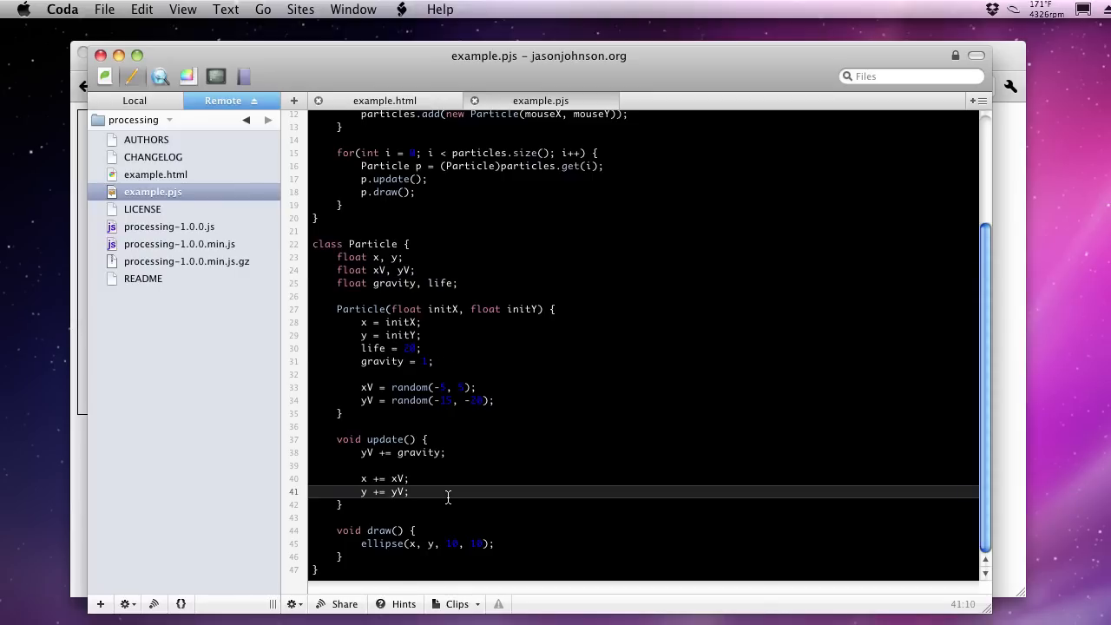
pyautogui.write('if')
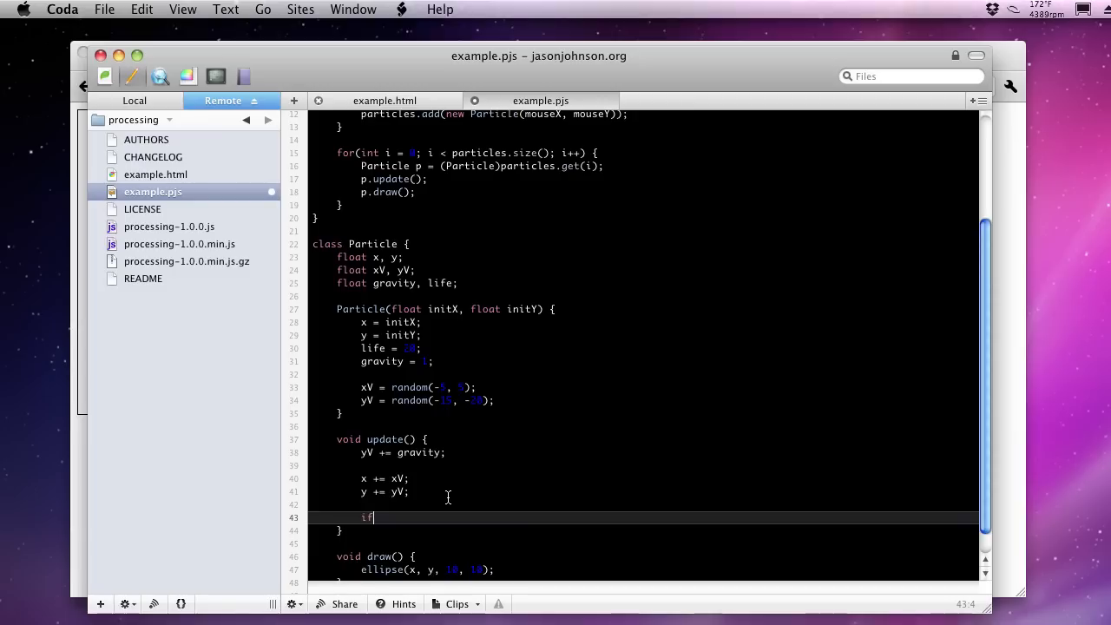
pyautogui.write('(life )')
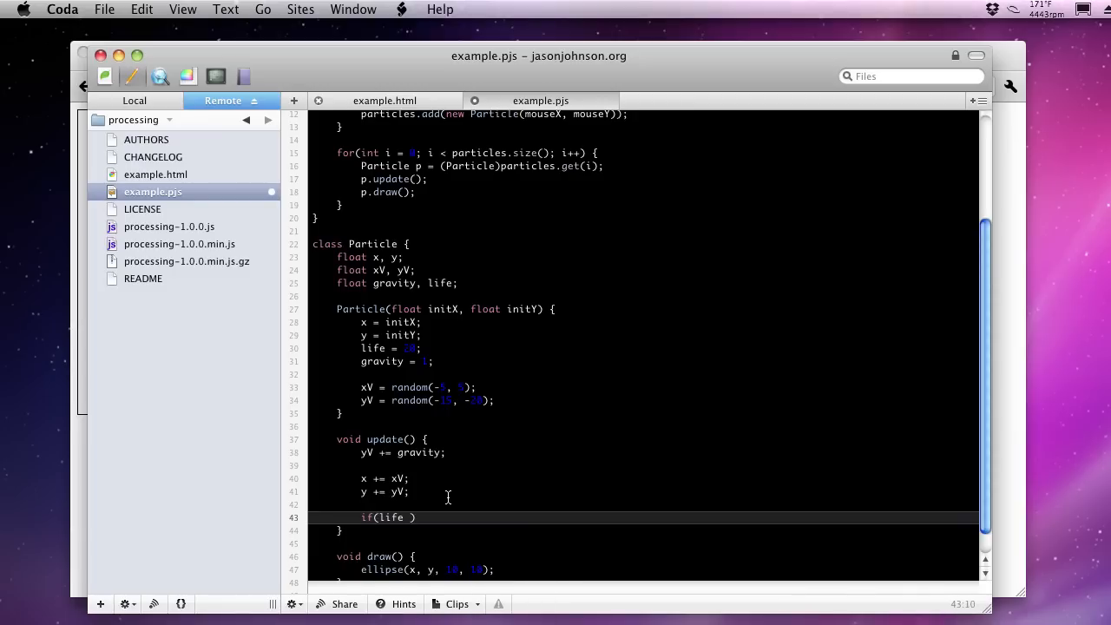
pyautogui.write('> 0) {')
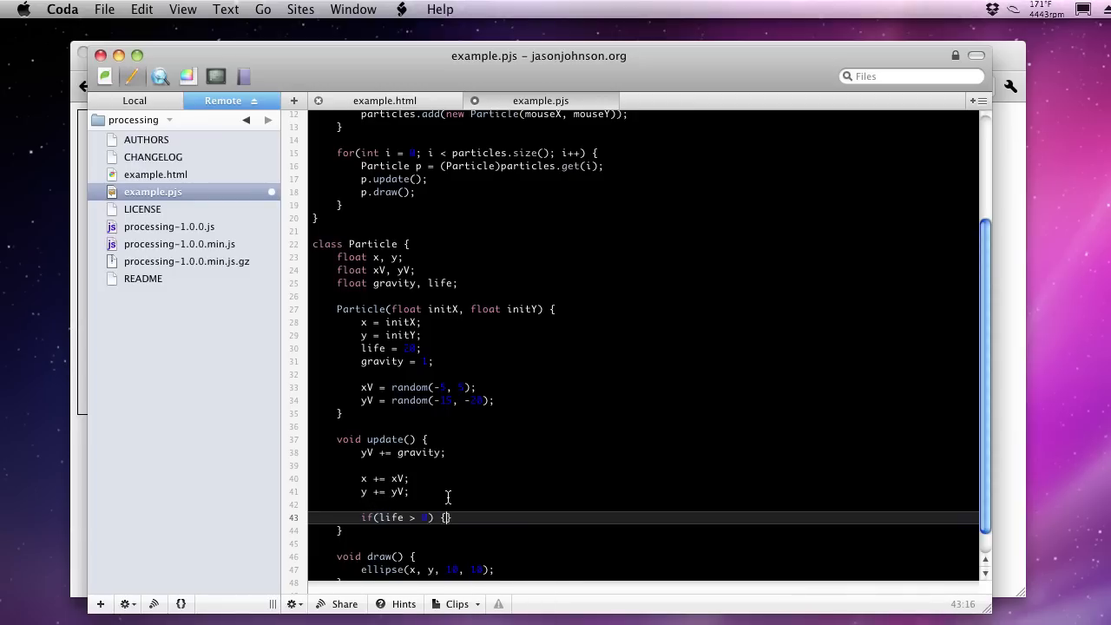
pyautogui.write('life--;')
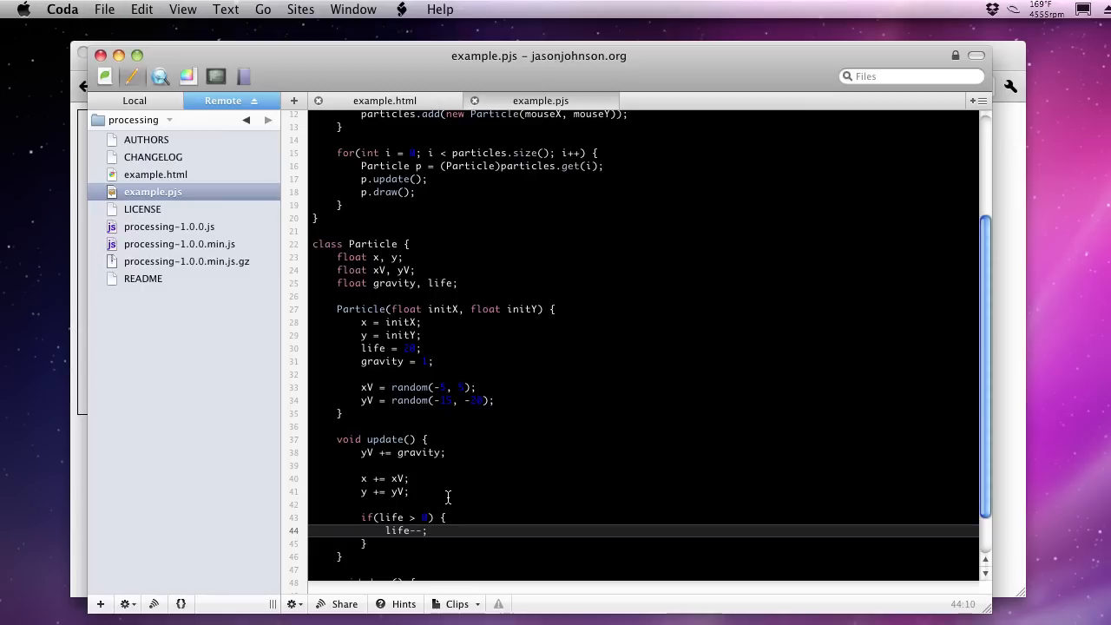
pyautogui.moveTo(613, 173)
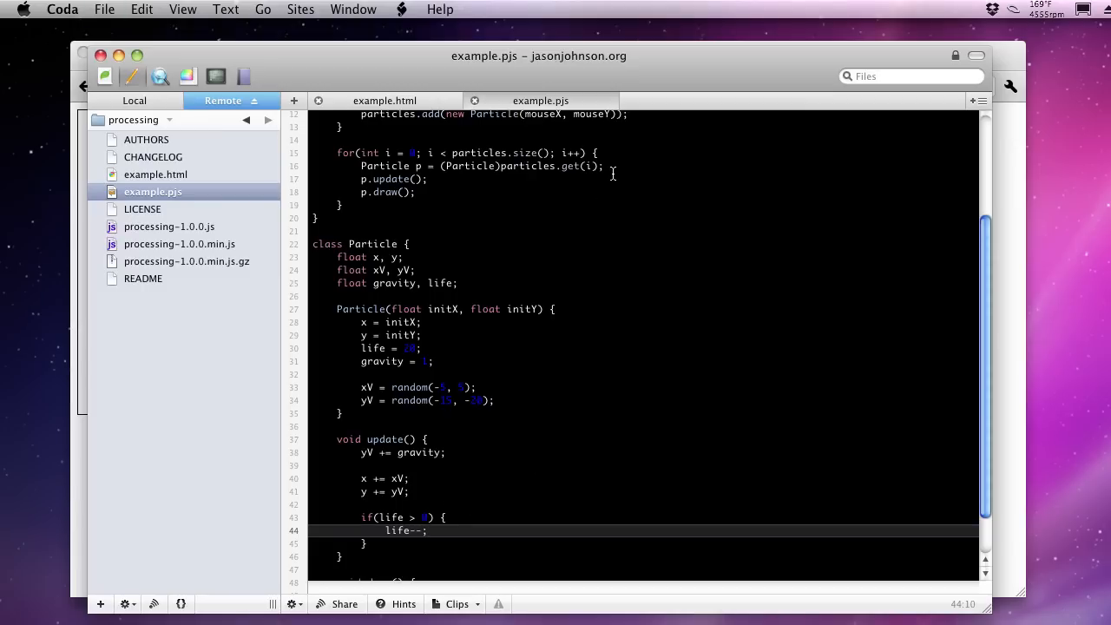
pyautogui.click(614, 166)
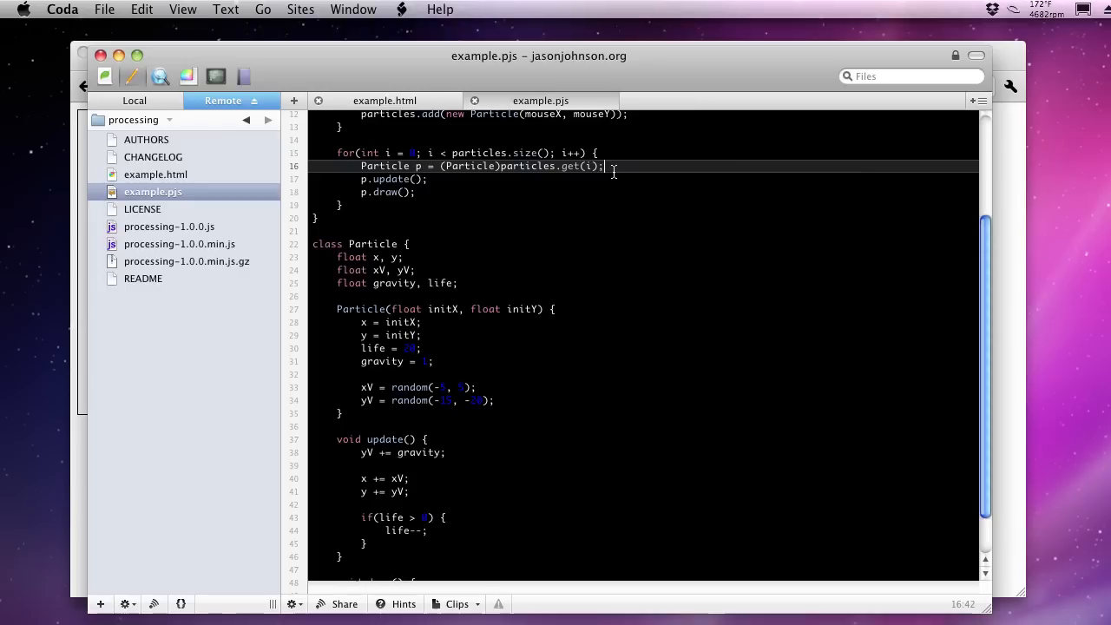
# Wrap p.update() and p.draw() in if(p.life > 0) with an else block commented '// cleanup...'
pyautogui.write('if')
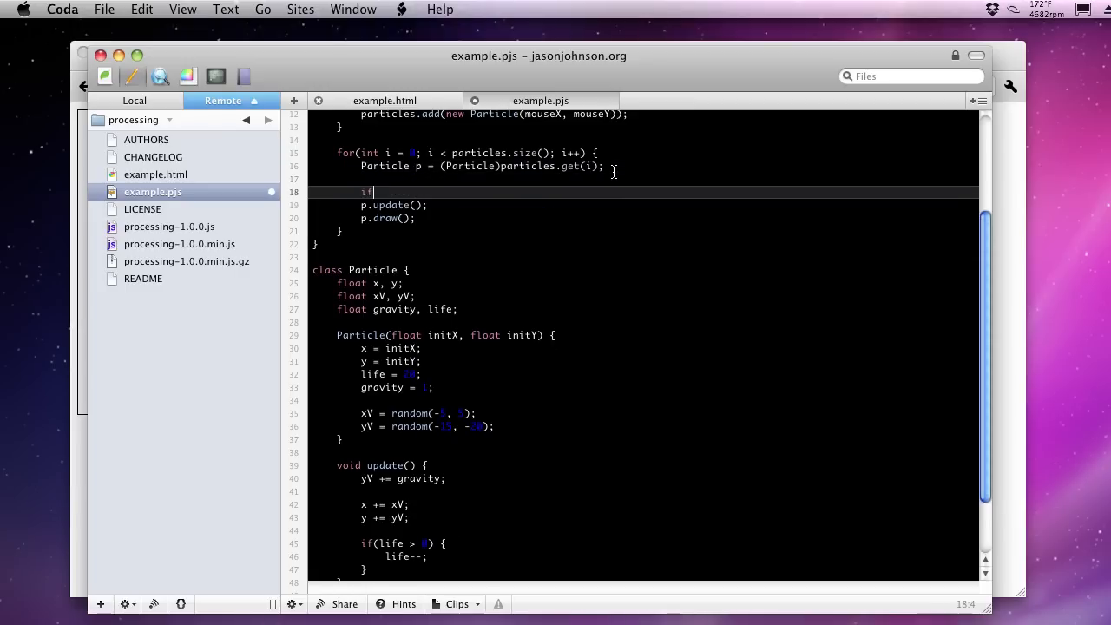
pyautogui.write('(p.life > 0) {')
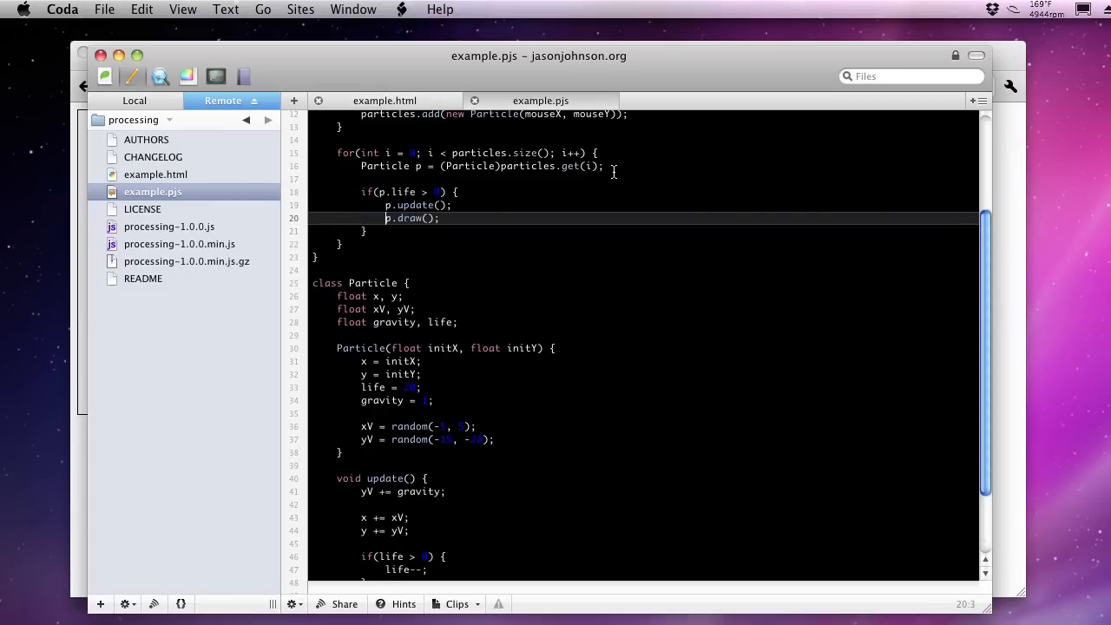
pyautogui.moveTo(427, 406)
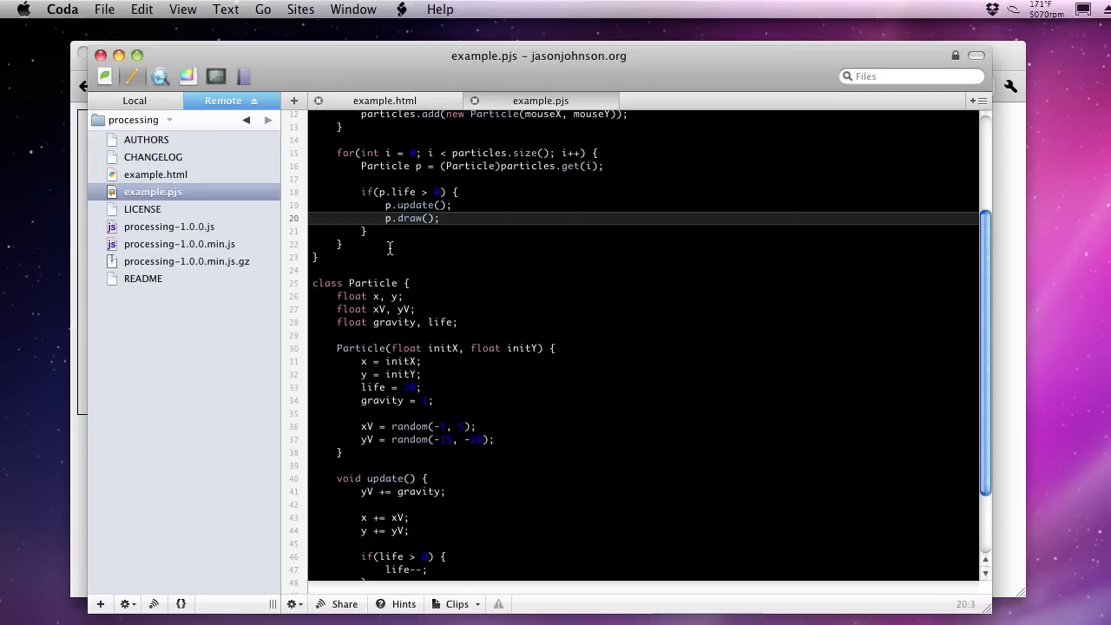
pyautogui.write('} else {')
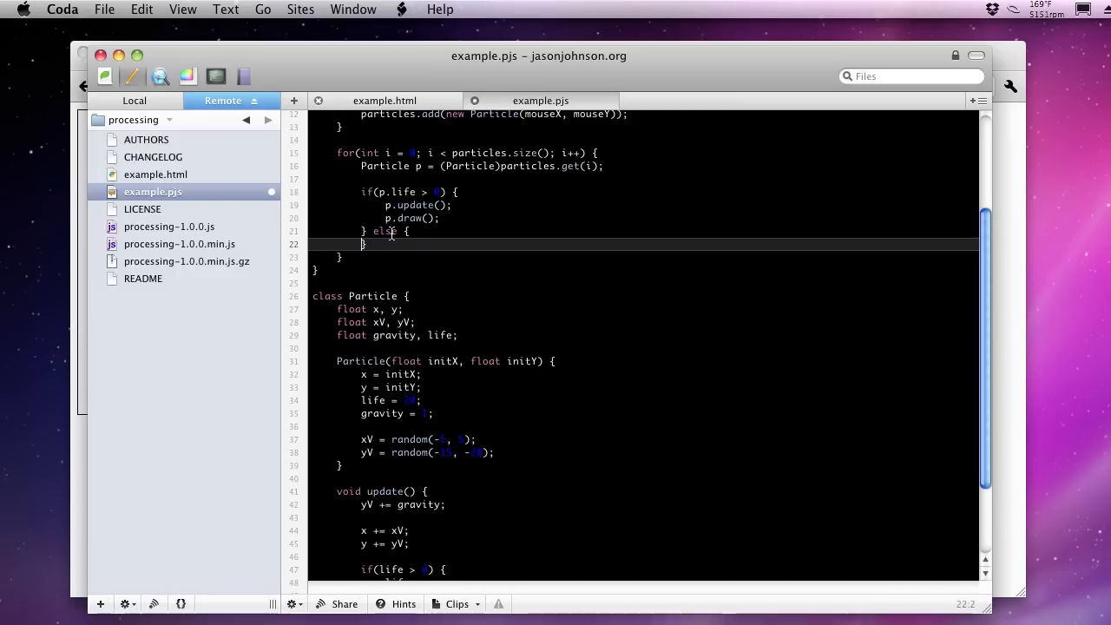
pyautogui.write('//')
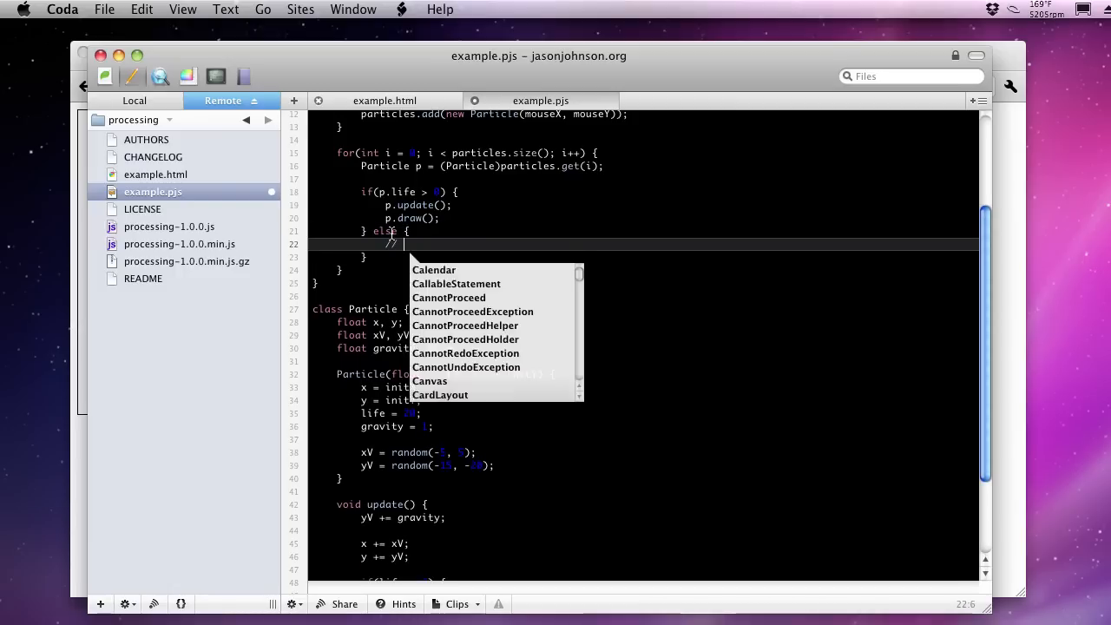
pyautogui.write('cleanup...')
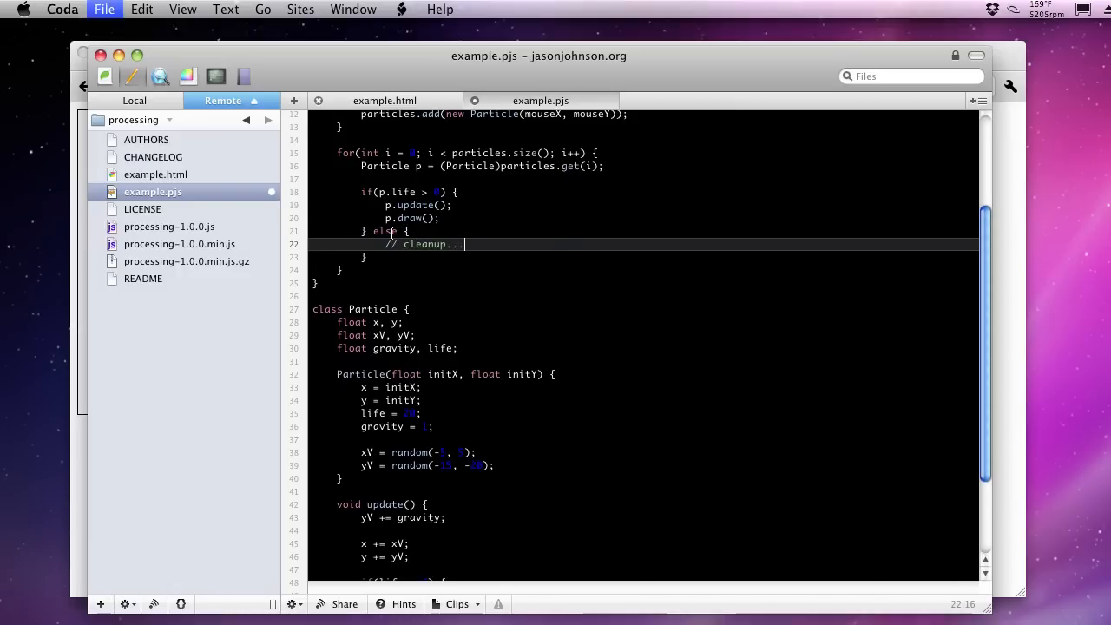
pyautogui.scroll(3)
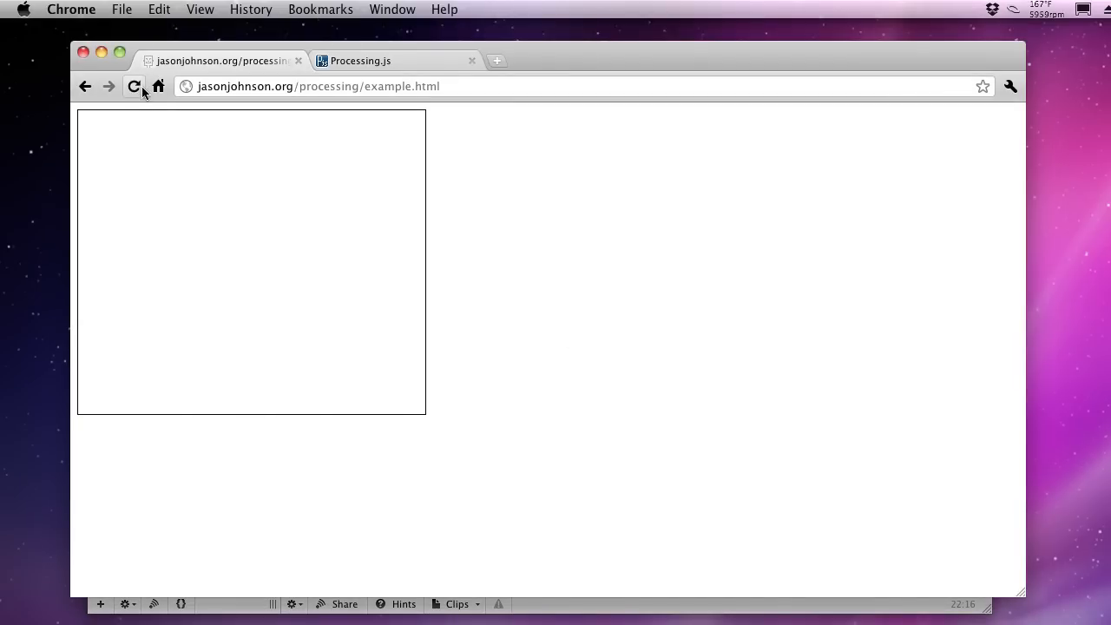
# Reload the example page in Chrome to run the updated sketch
pyautogui.click(132, 86)
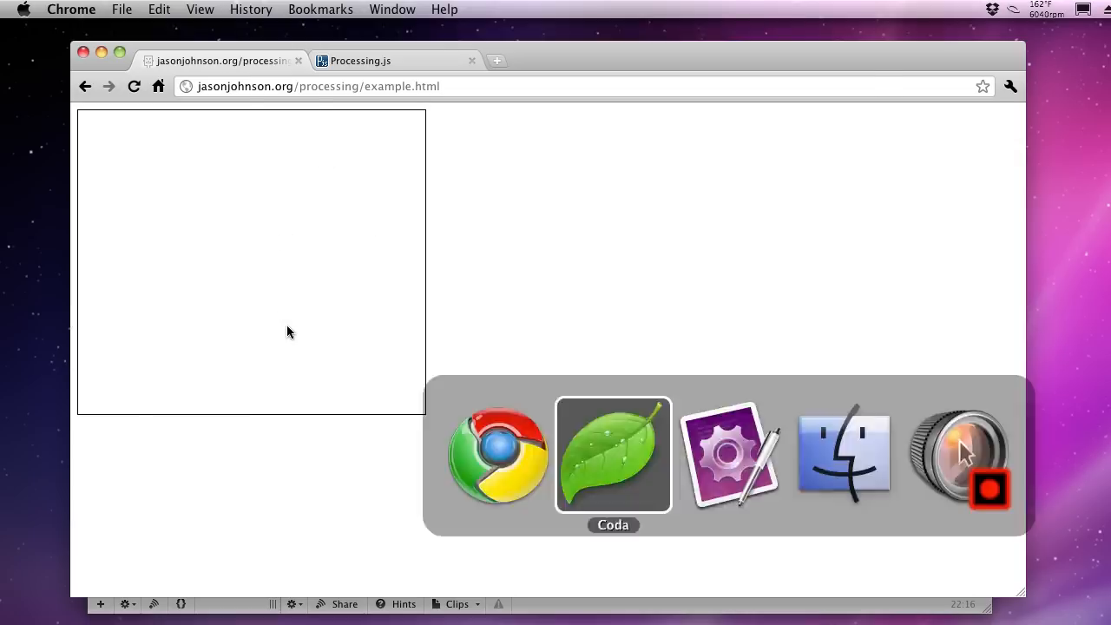
pyautogui.click(613, 455)
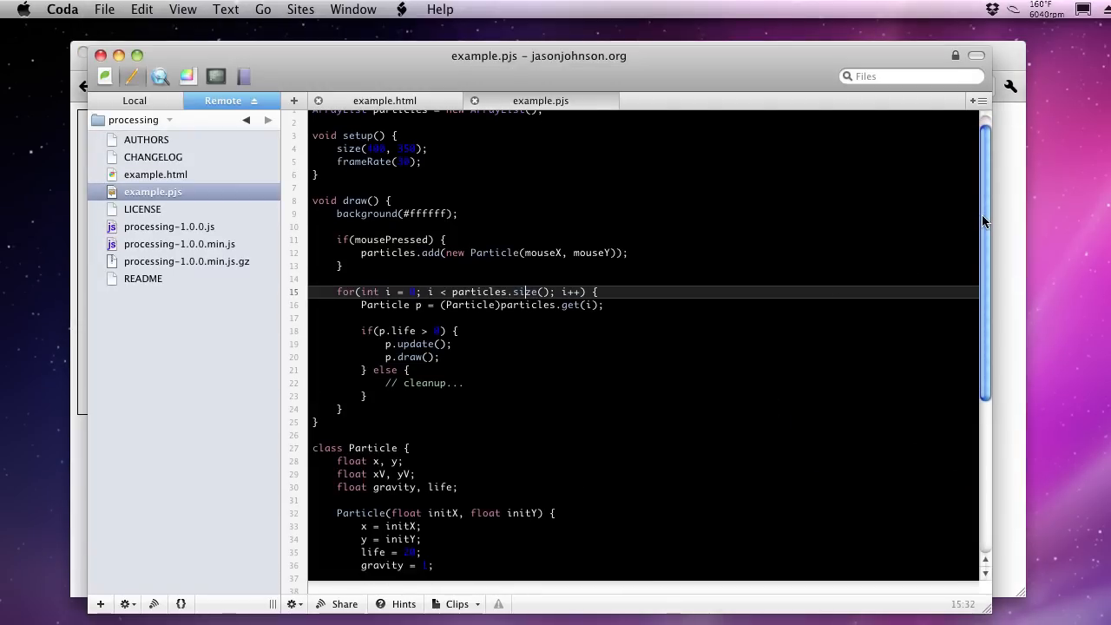
pyautogui.scroll(-3)
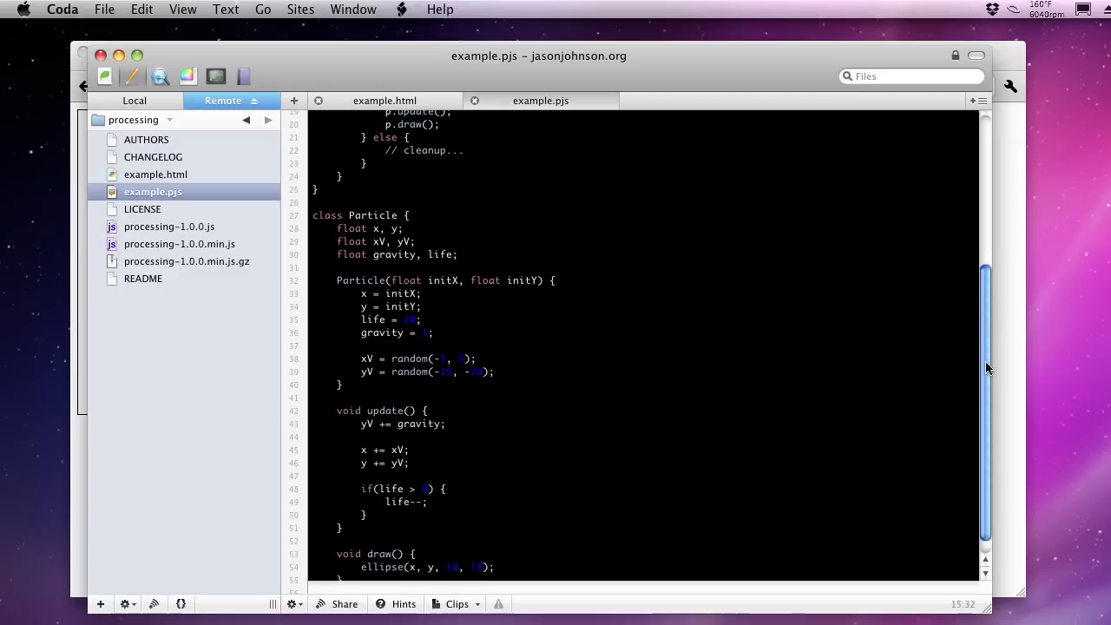
pyautogui.scroll(3)
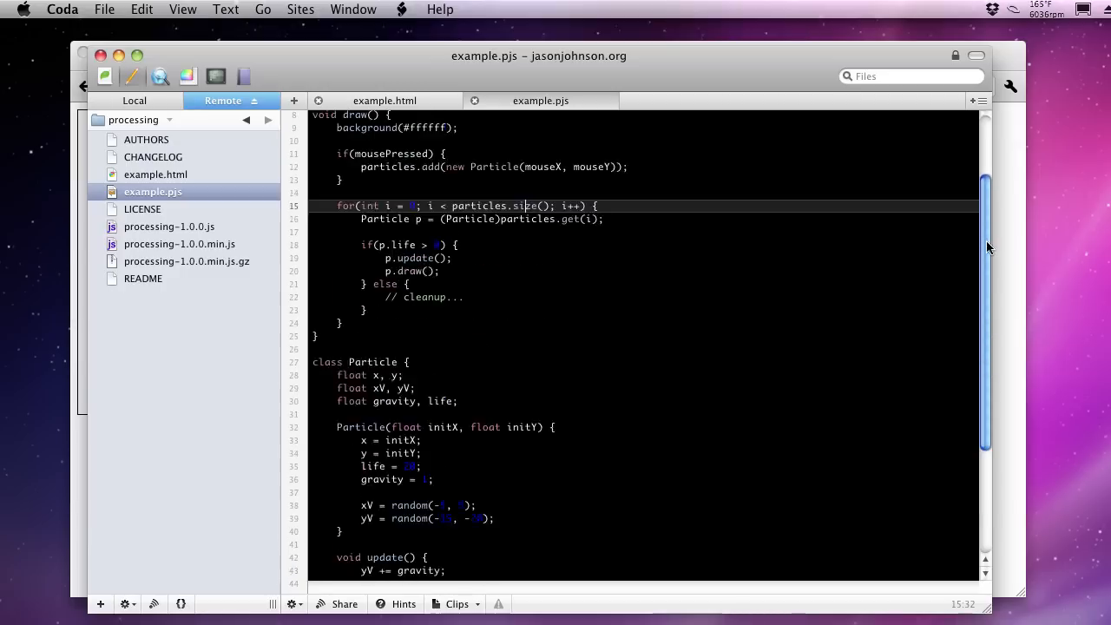